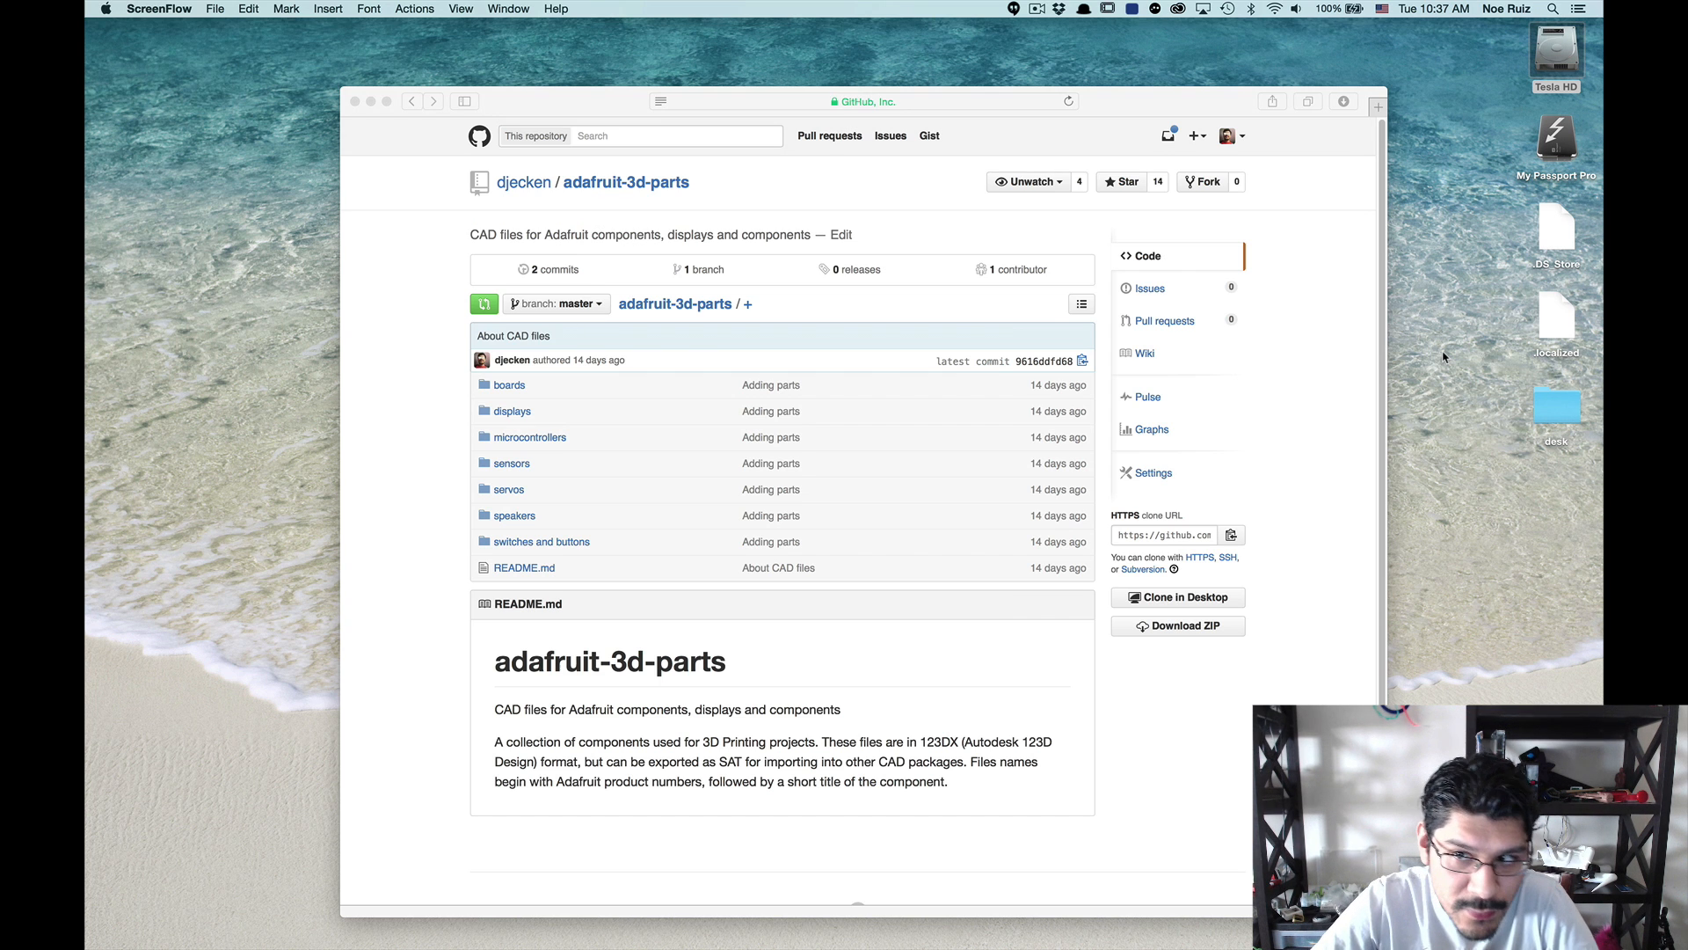
pyautogui.moveTo(1216, 594)
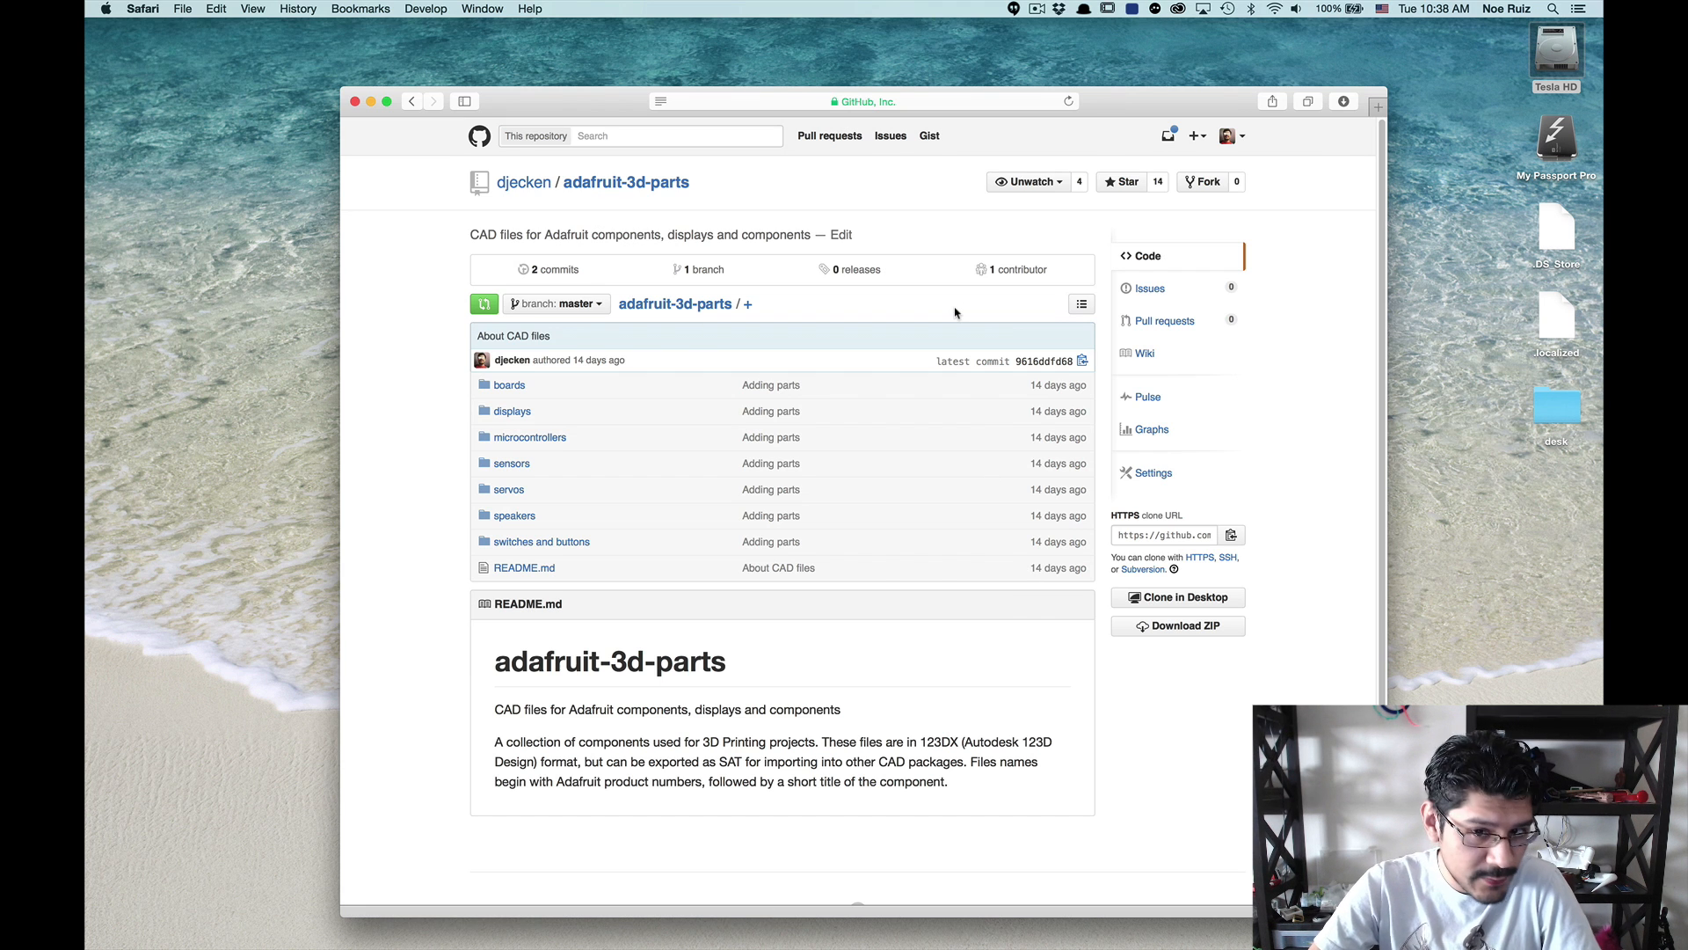
pyautogui.moveTo(730, 378)
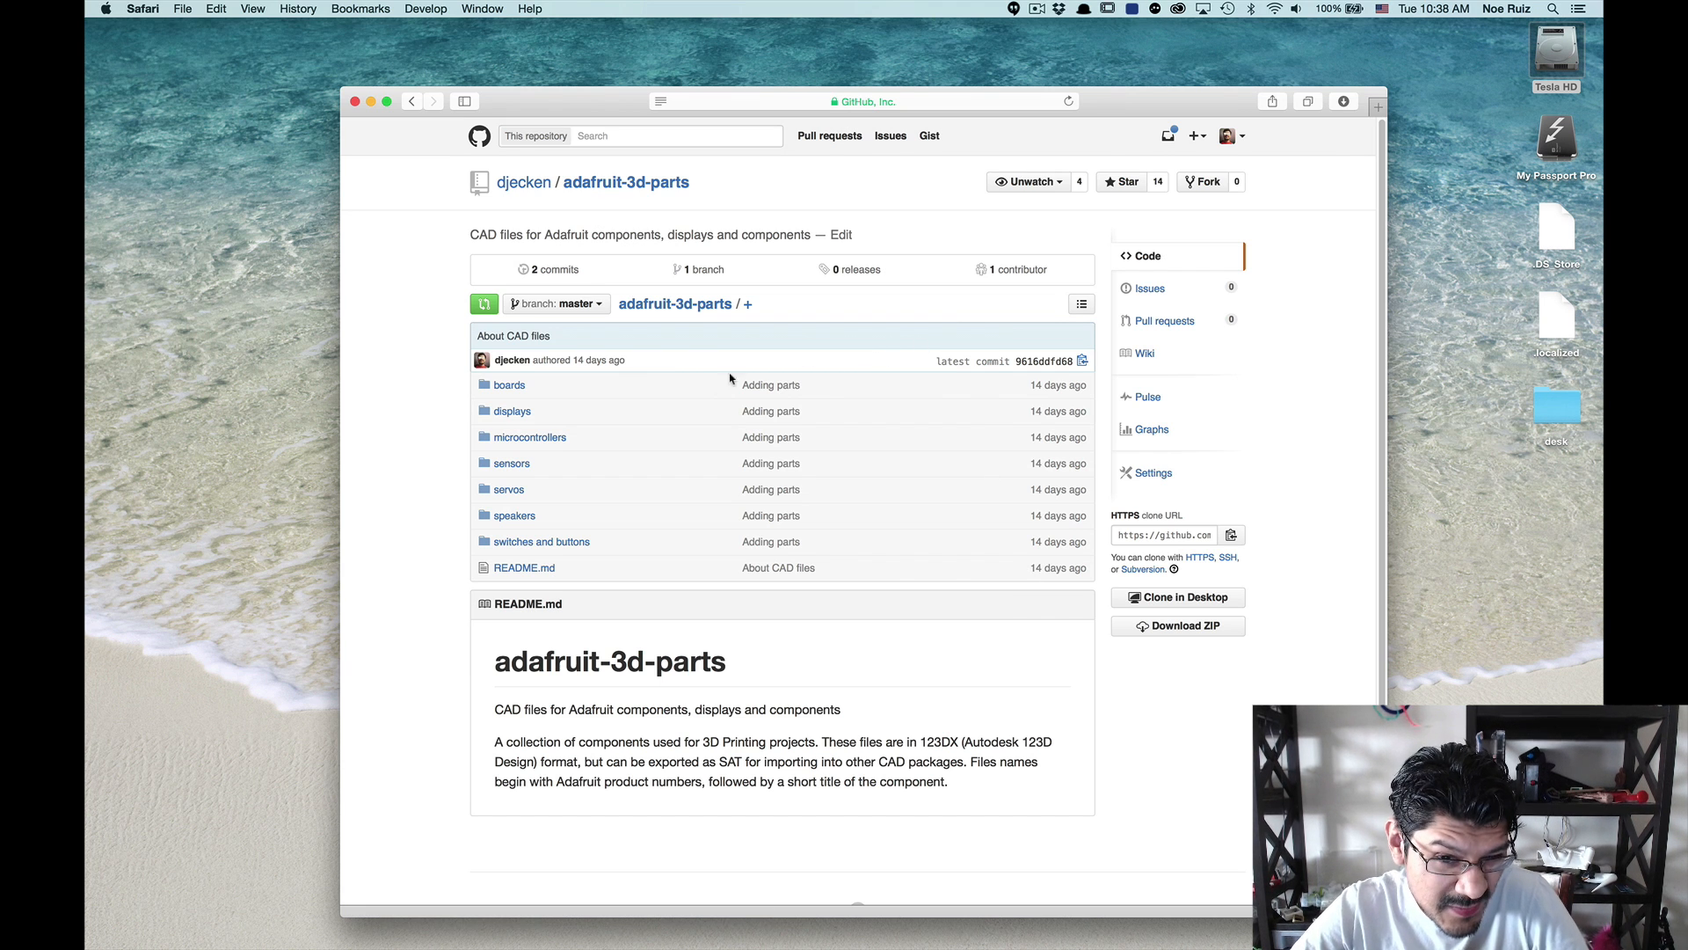
pyautogui.moveTo(713, 389)
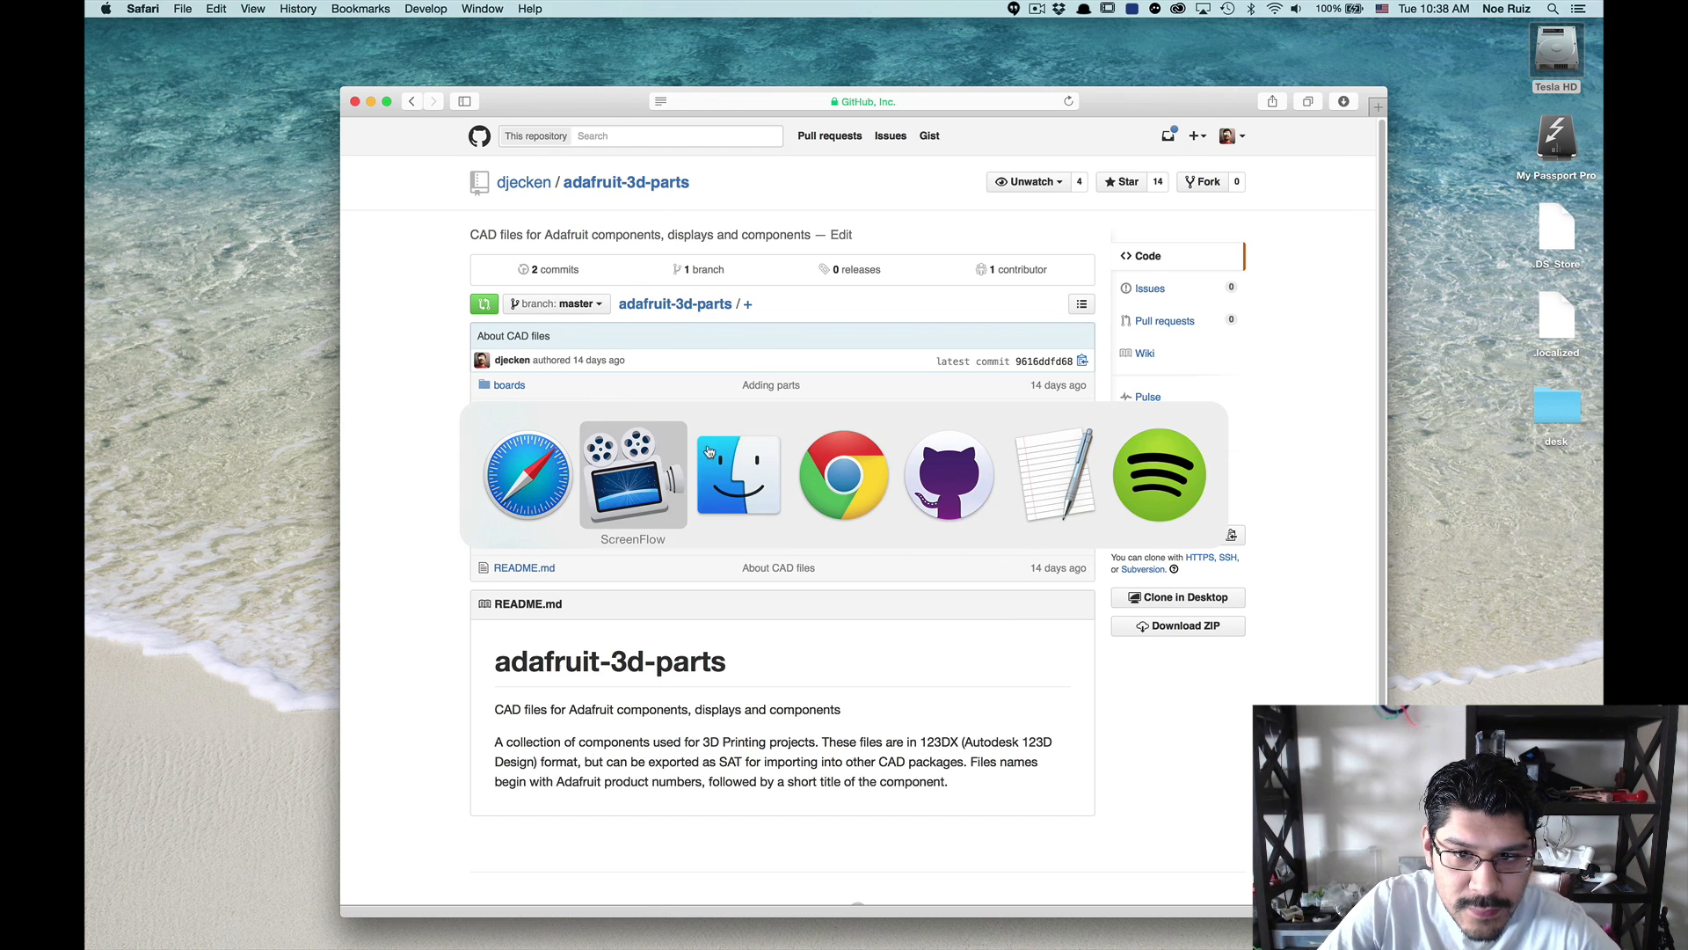
# Step: Download the adafruit-3d-parts repository as a ZIP archive
pyautogui.click(948, 474)
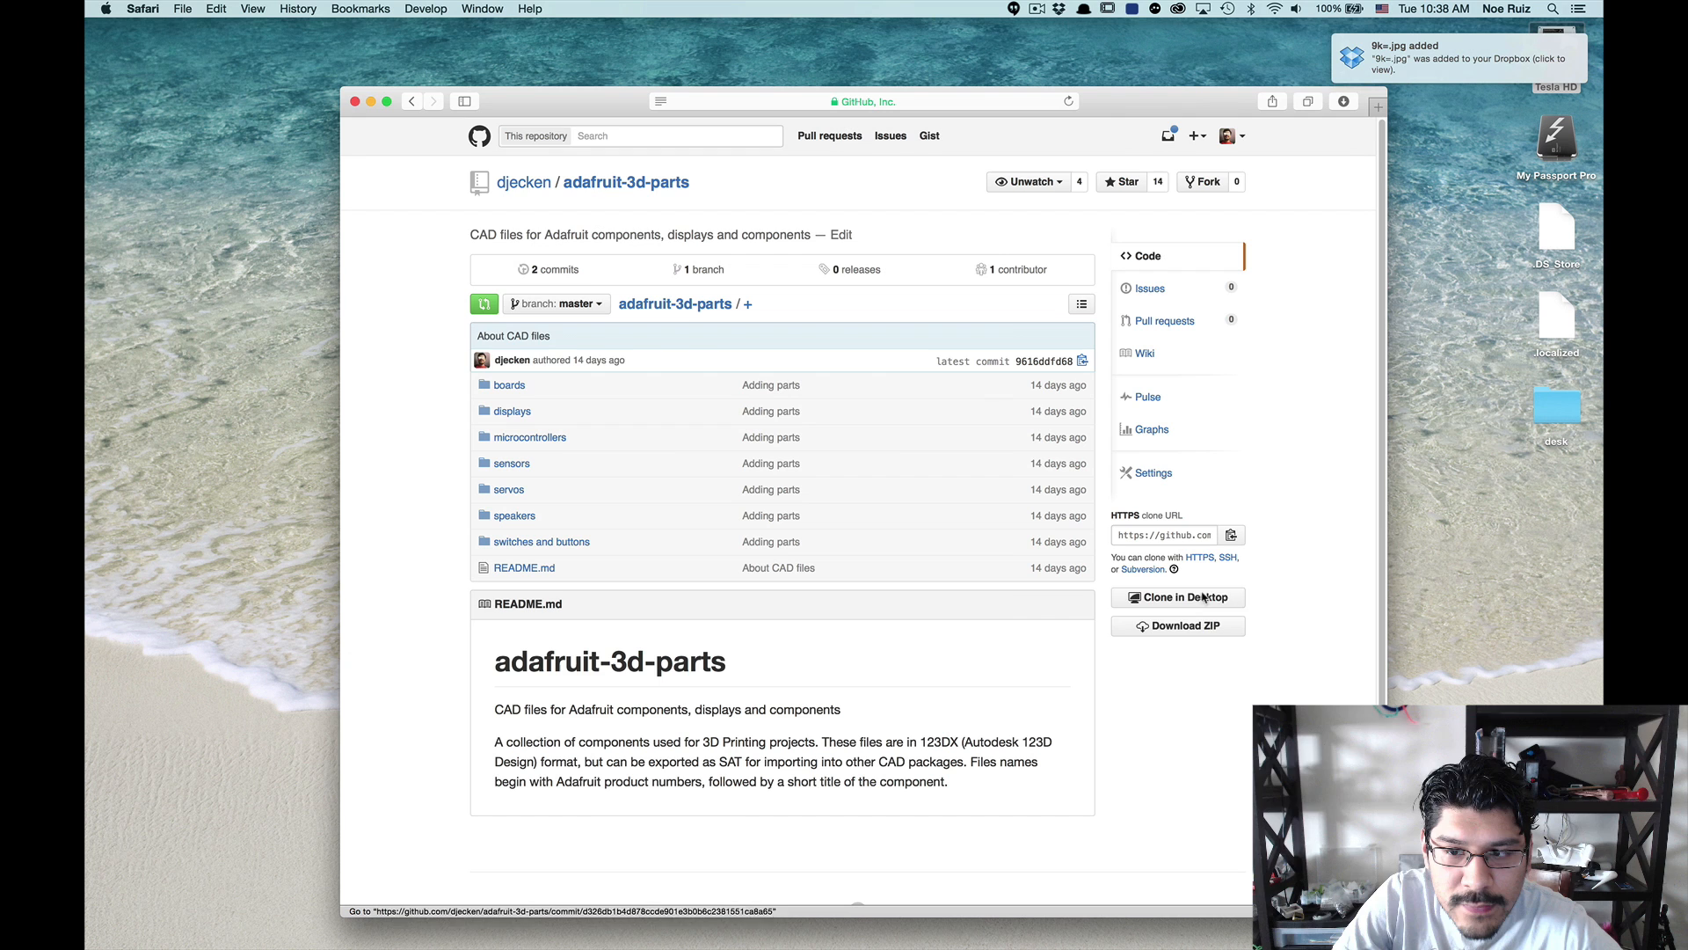
pyautogui.moveTo(1178, 625)
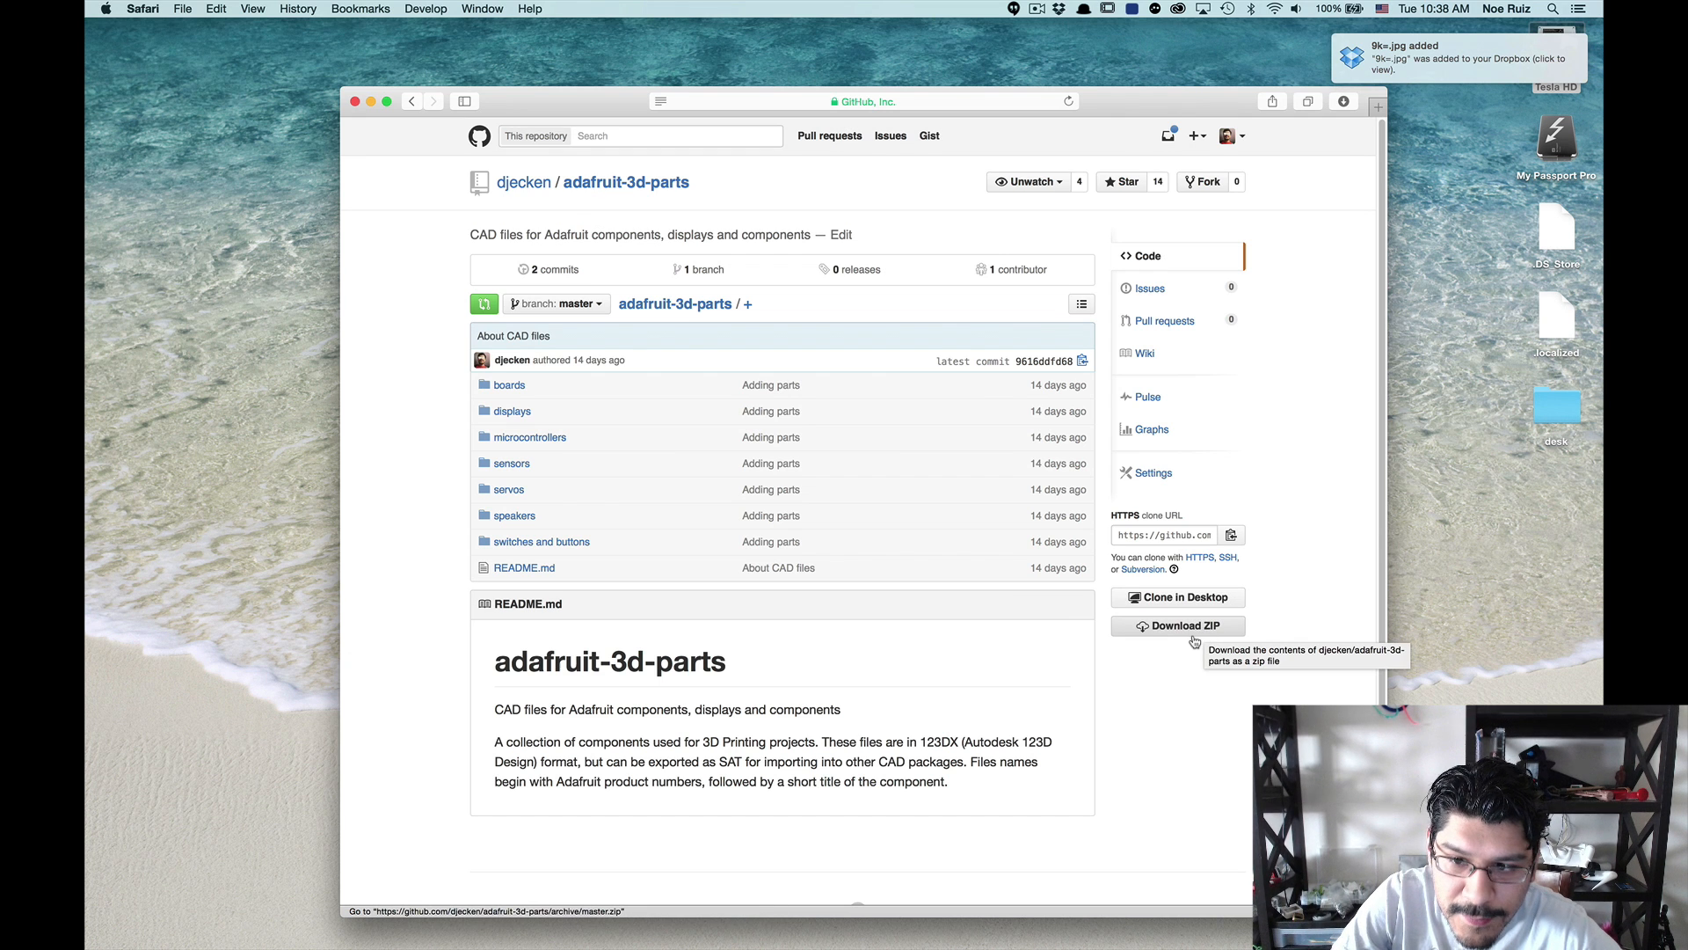
pyautogui.click(1178, 626)
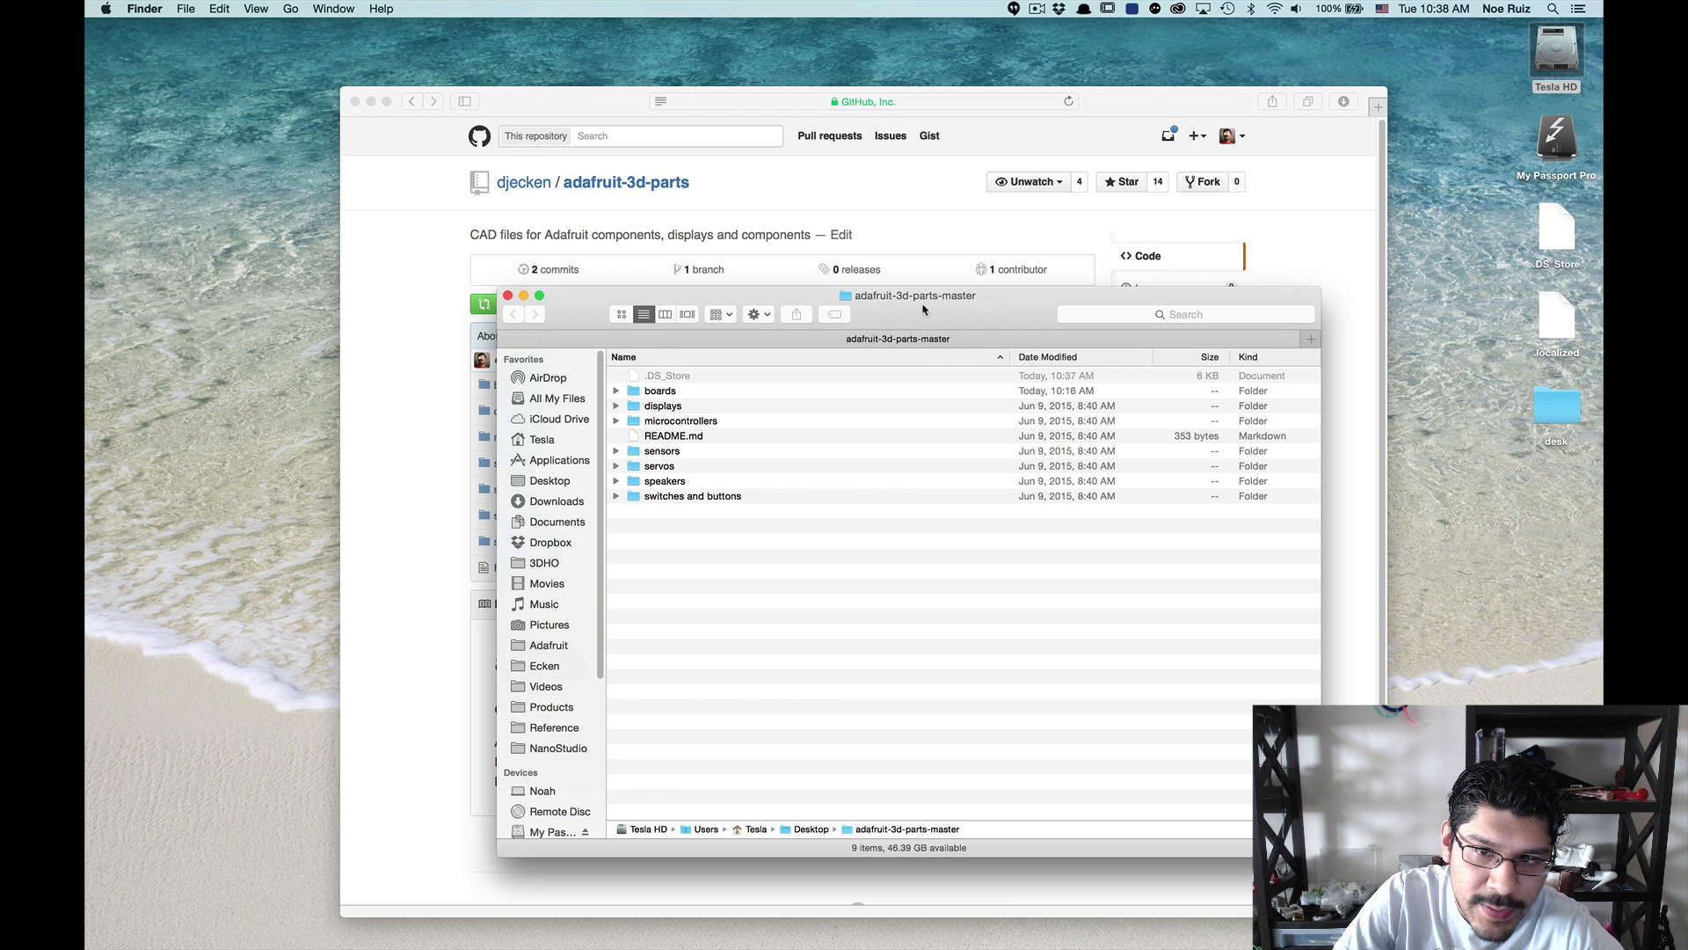
# Step: Expand the boards folder and select the 2266-raspberry pi A+.123dx part file
pyautogui.click(662, 405)
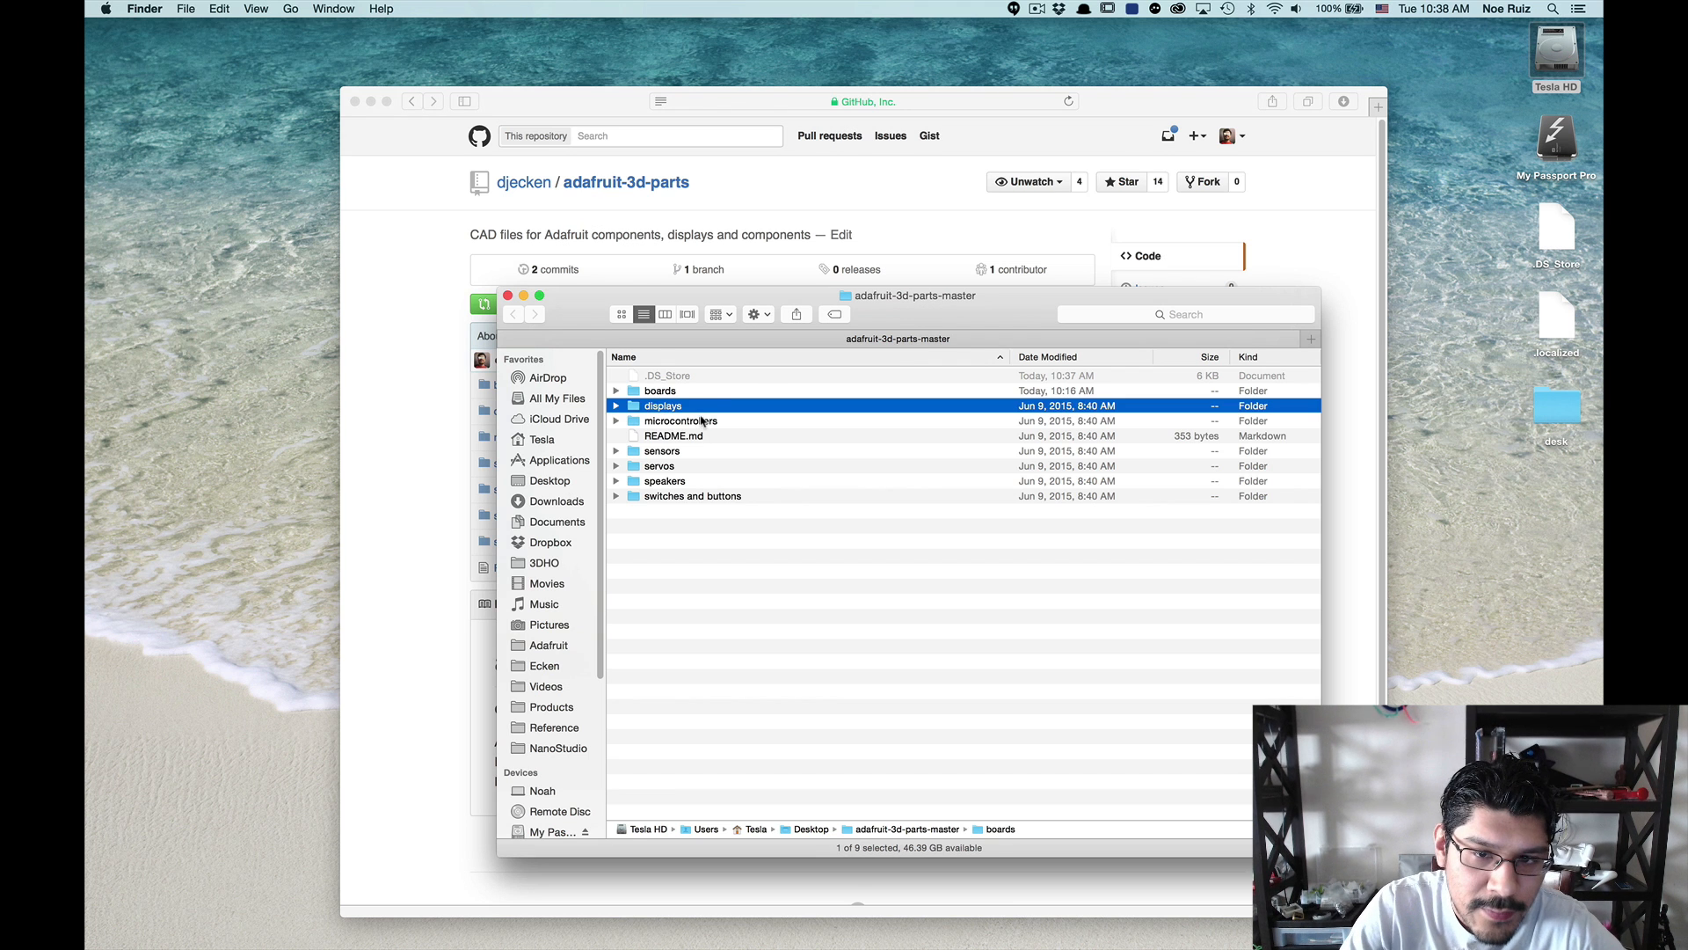
pyautogui.click(616, 389)
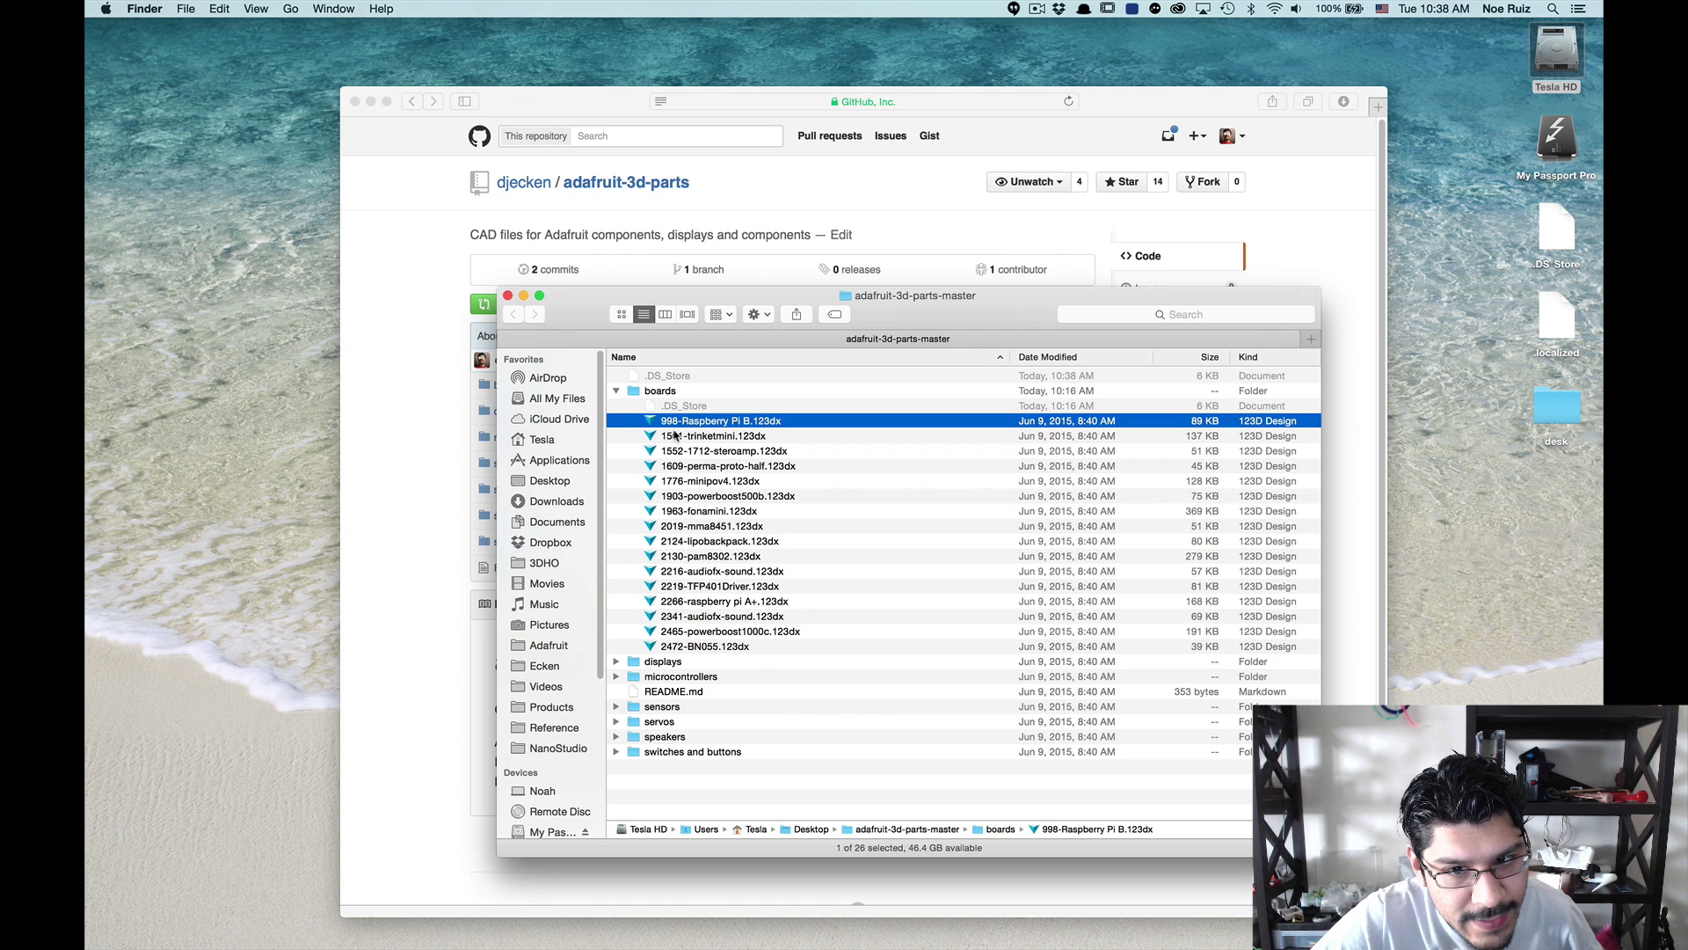
pyautogui.click(710, 555)
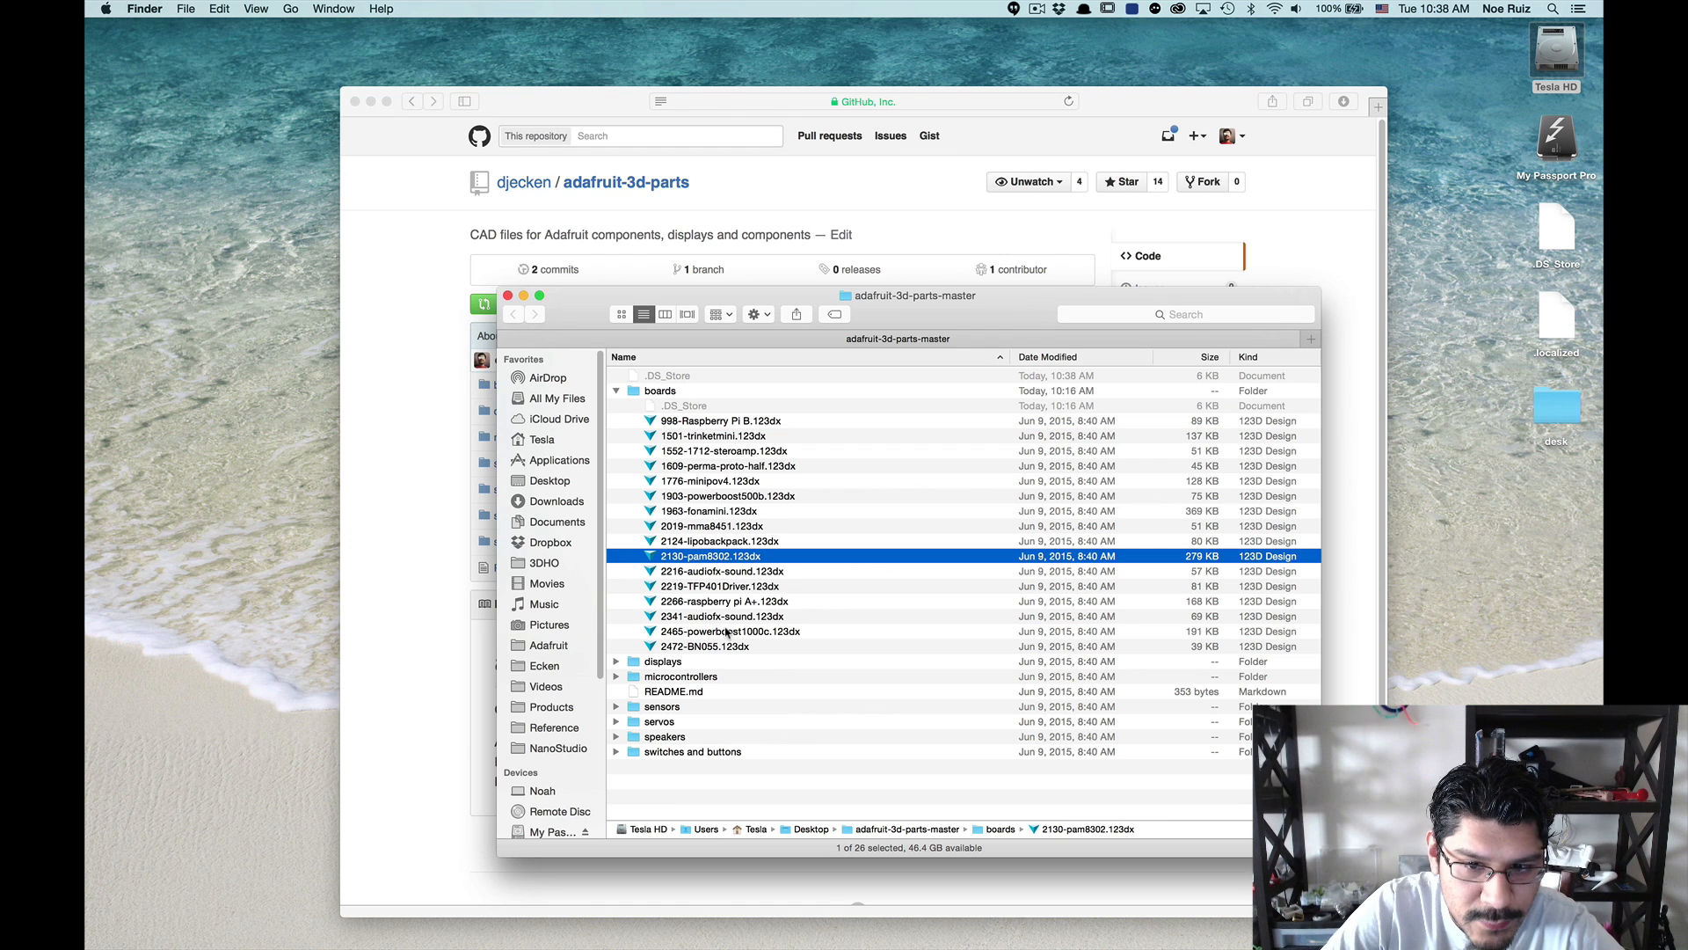
pyautogui.click(721, 600)
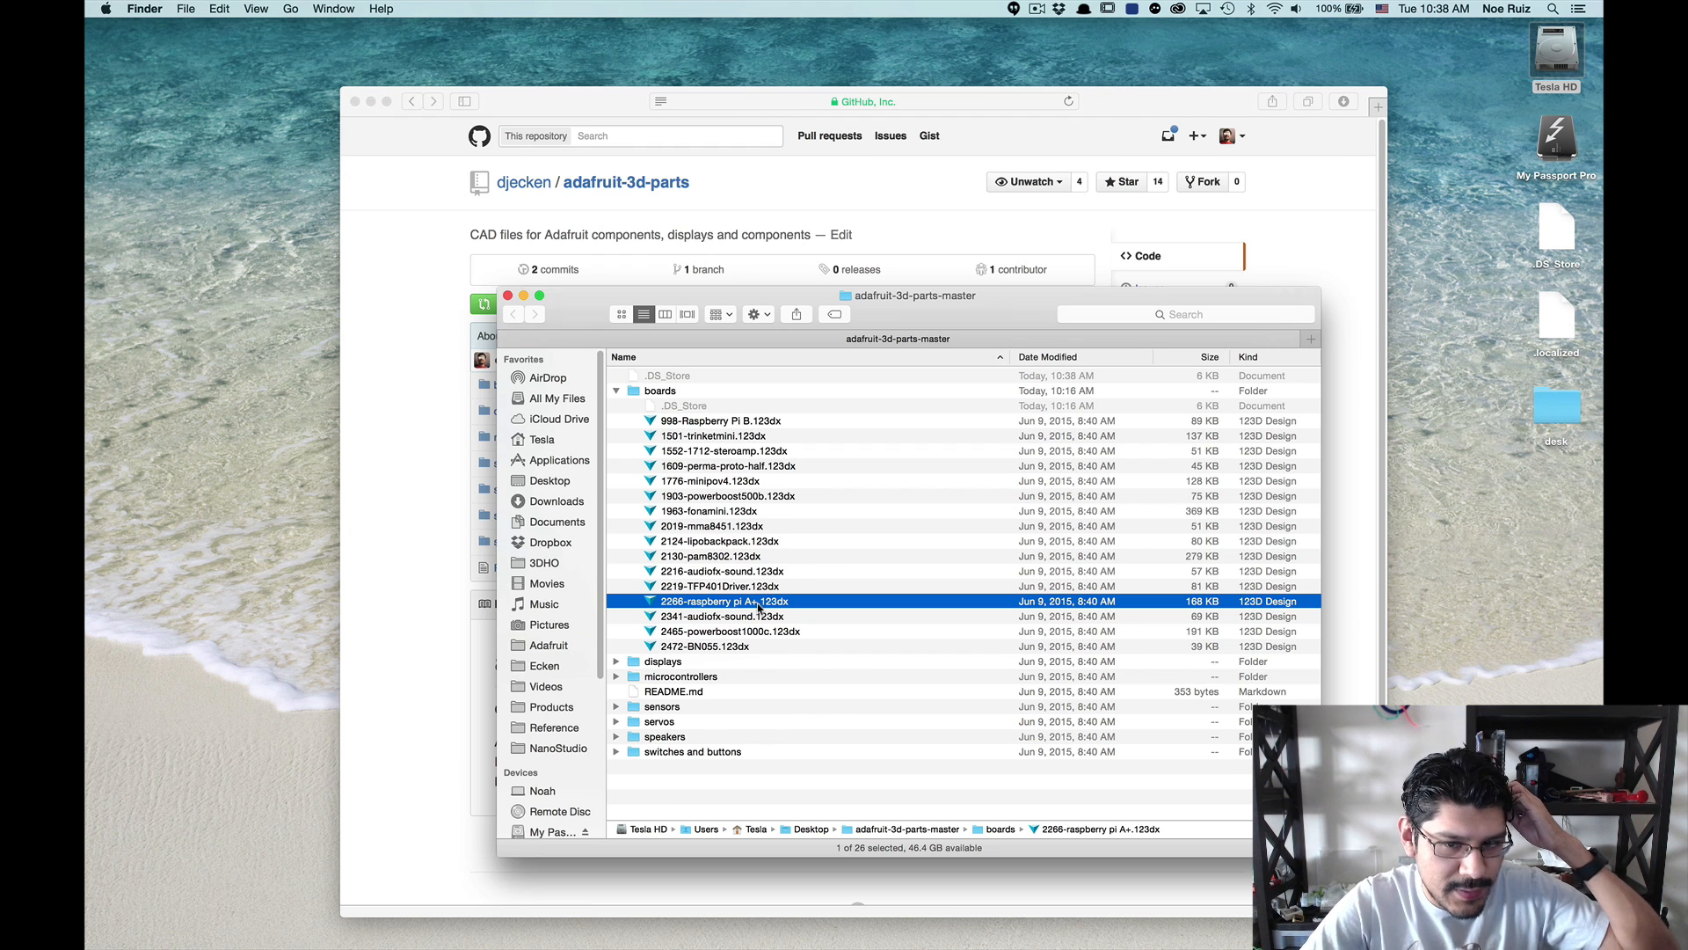
pyautogui.moveTo(768, 612)
pyautogui.write('zip')
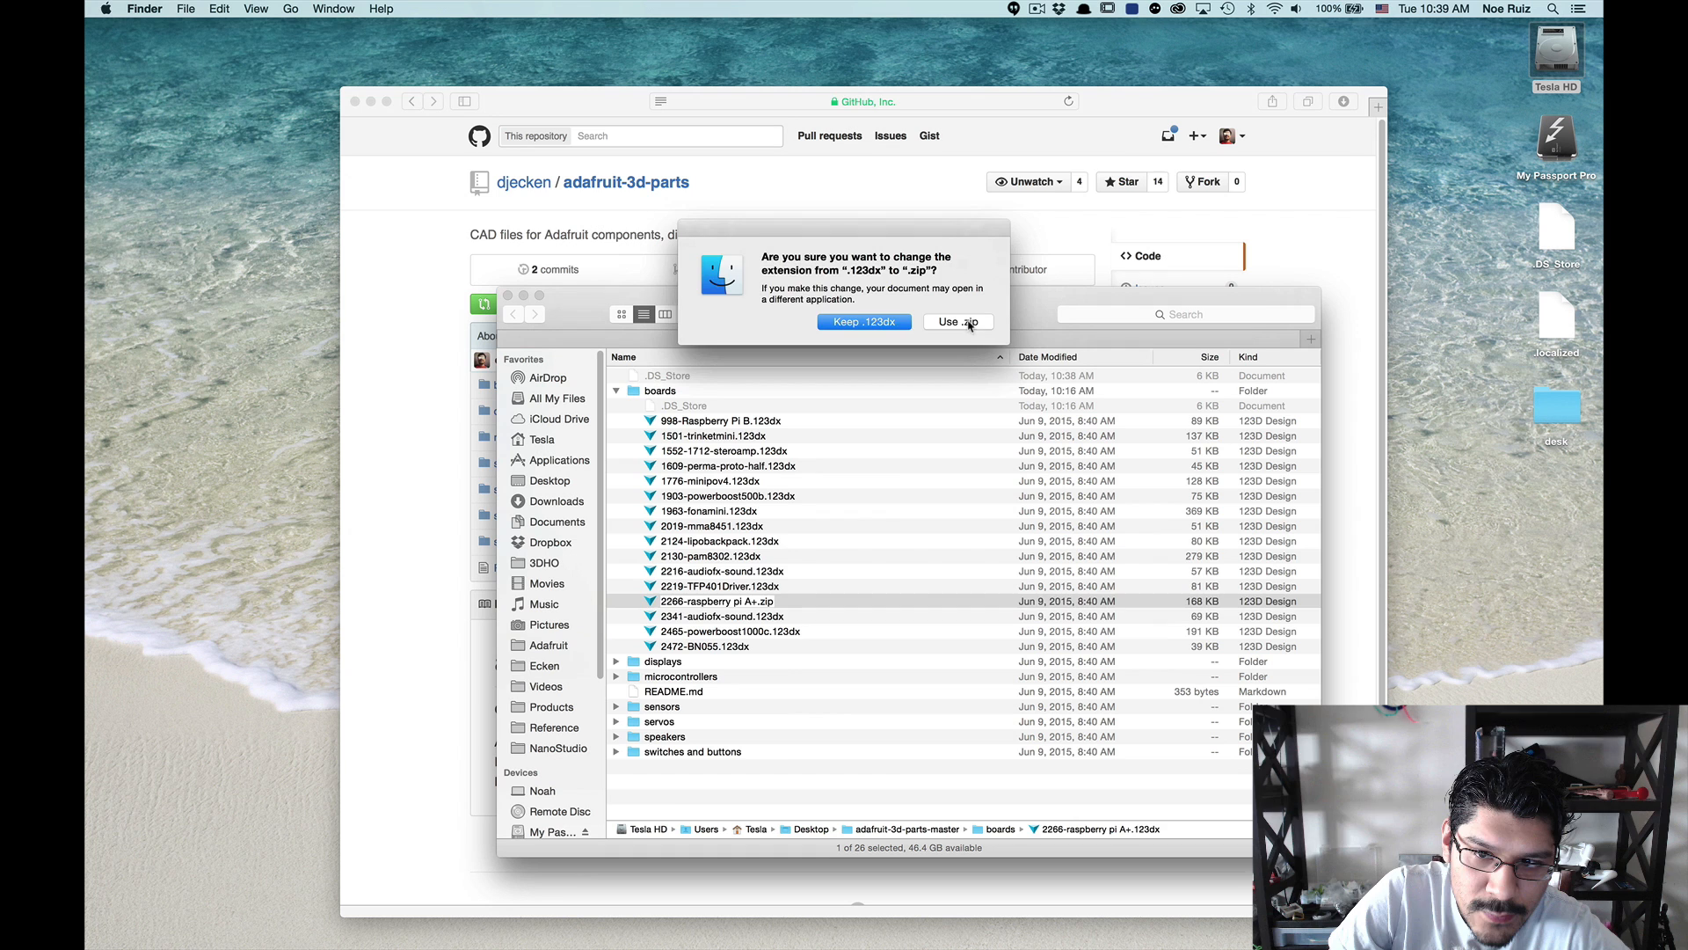
# Step: Accept the .zip extension and drill into Fusion[Active] > Breps.BlobParts to select BREP0.smt
pyautogui.click(956, 321)
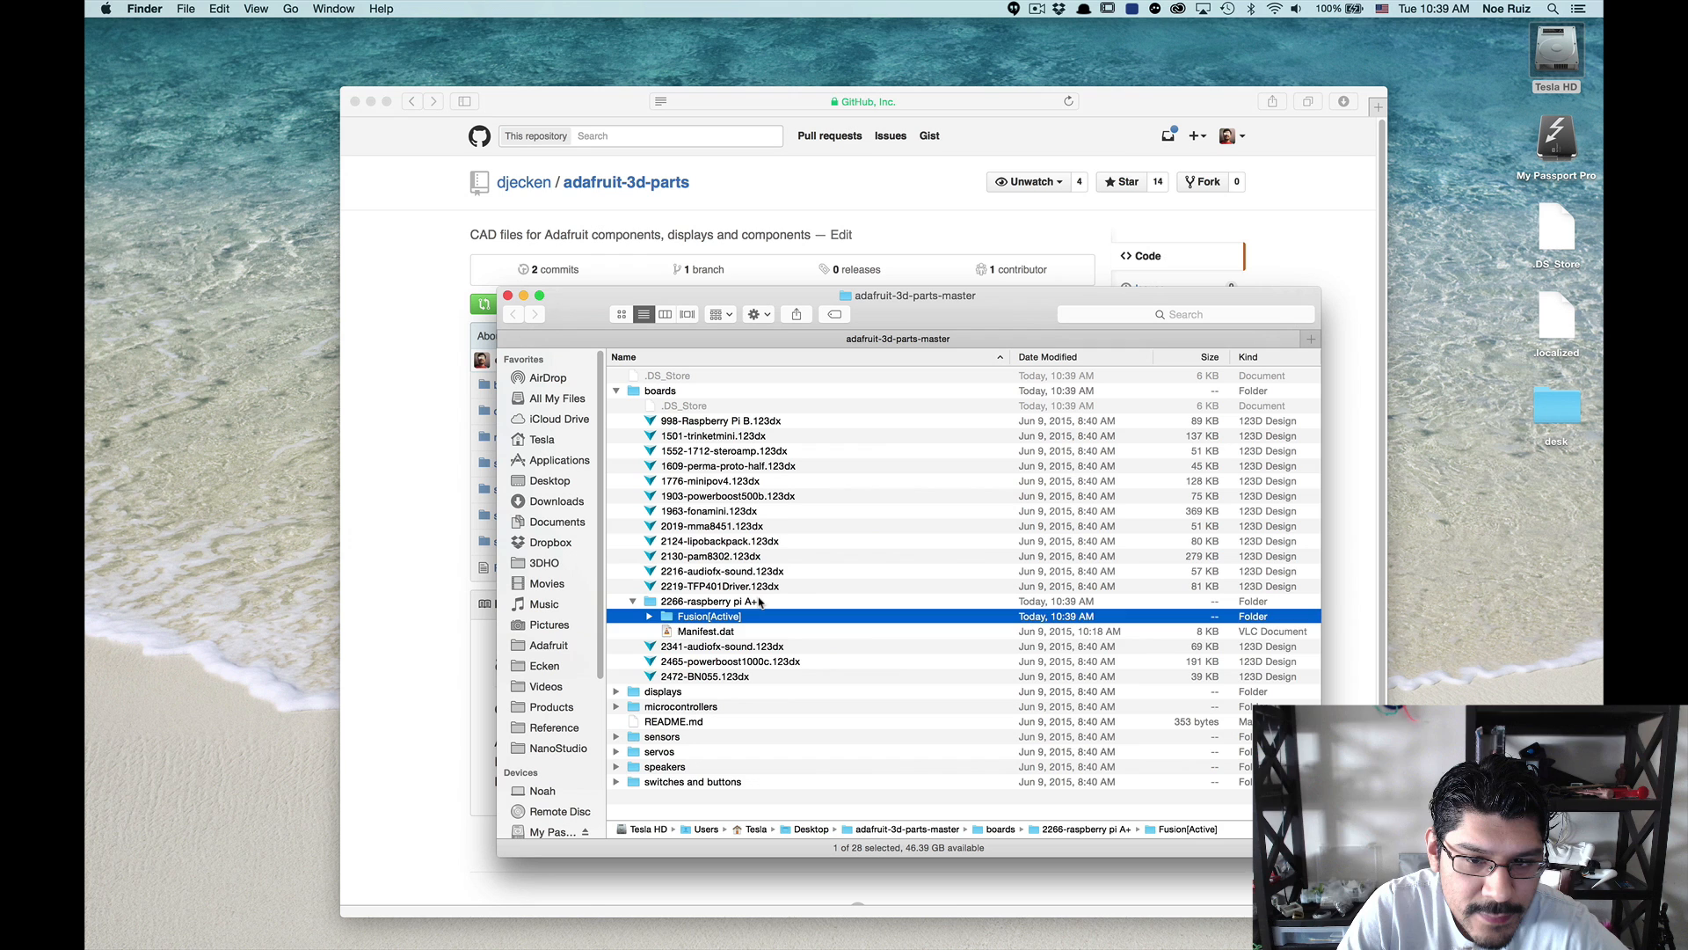
pyautogui.click(649, 616)
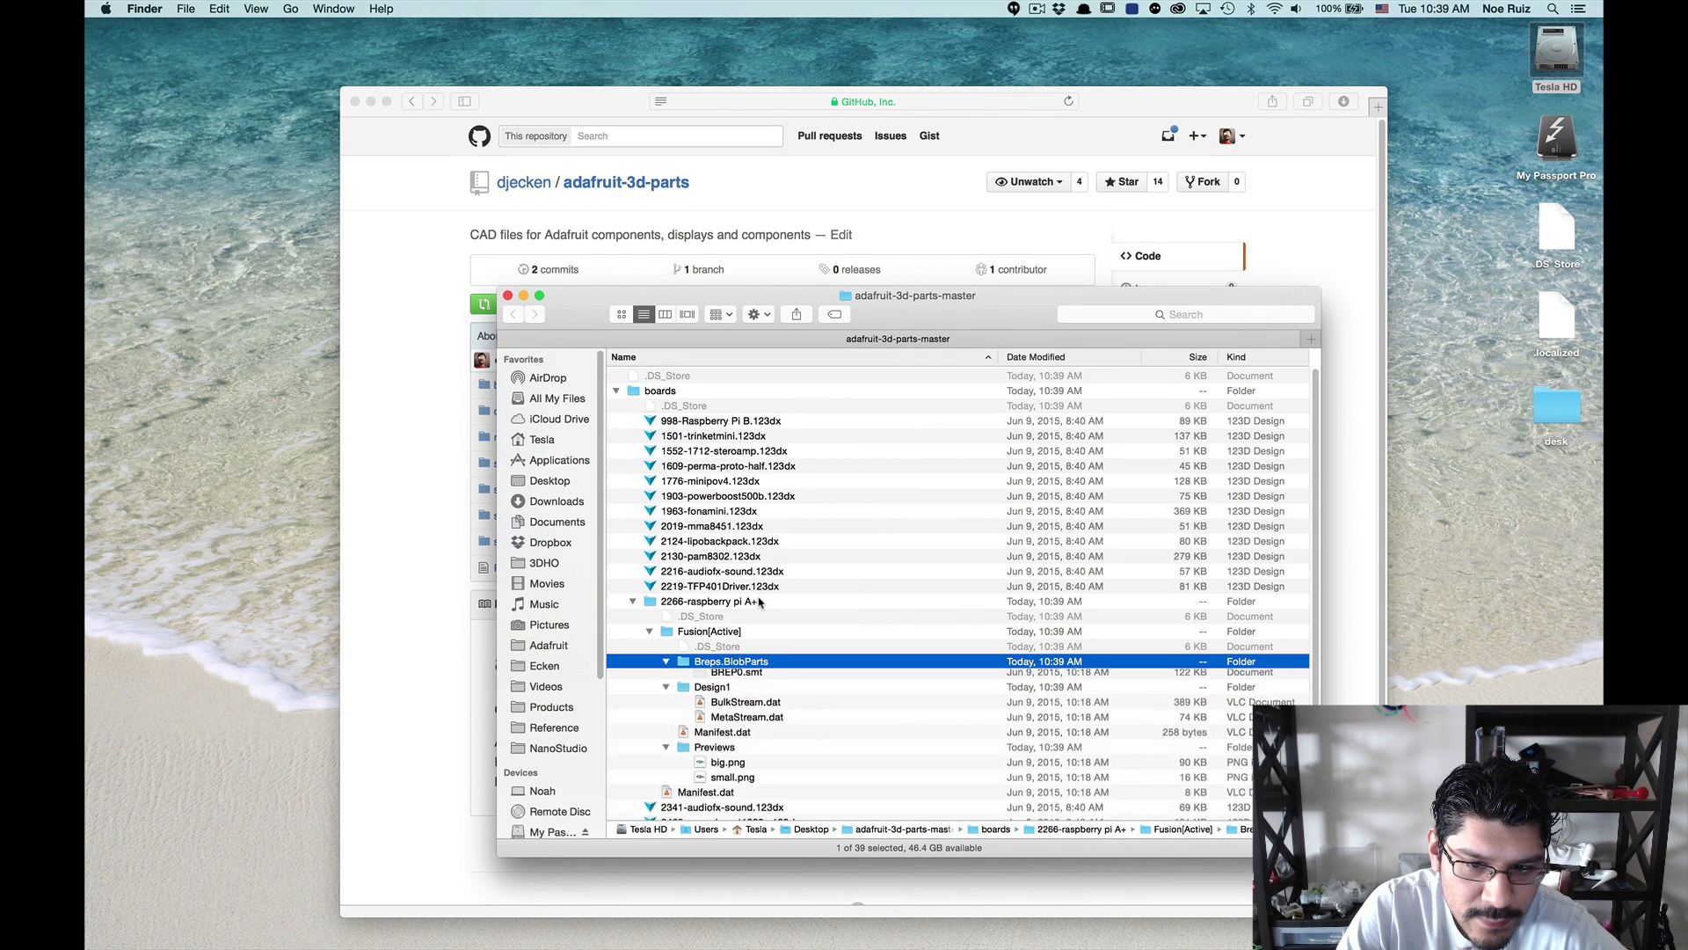
pyautogui.click(714, 645)
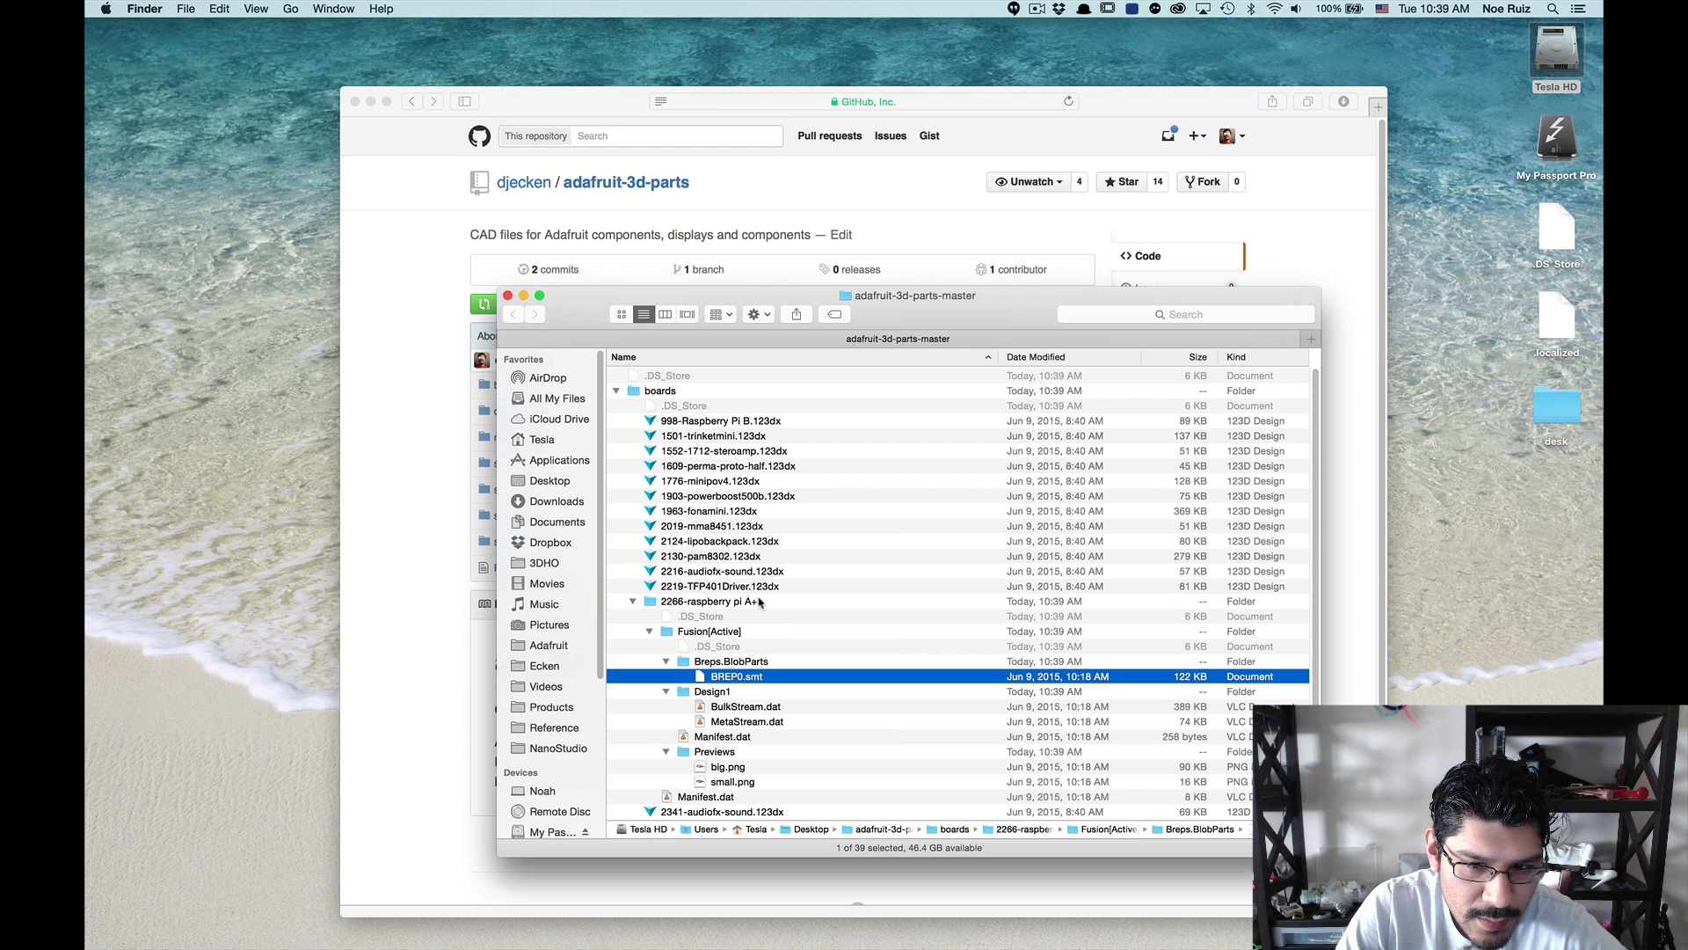
pyautogui.click(730, 660)
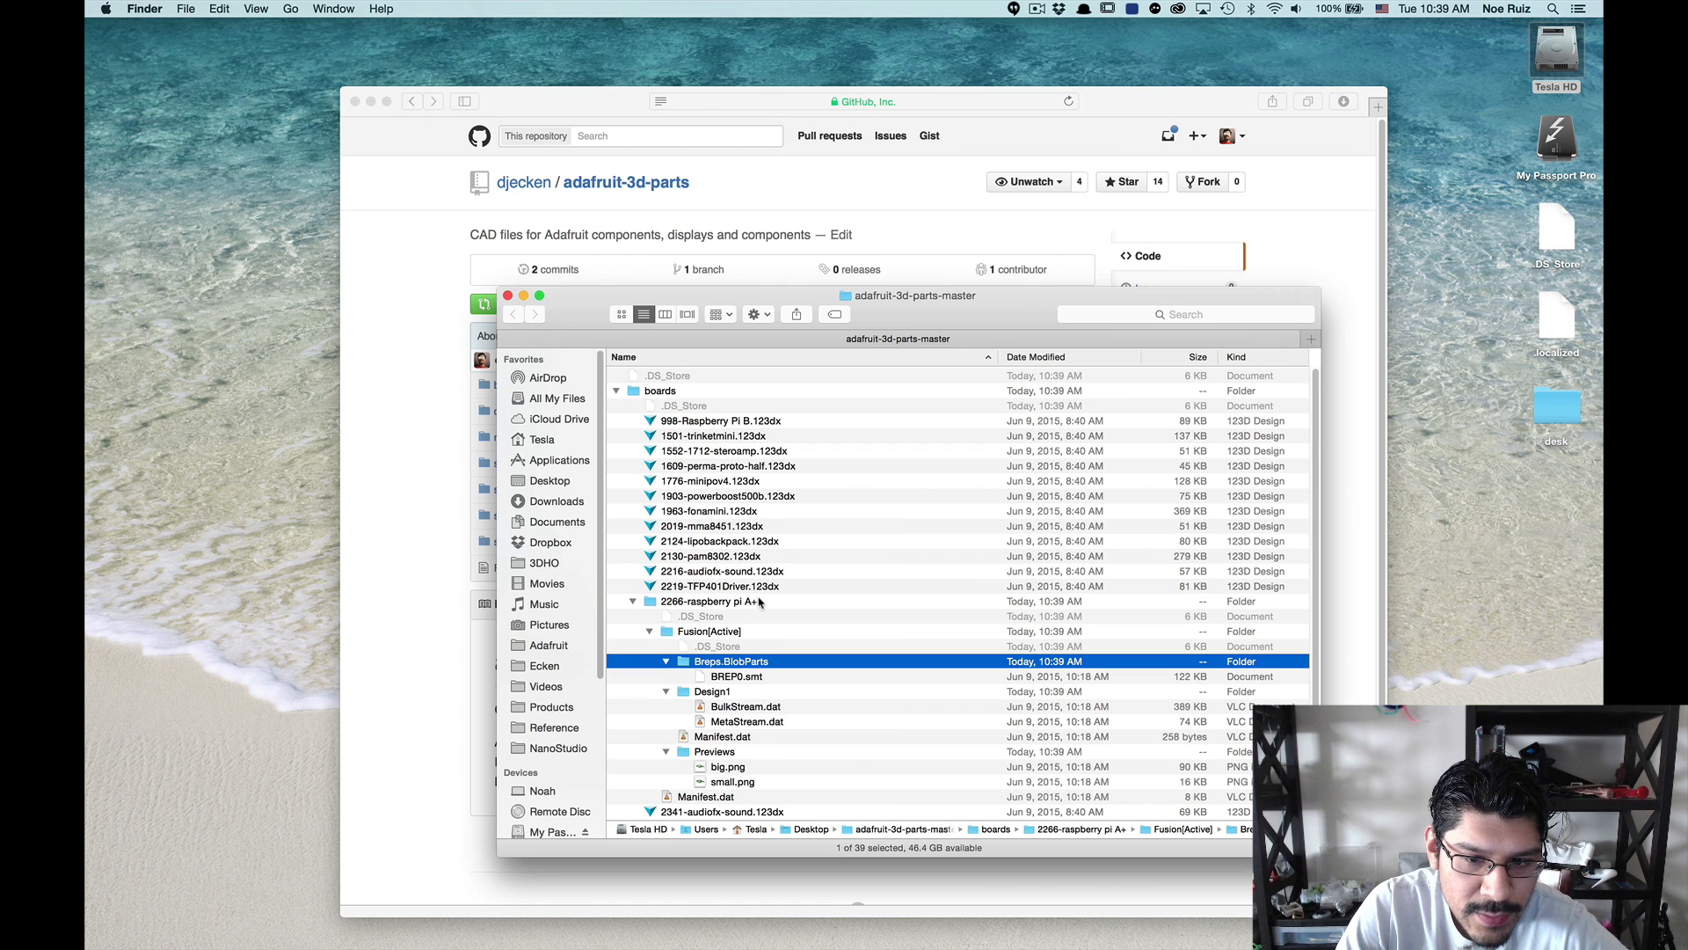
pyautogui.click(737, 675)
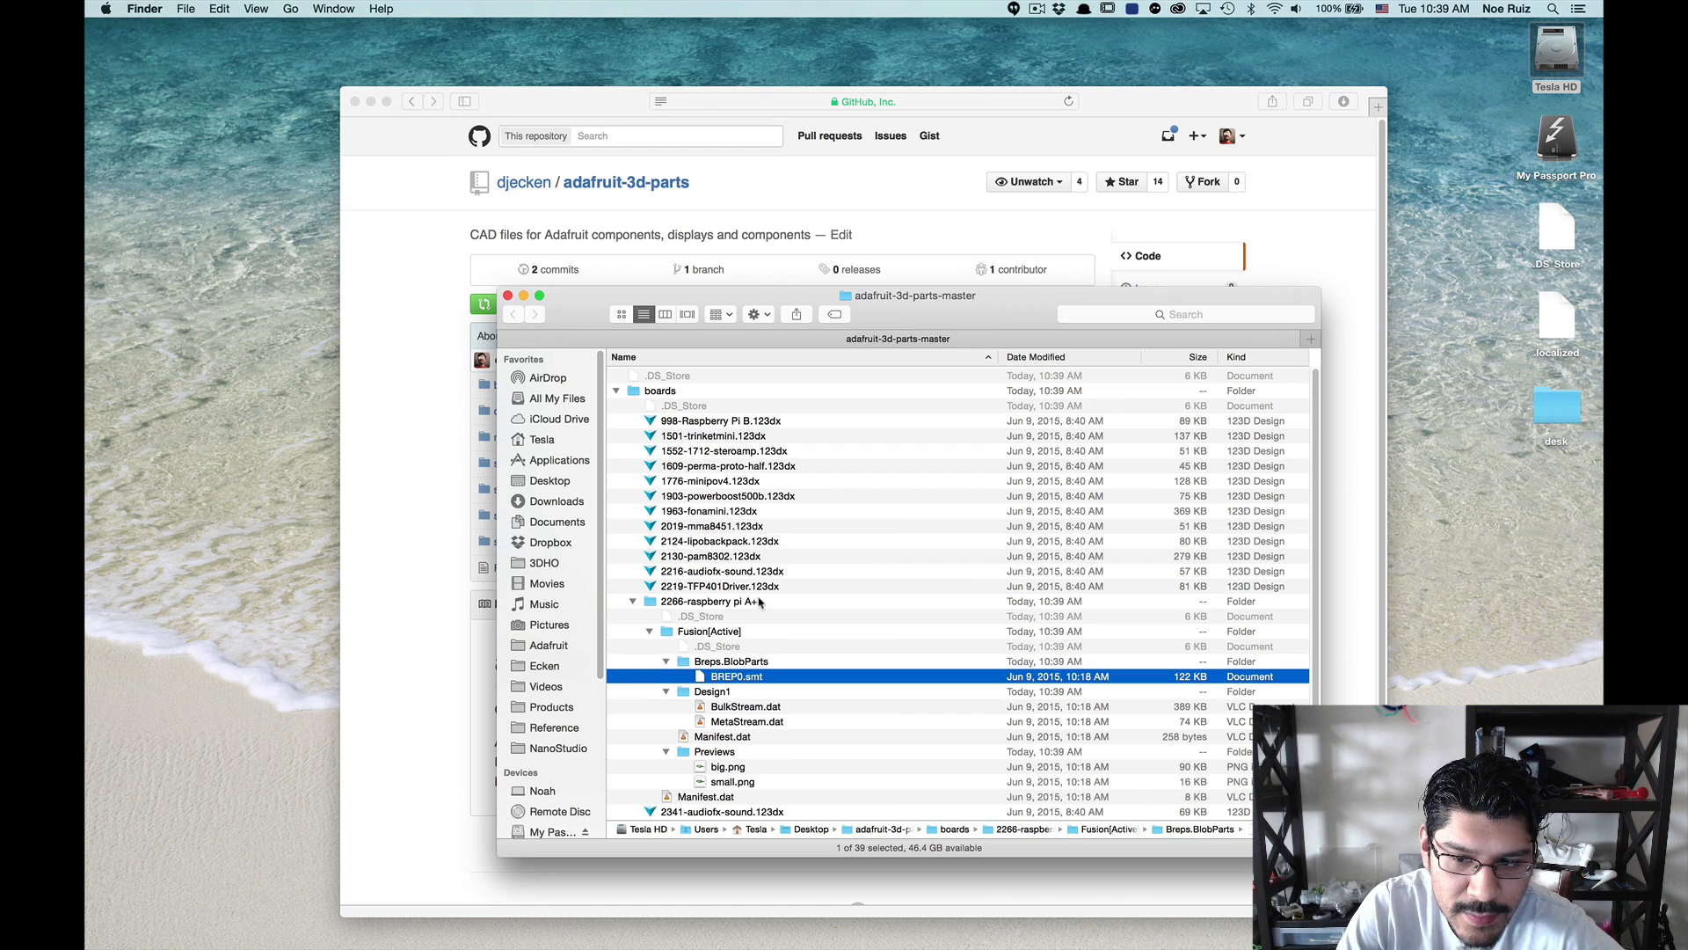
pyautogui.scroll(-3)
pyautogui.write('PiAplus.')
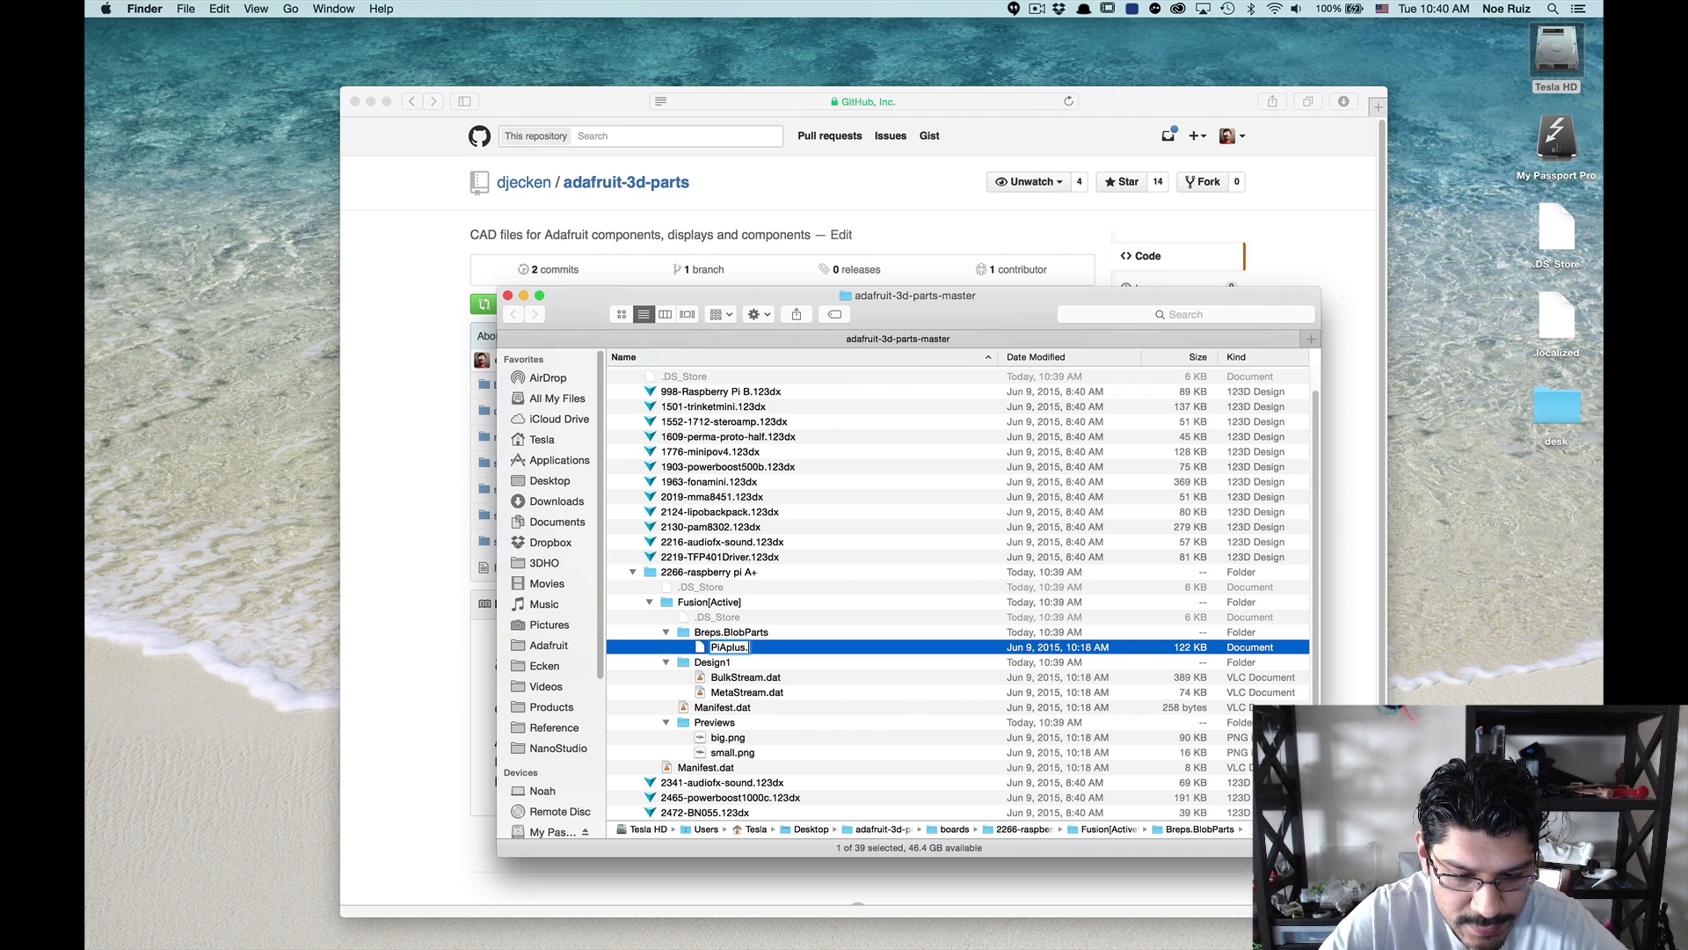
# Step: Rename BREP0.smt to PiAplus.SAT and keep the new SAT extension
pyautogui.write('SAY')
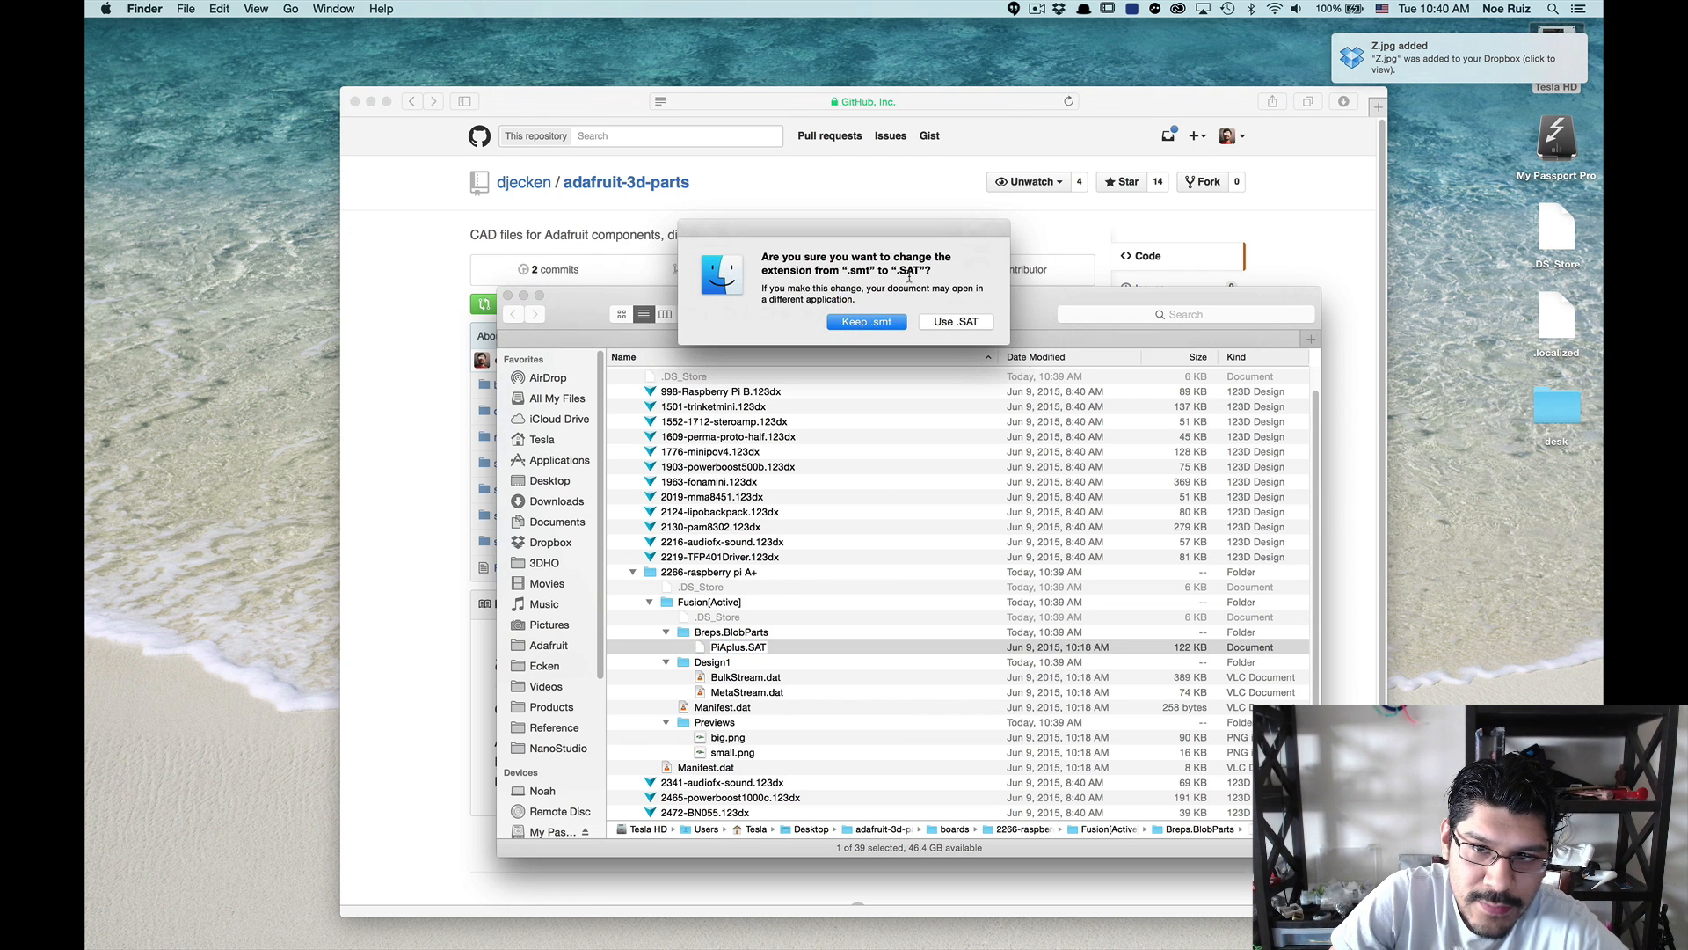
pyautogui.click(955, 321)
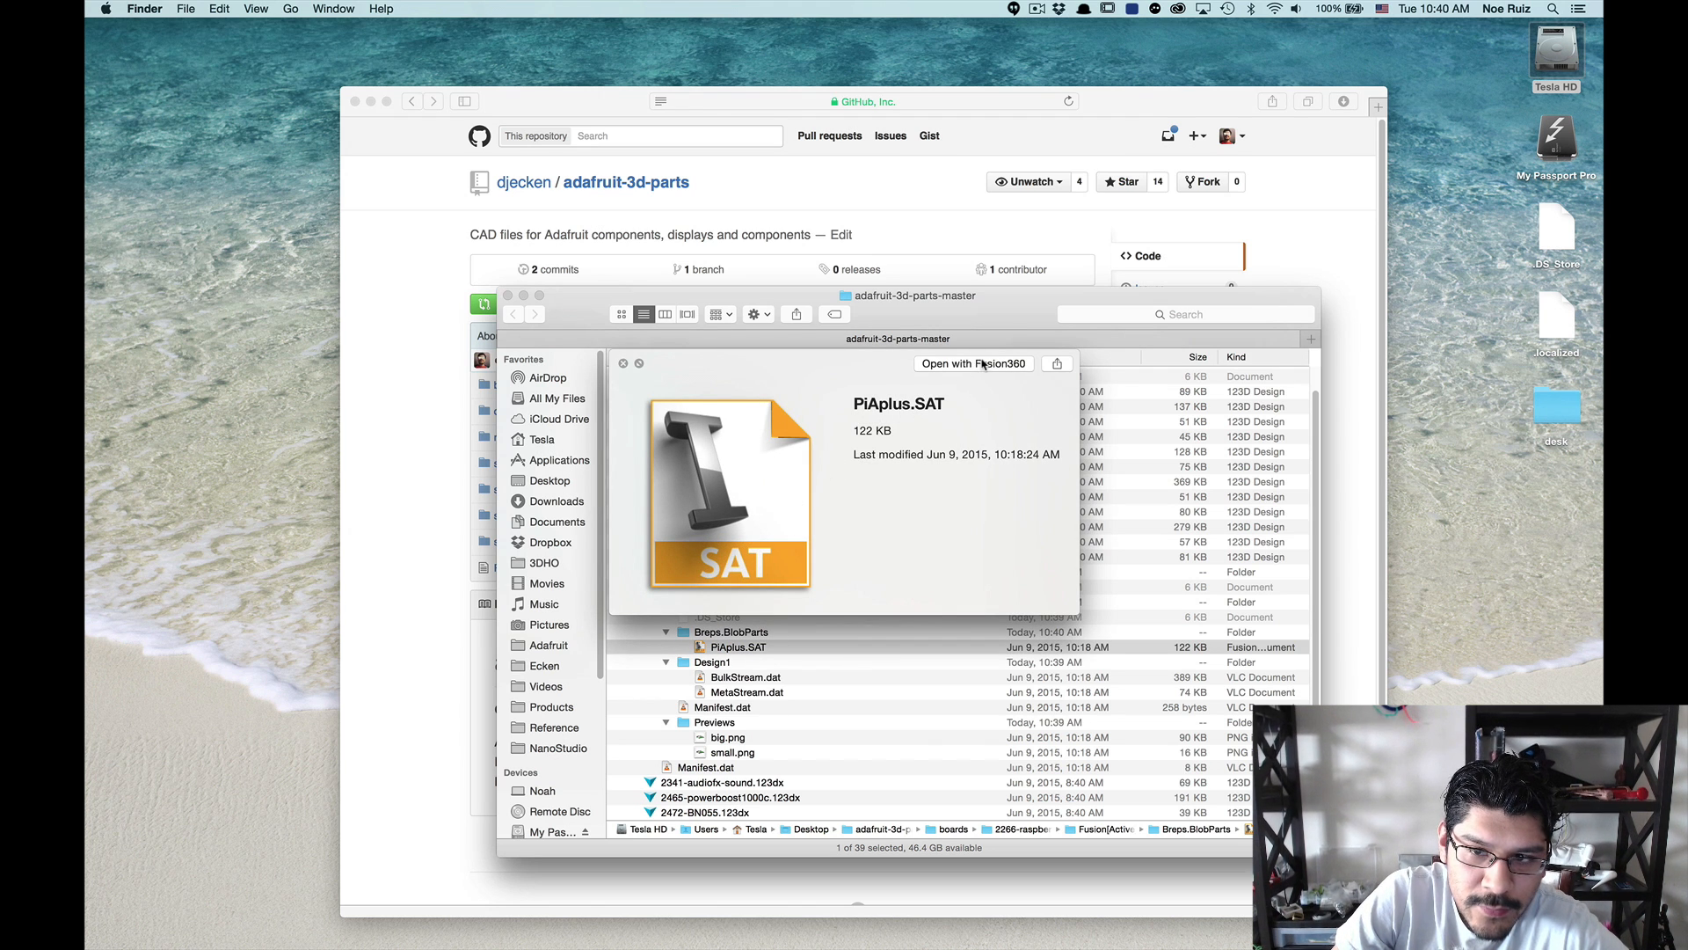
pyautogui.moveTo(739, 481)
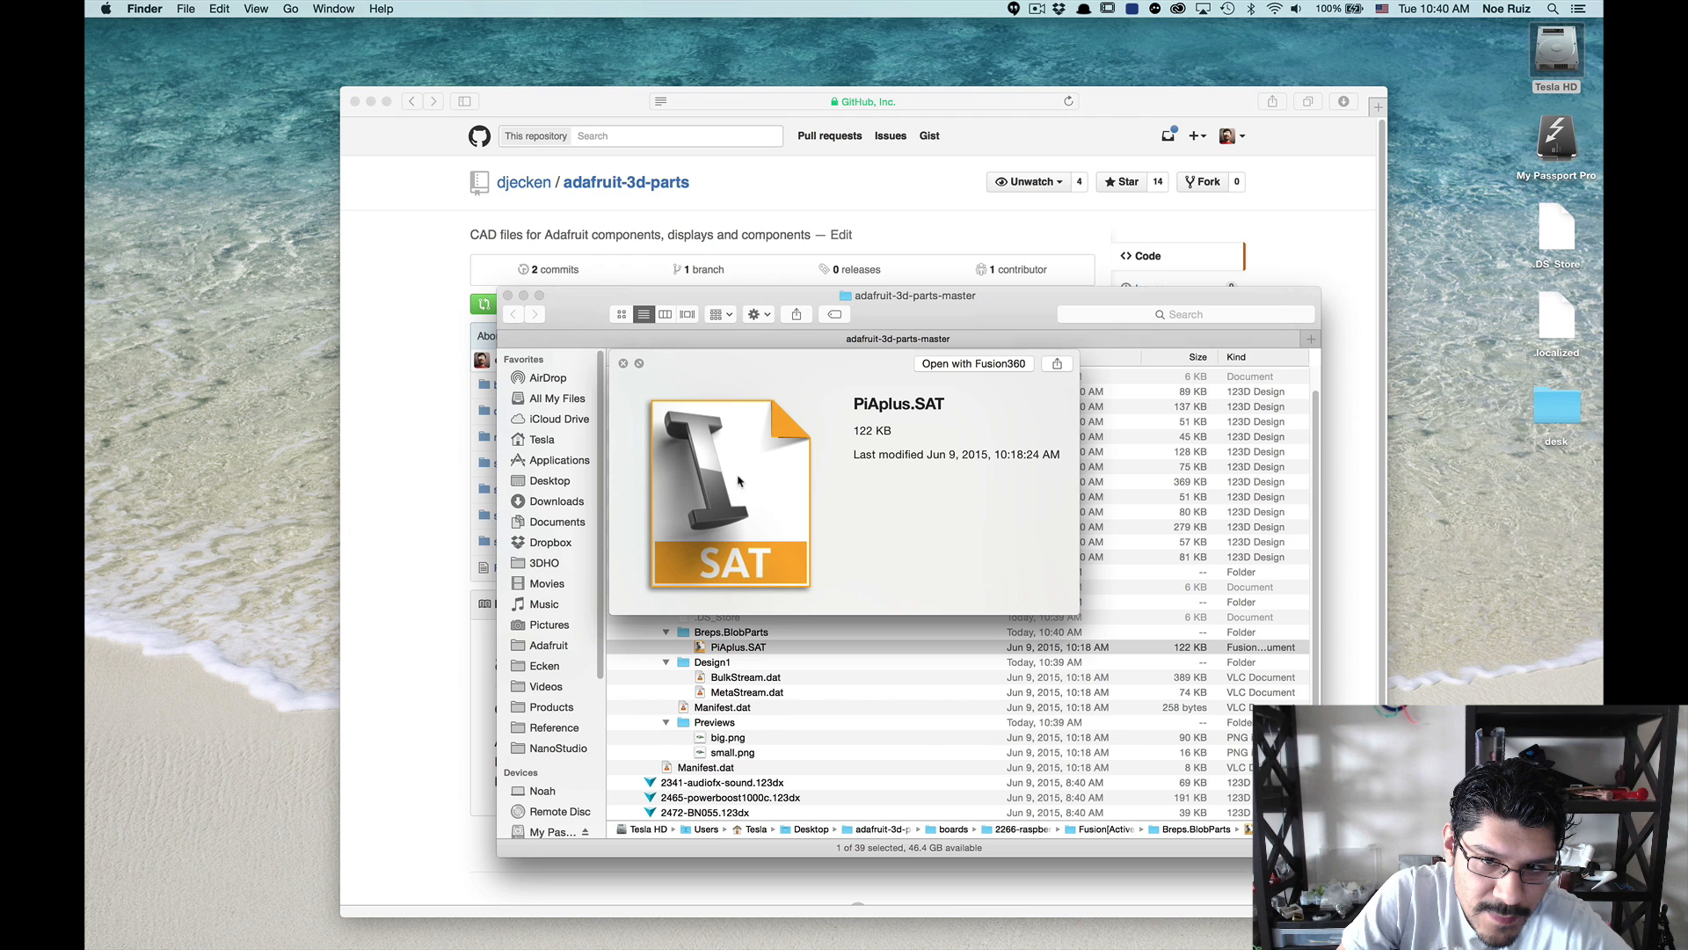
pyautogui.moveTo(948, 412)
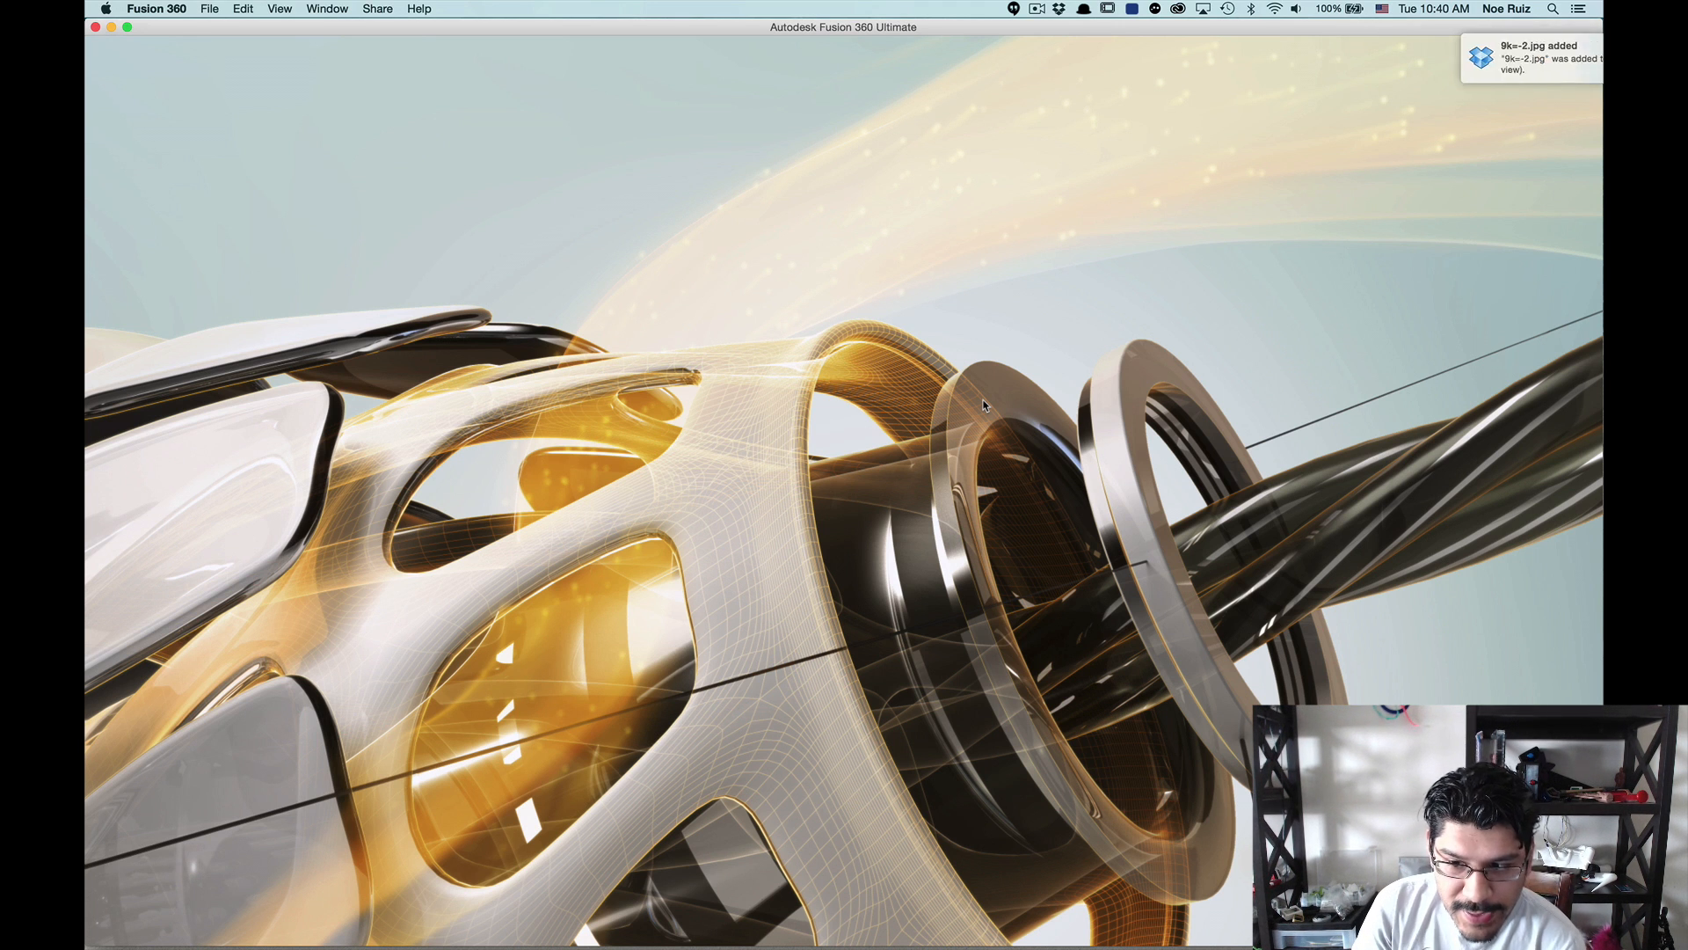
pyautogui.moveTo(1143, 665)
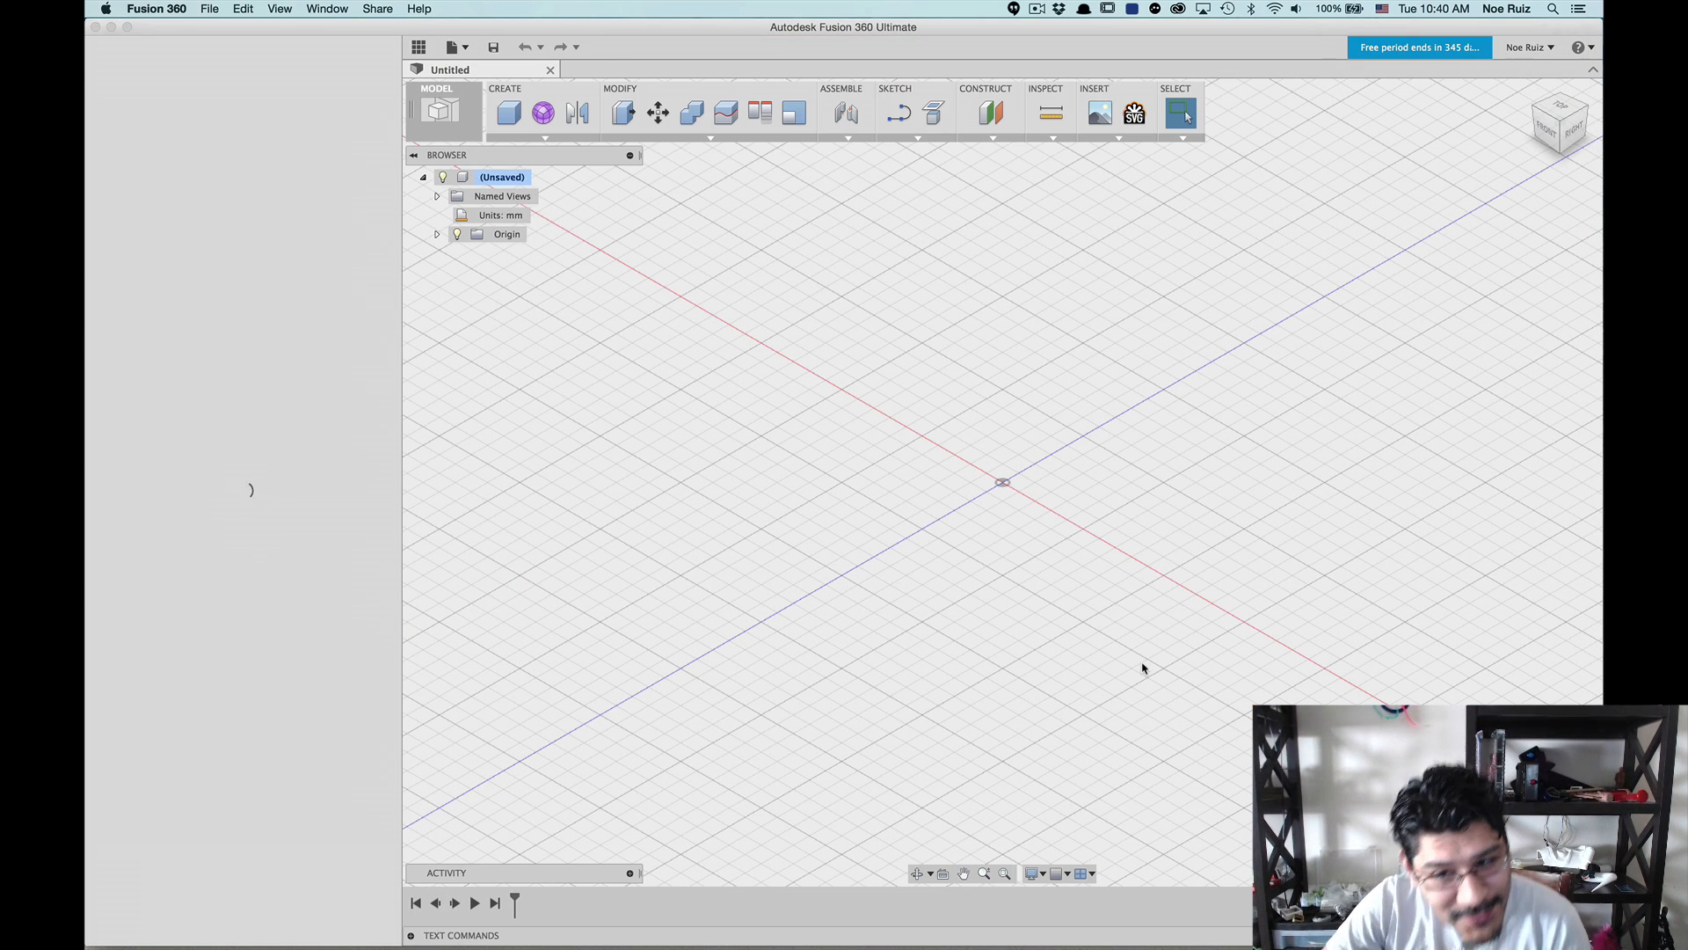
# Step: Show the project's designs in the Data Panel and start uploading a file to it
pyautogui.click(418, 47)
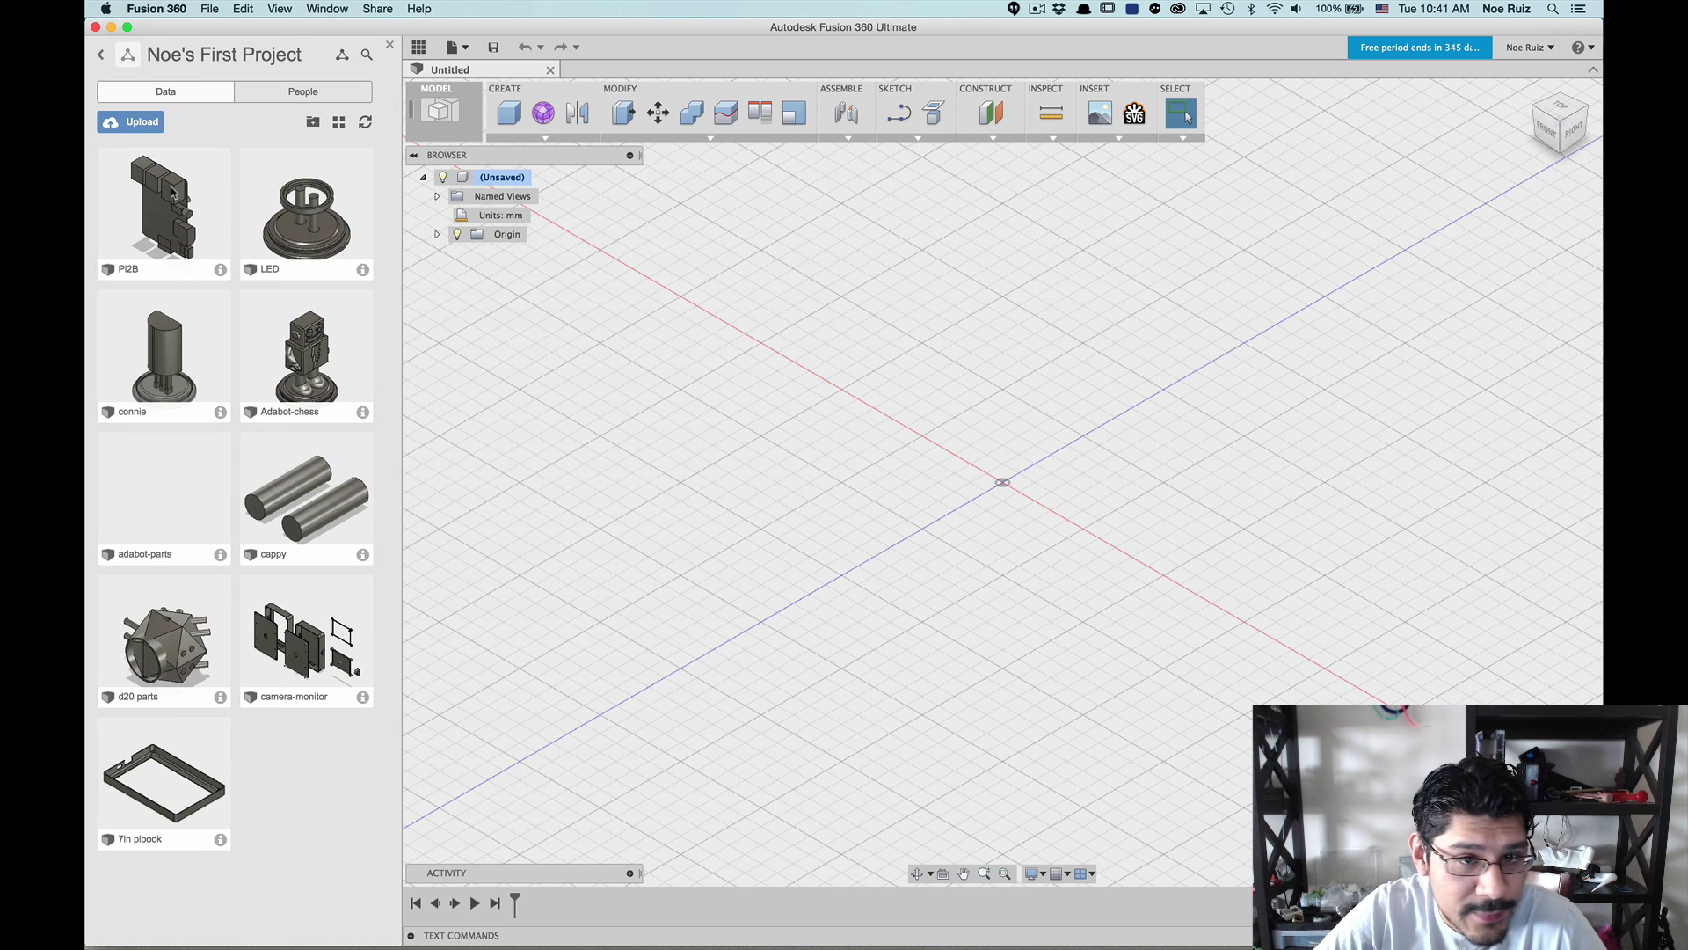
pyautogui.moveTo(176, 244)
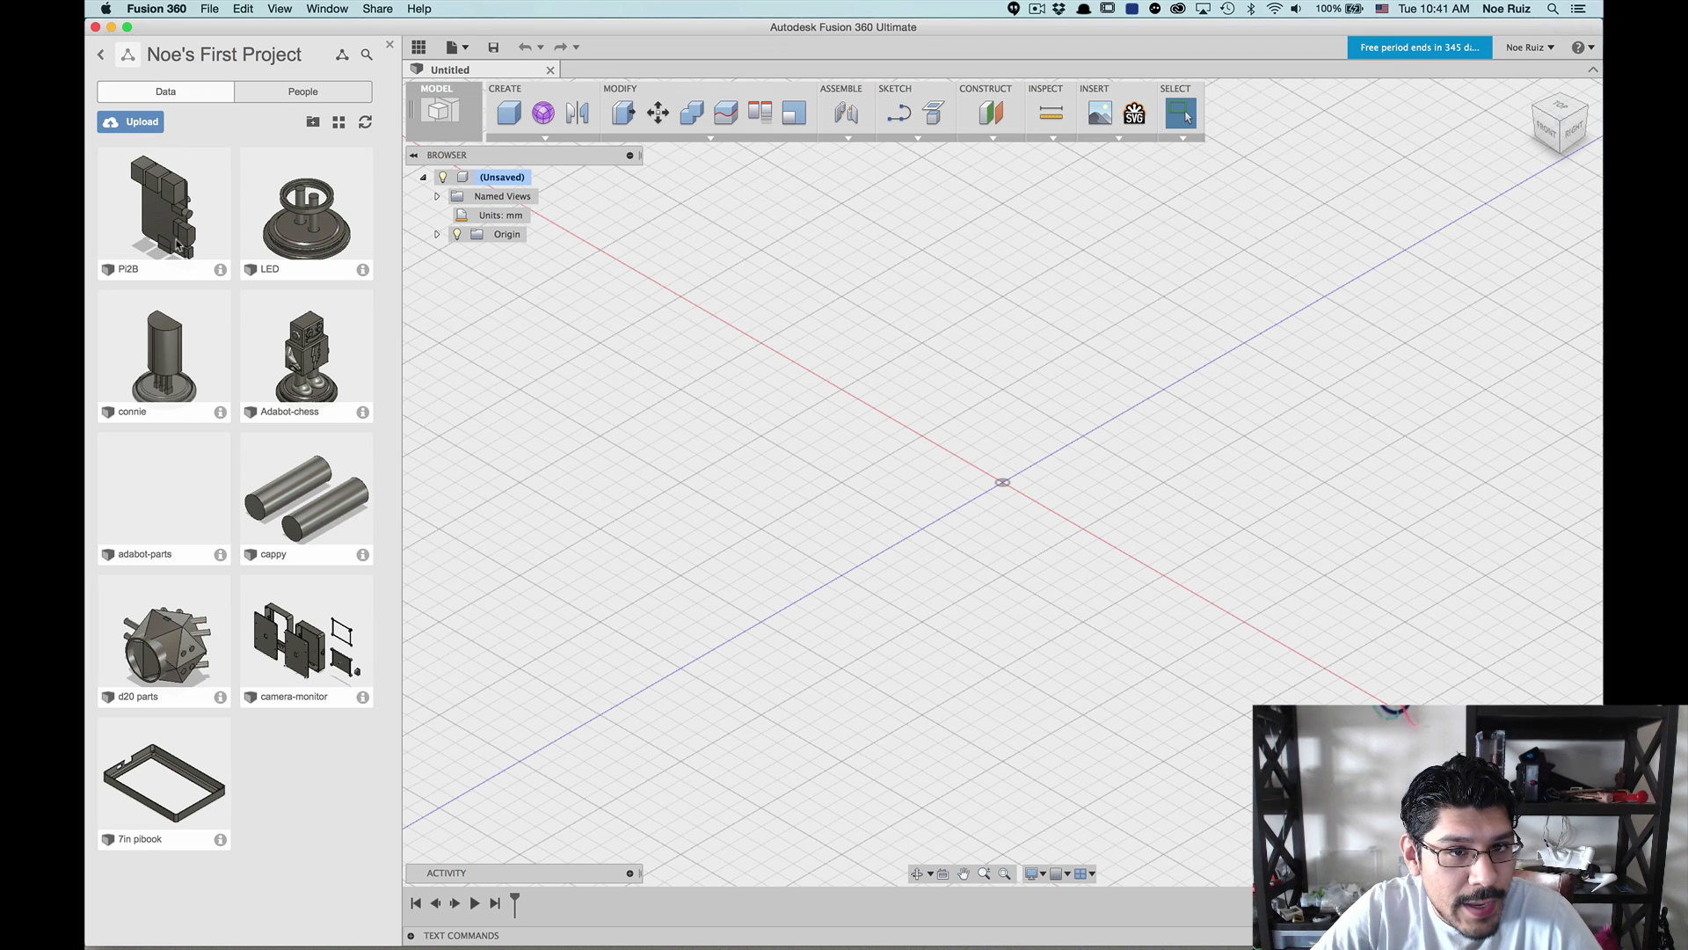
pyautogui.click(131, 121)
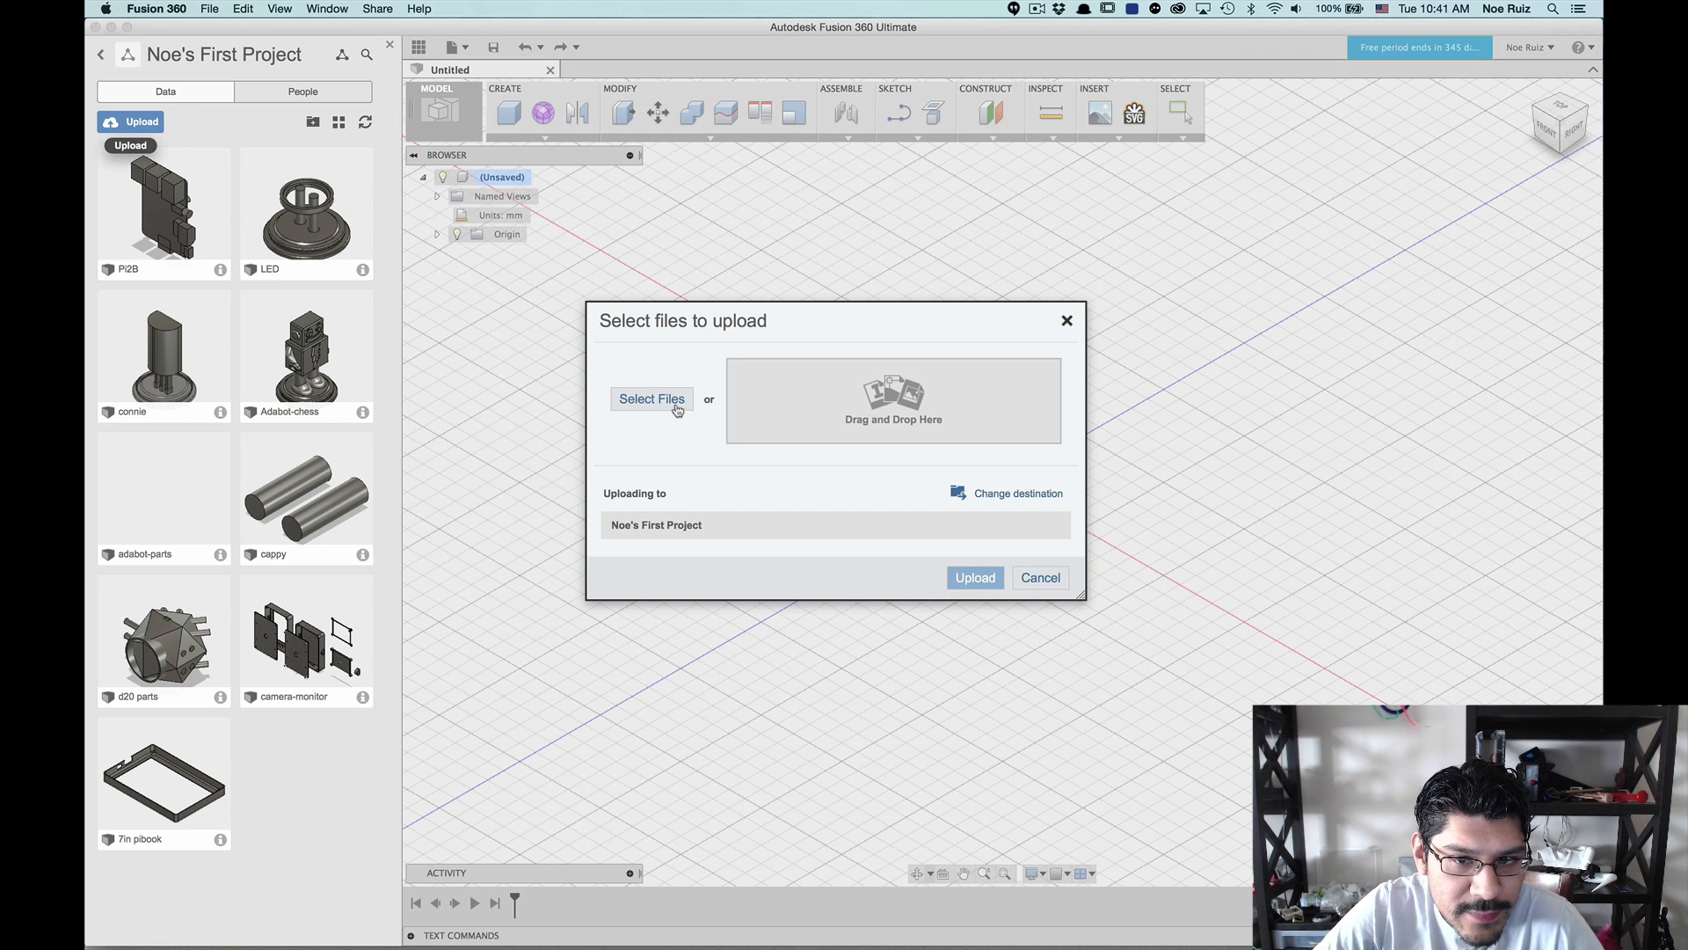
pyautogui.moveTo(859, 422)
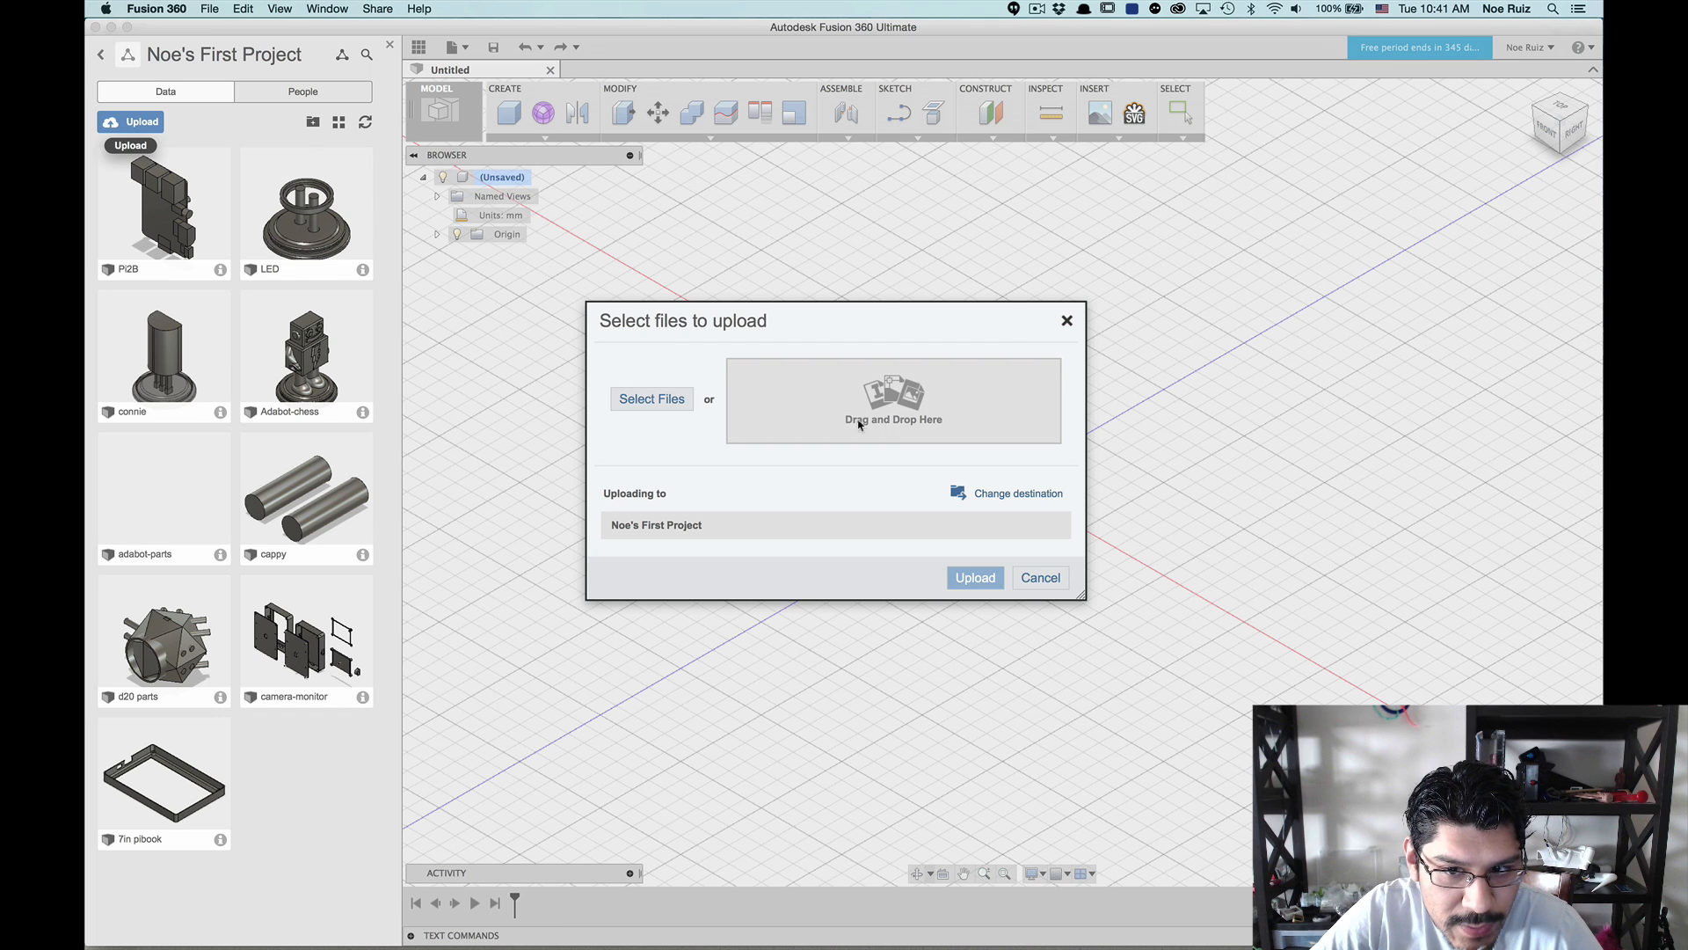
pyautogui.moveTo(924, 442)
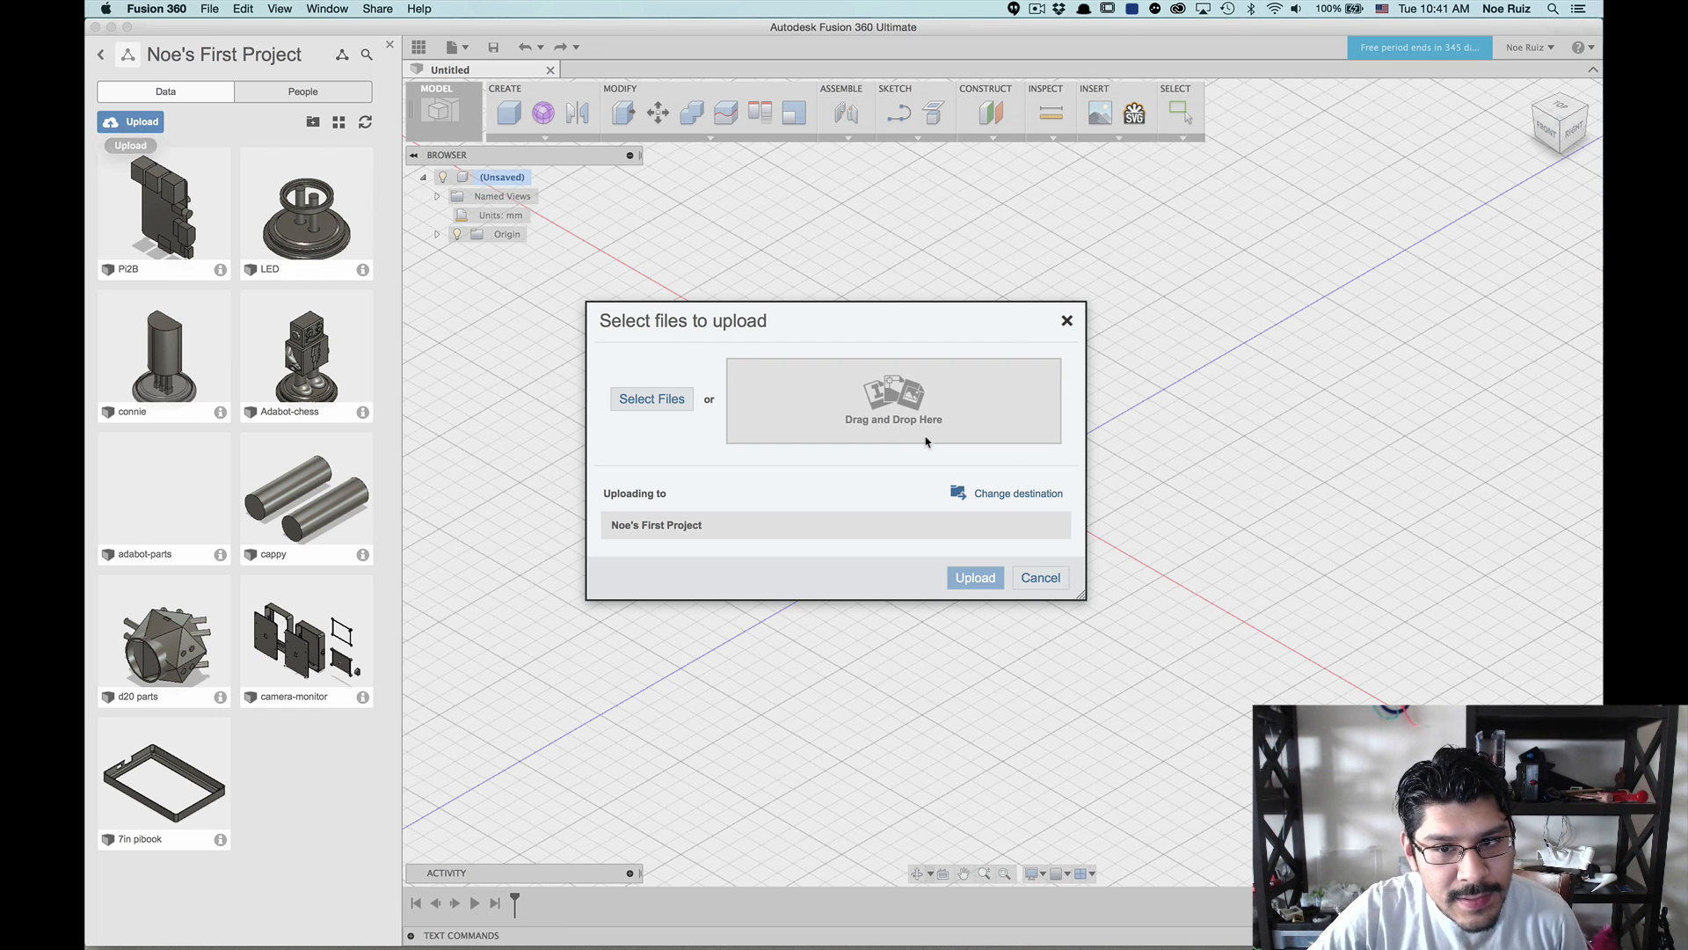
pyautogui.moveTo(883, 393)
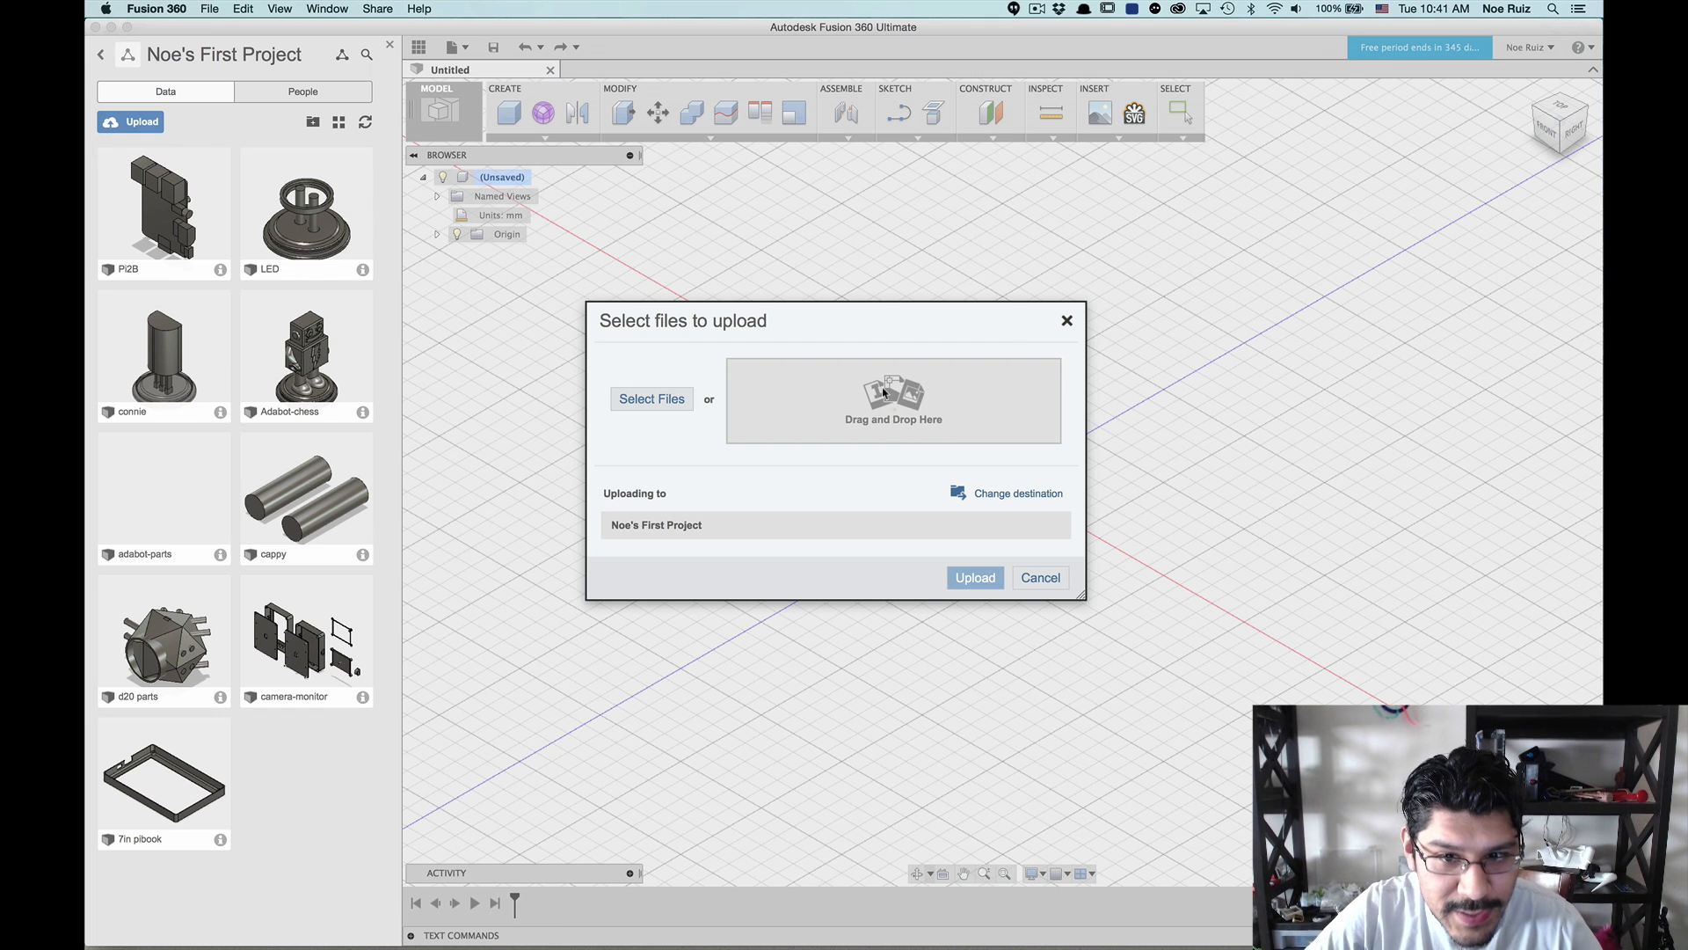
pyautogui.moveTo(660, 411)
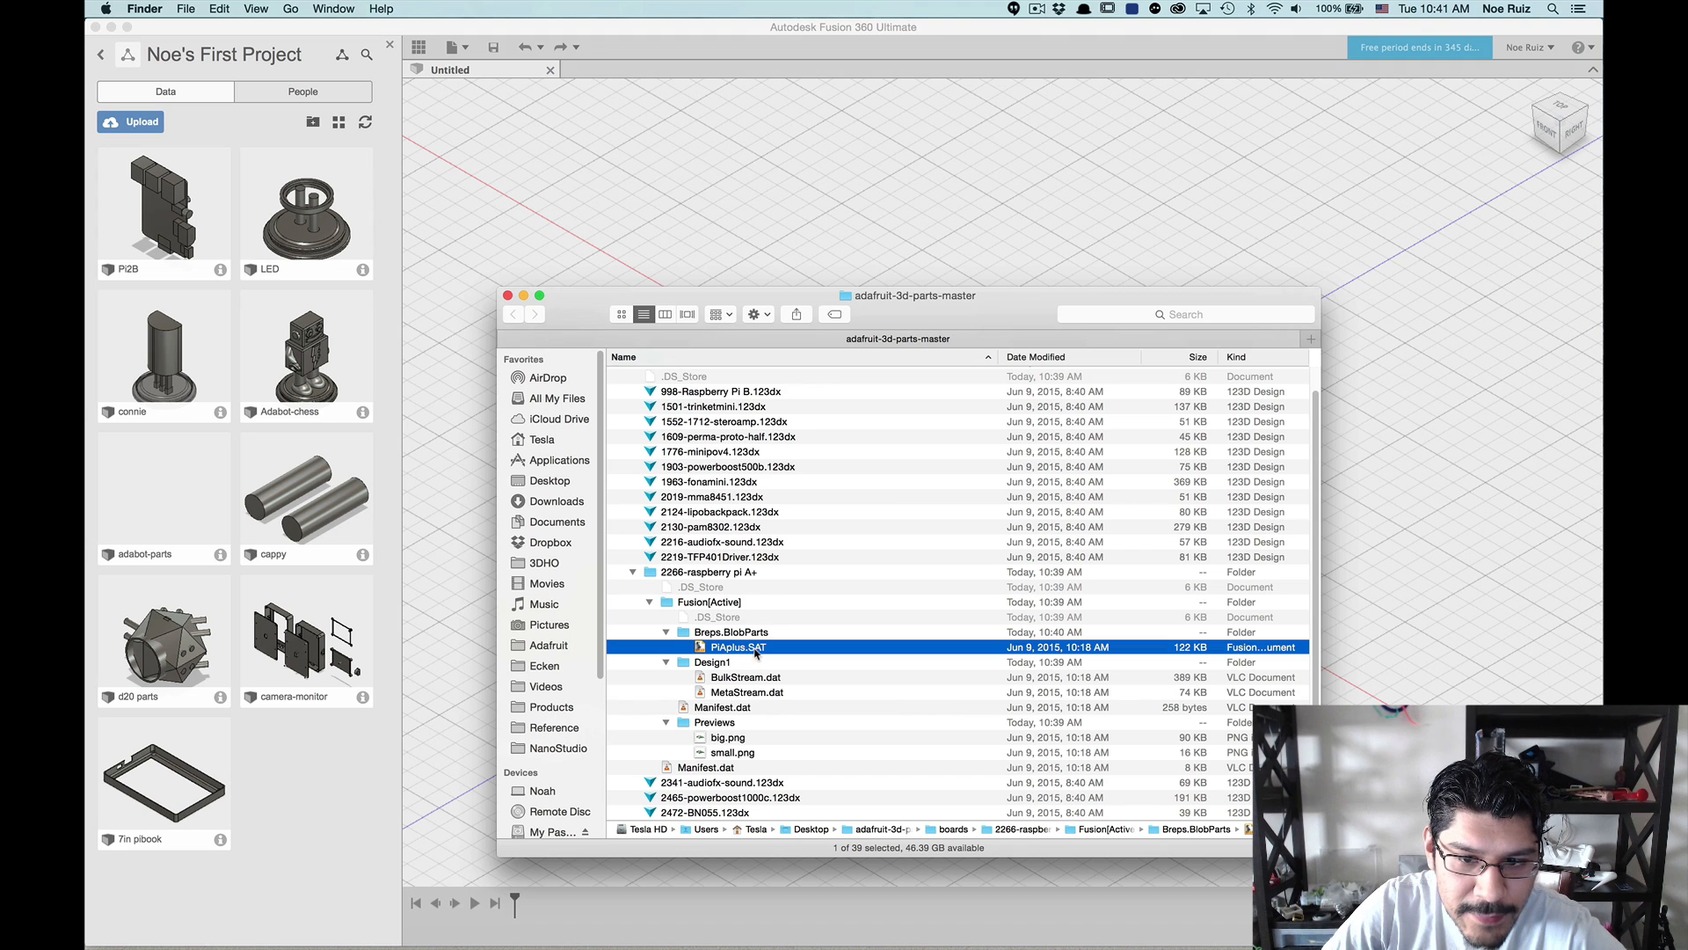
# Step: Drag PiAplus.SAT from Breps.BlobParts into the upload dialog's drop area
pyautogui.moveTo(737, 646); pyautogui.dragTo(476, 515)
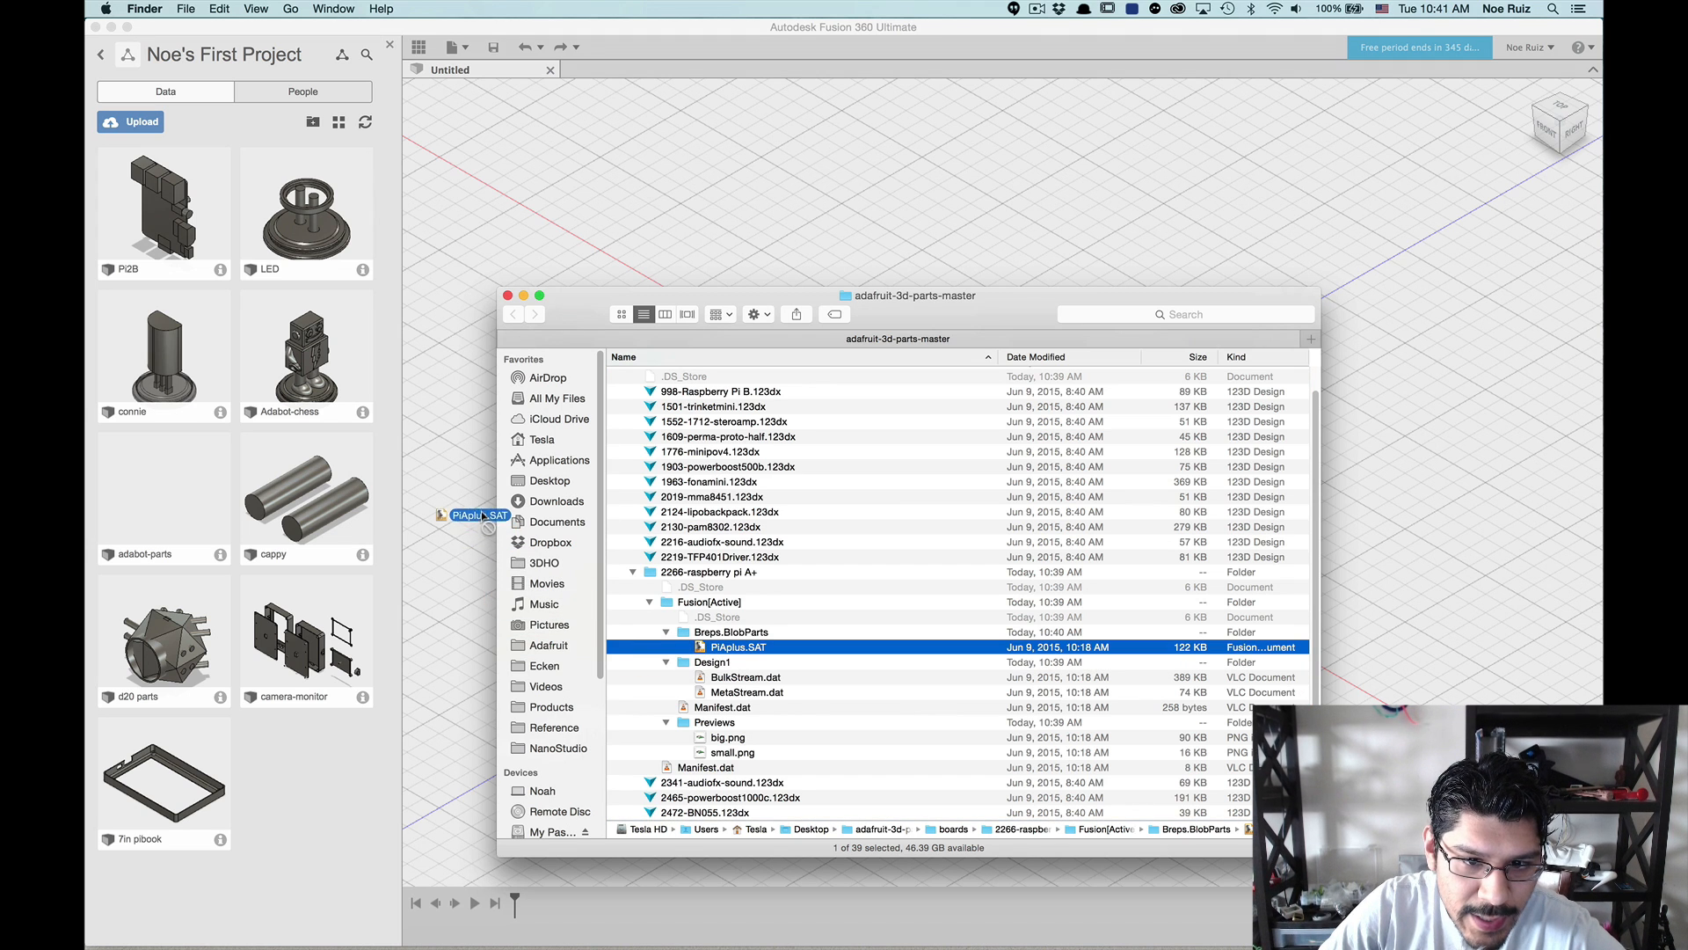
pyautogui.moveTo(476, 514); pyautogui.dragTo(816, 195)
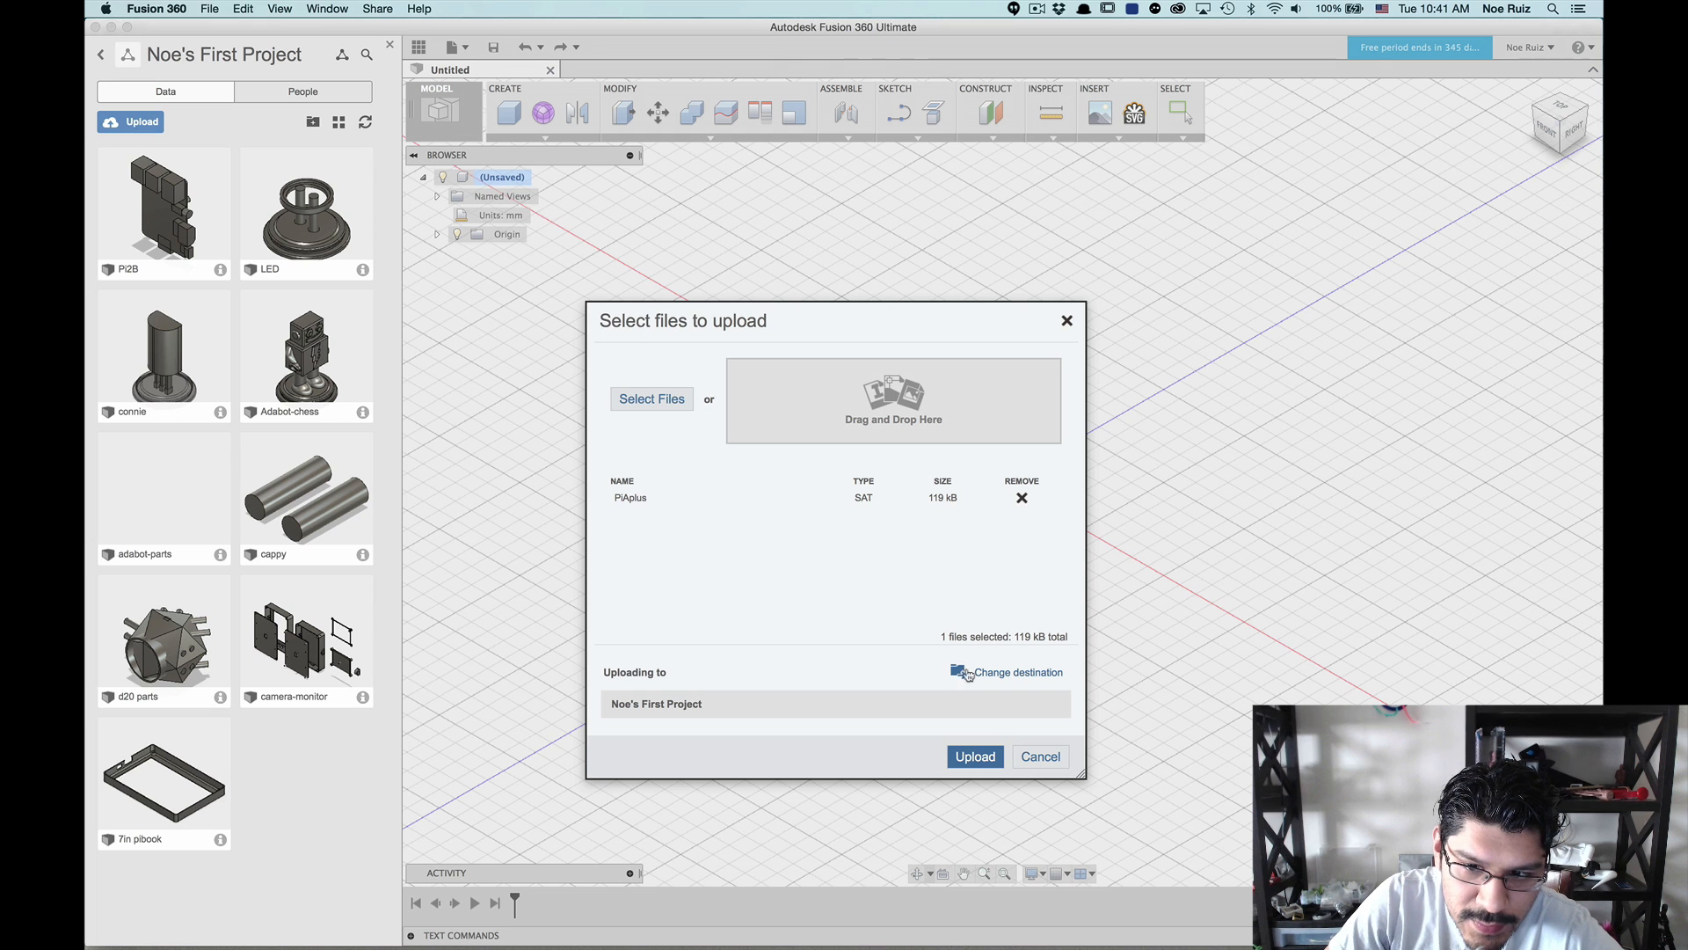
pyautogui.moveTo(678, 695)
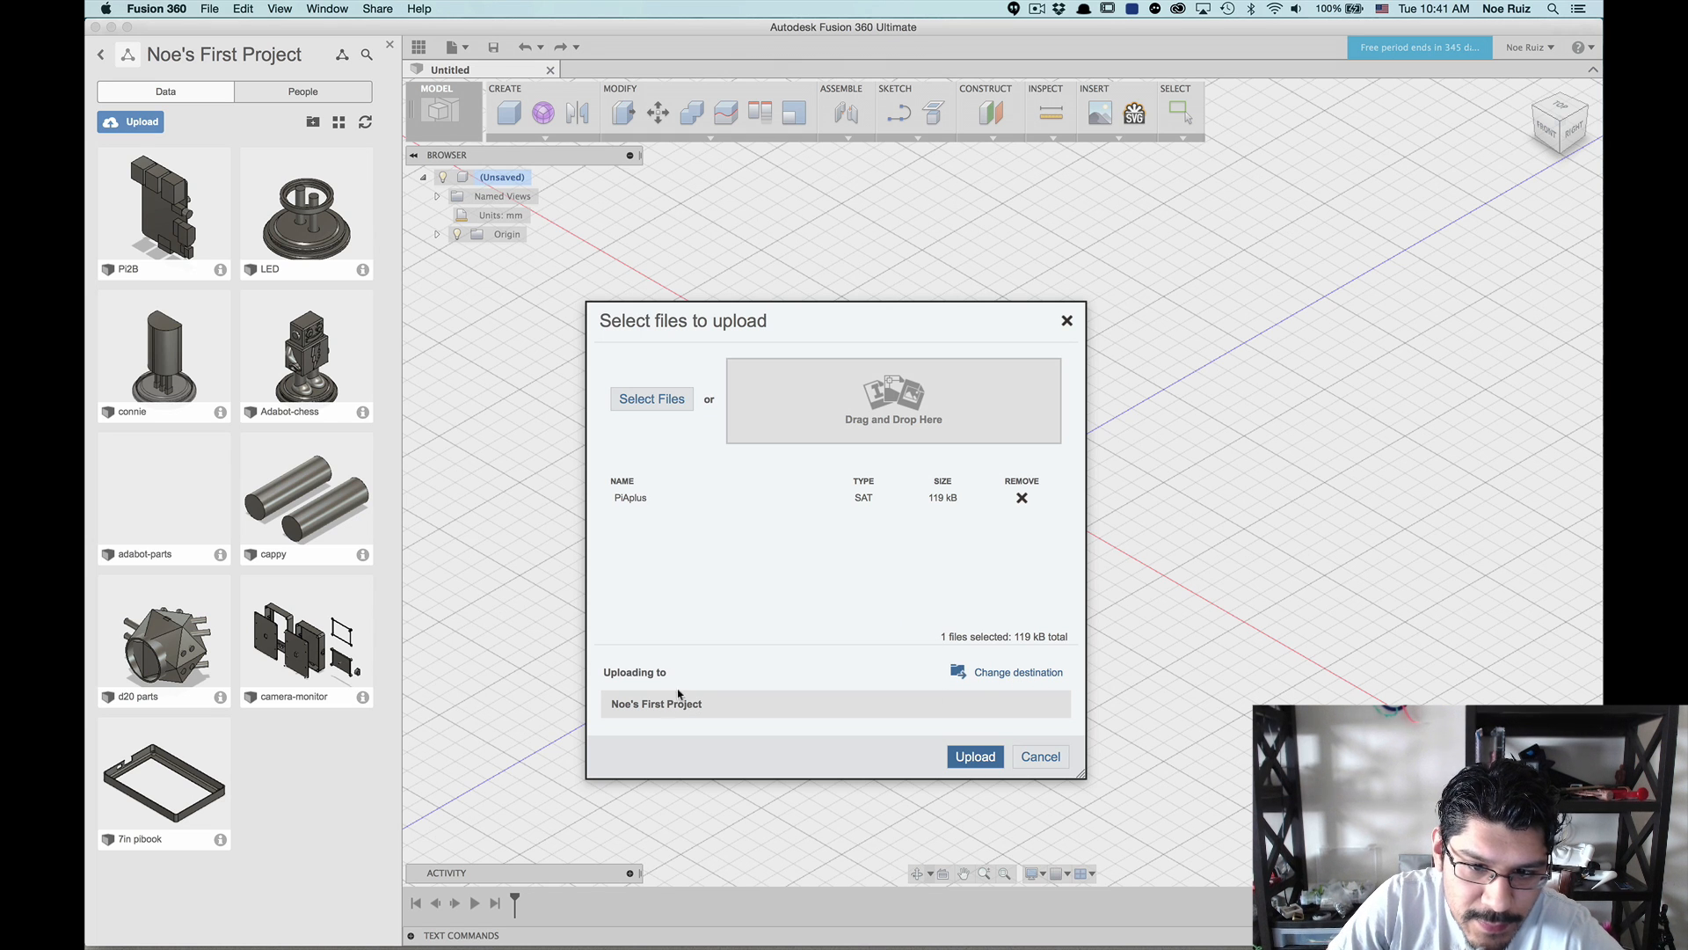
# Step: Upload PiAplus to Noe's First Project and tuck away the progress window
pyautogui.click(1039, 756)
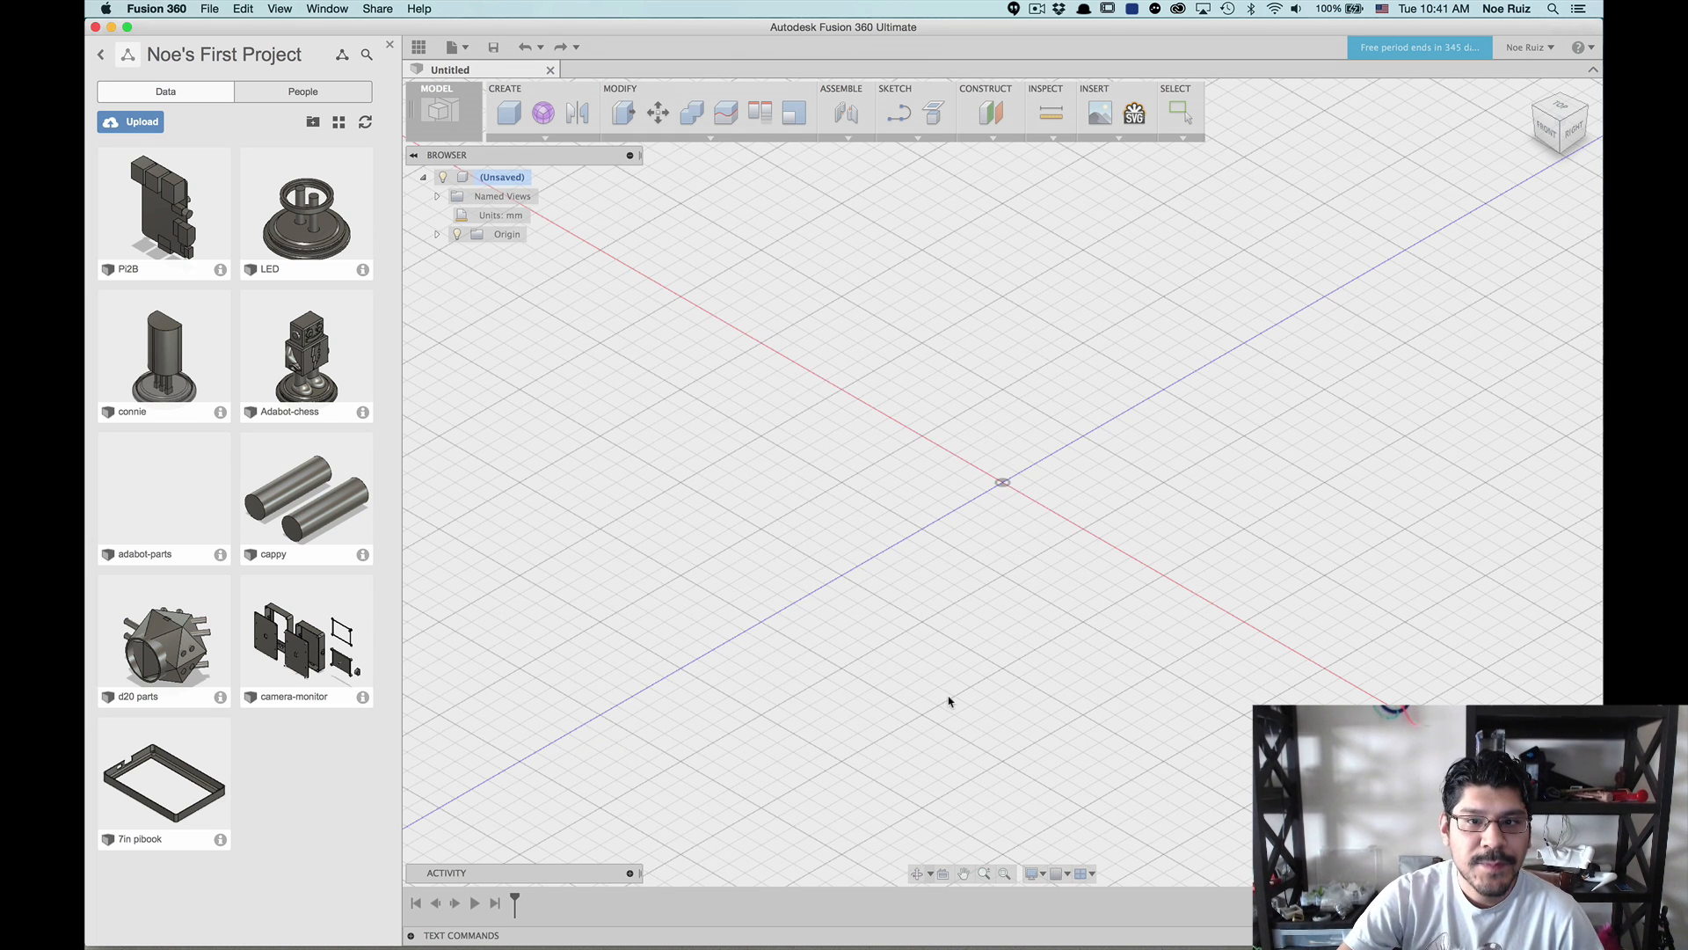
pyautogui.click(140, 121)
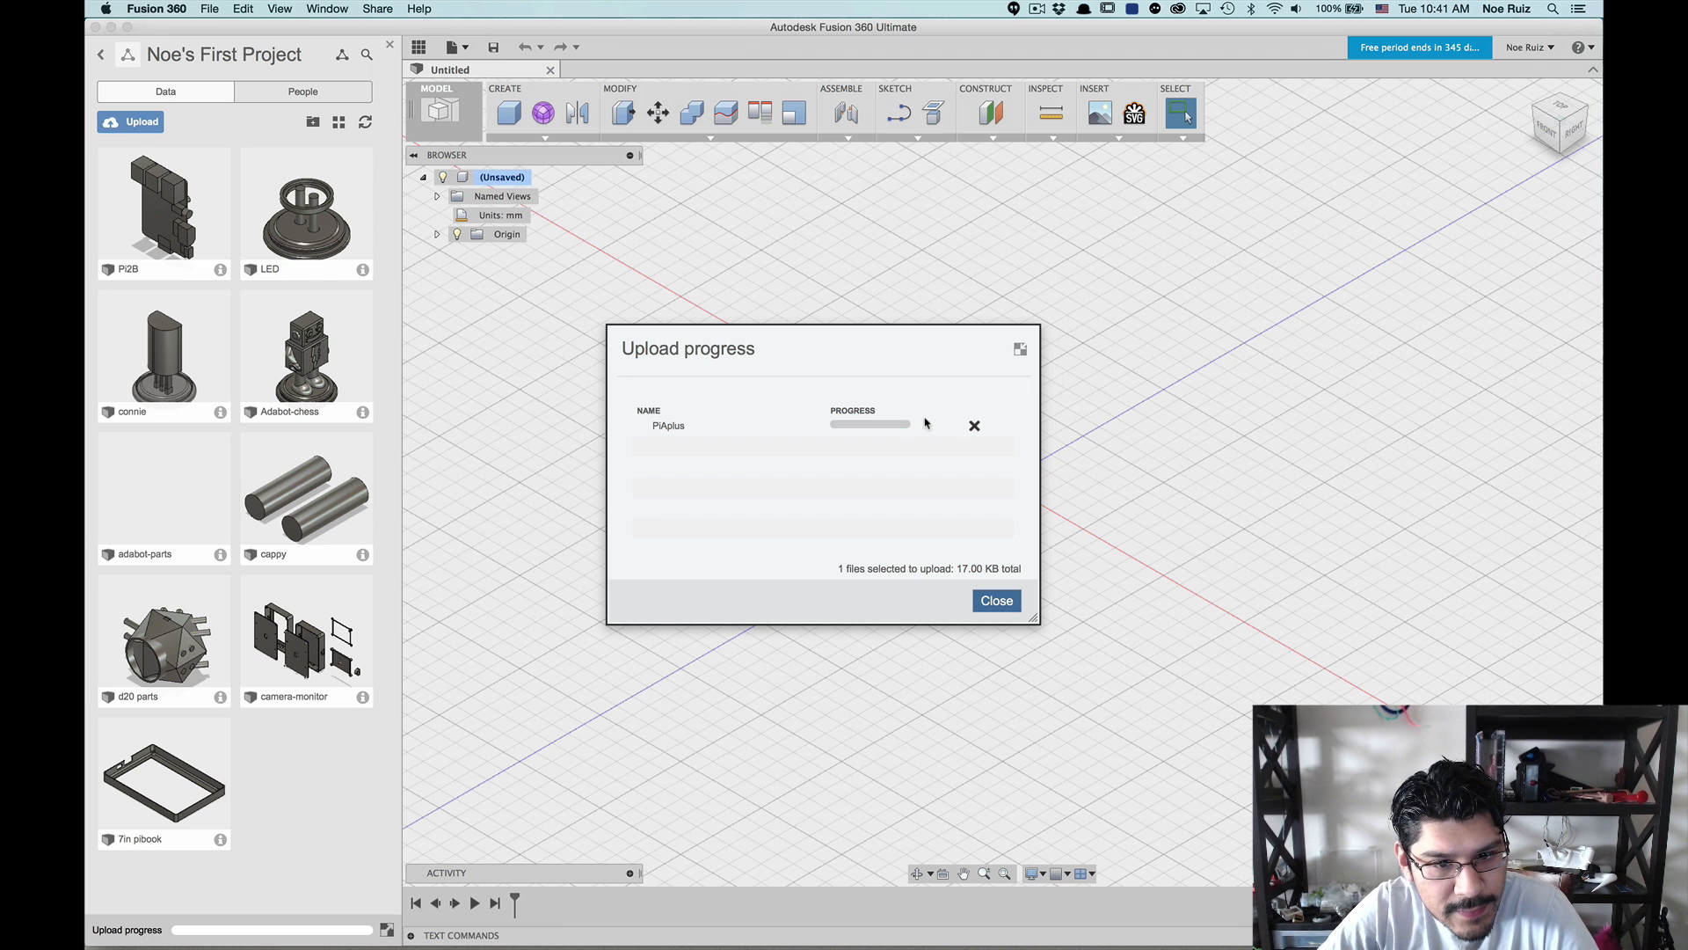
pyautogui.moveTo(1046, 360)
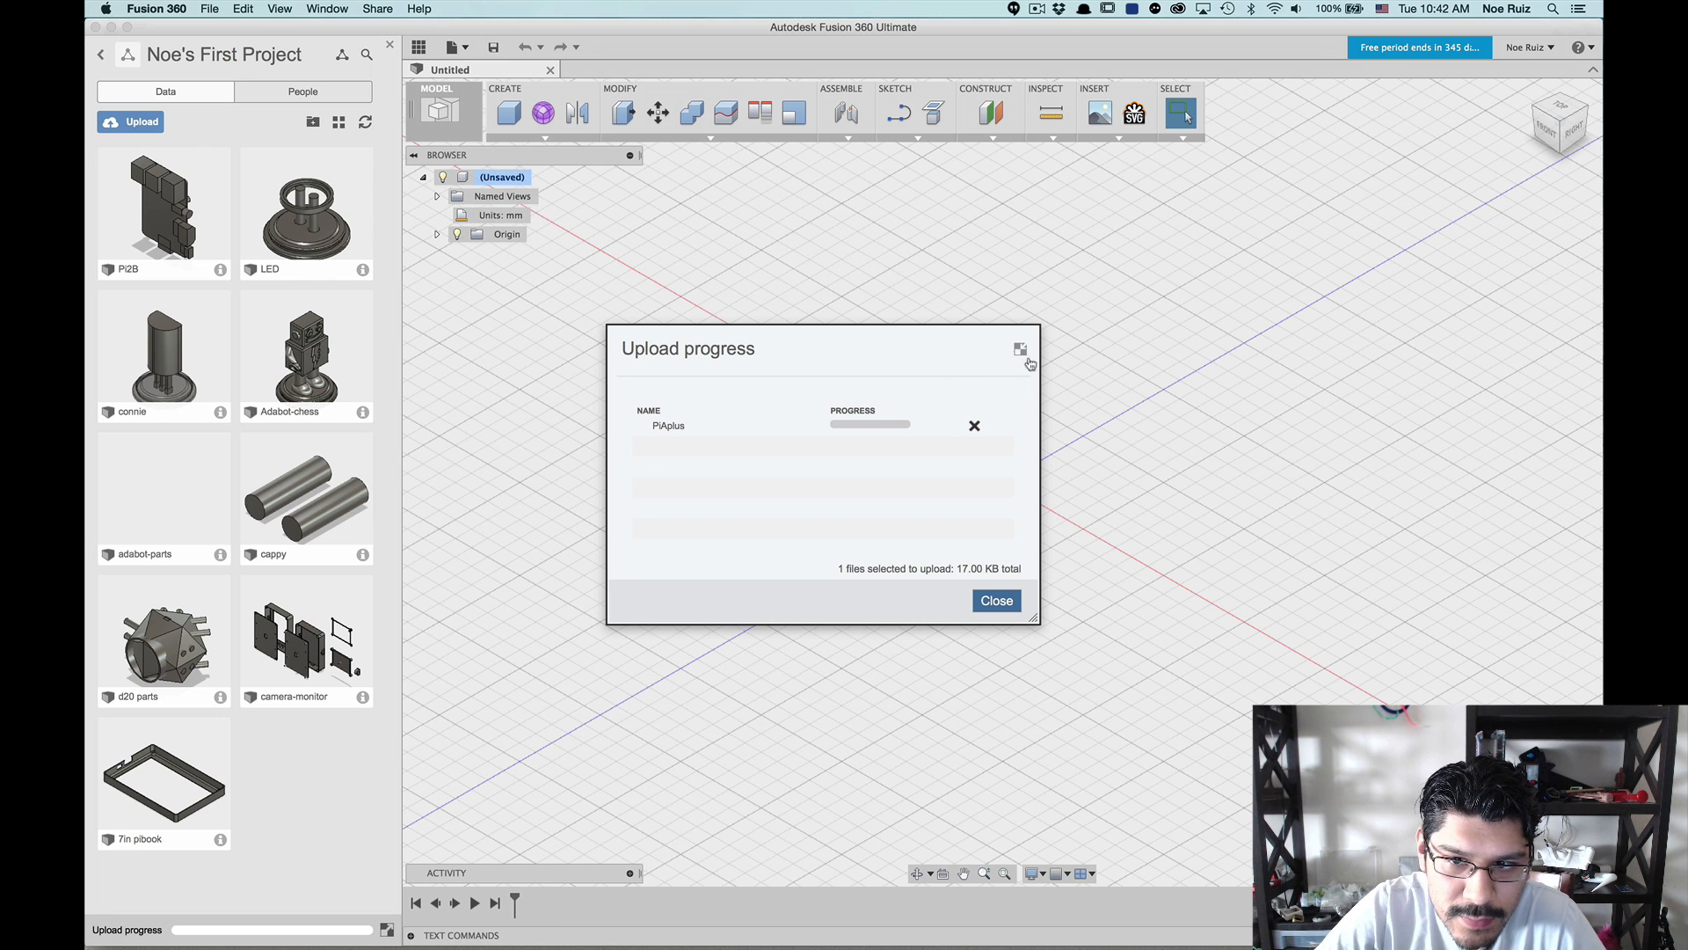
pyautogui.click(995, 600)
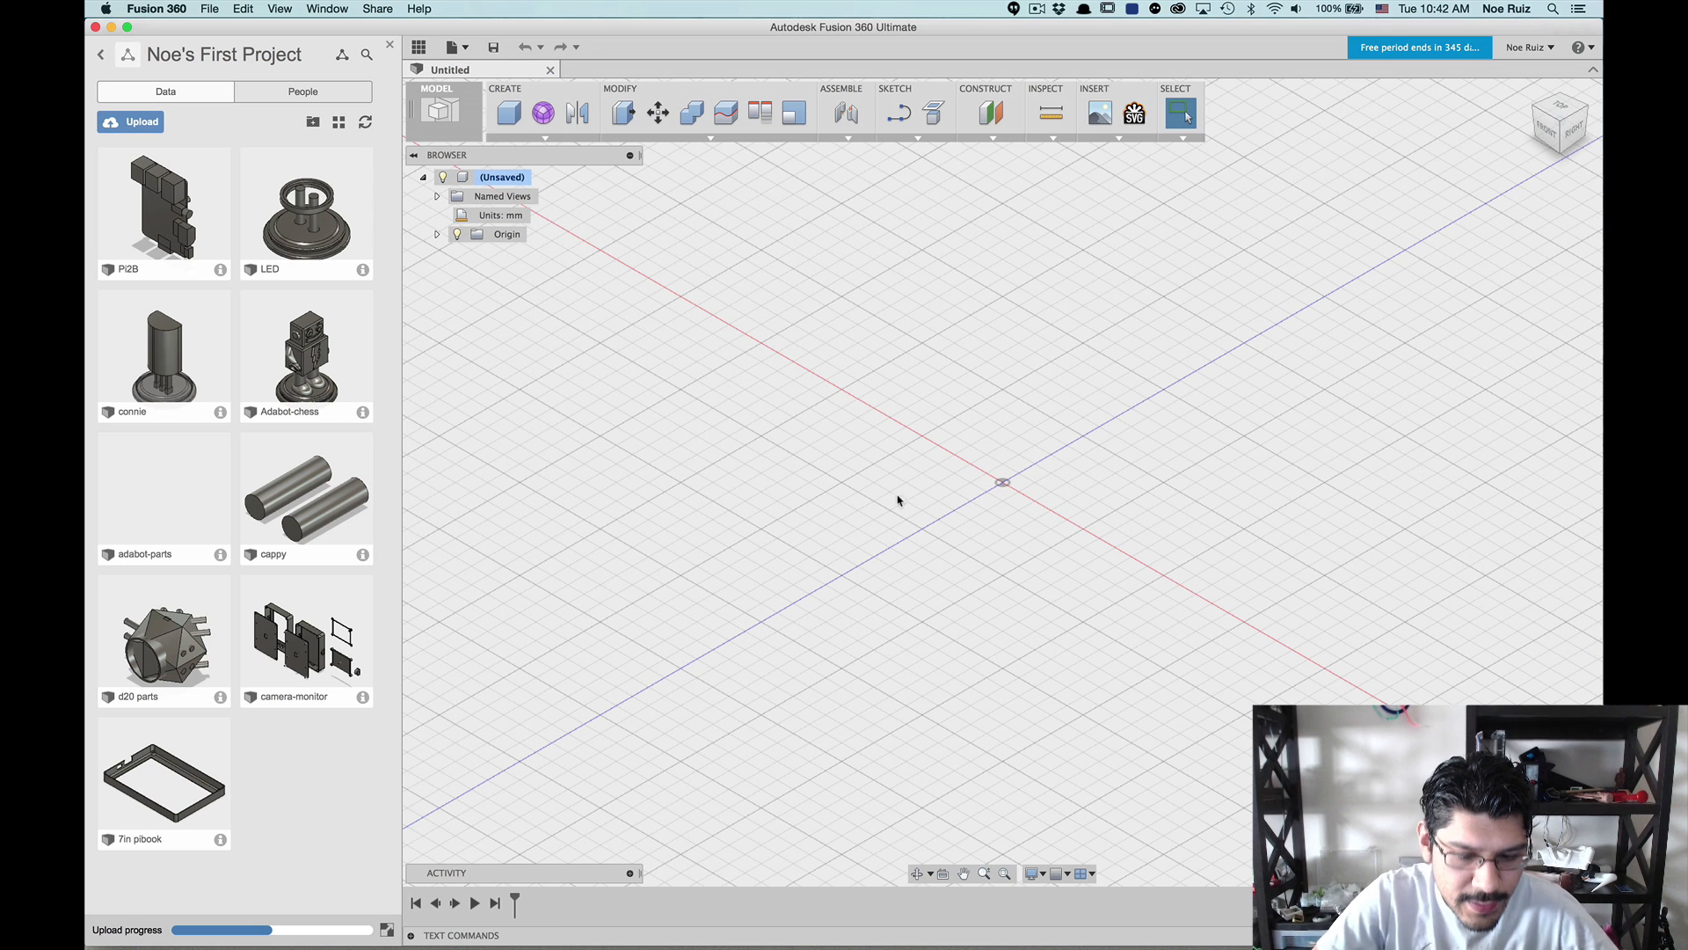
pyautogui.moveTo(1039, 457)
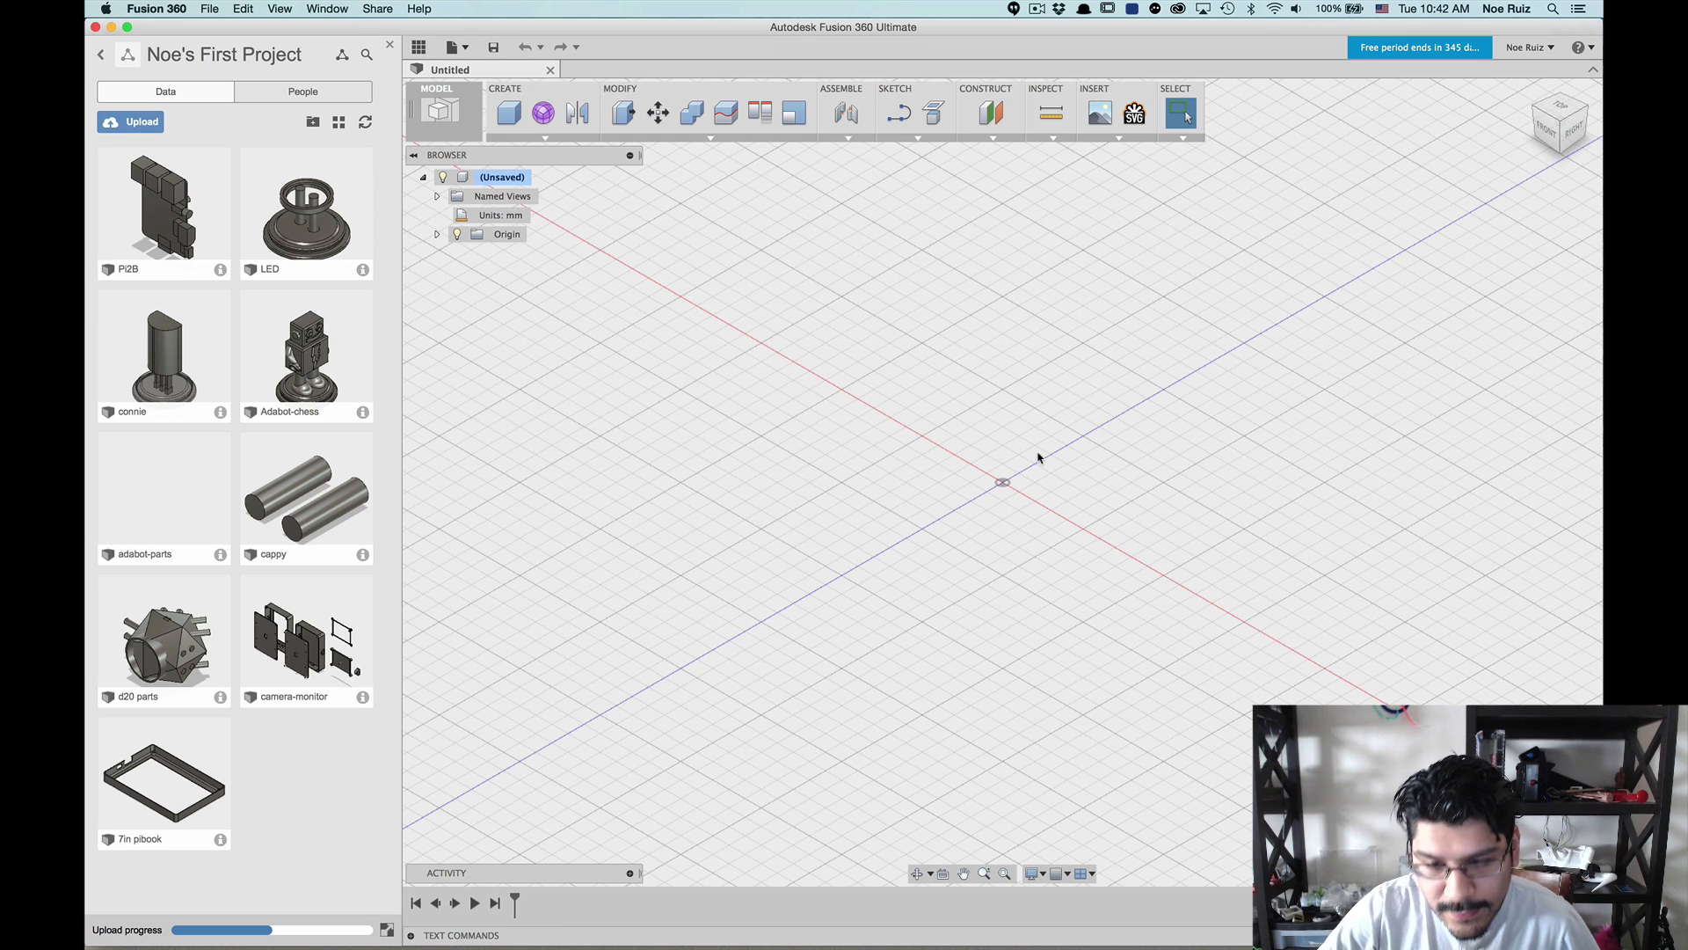
pyautogui.moveTo(1021, 484)
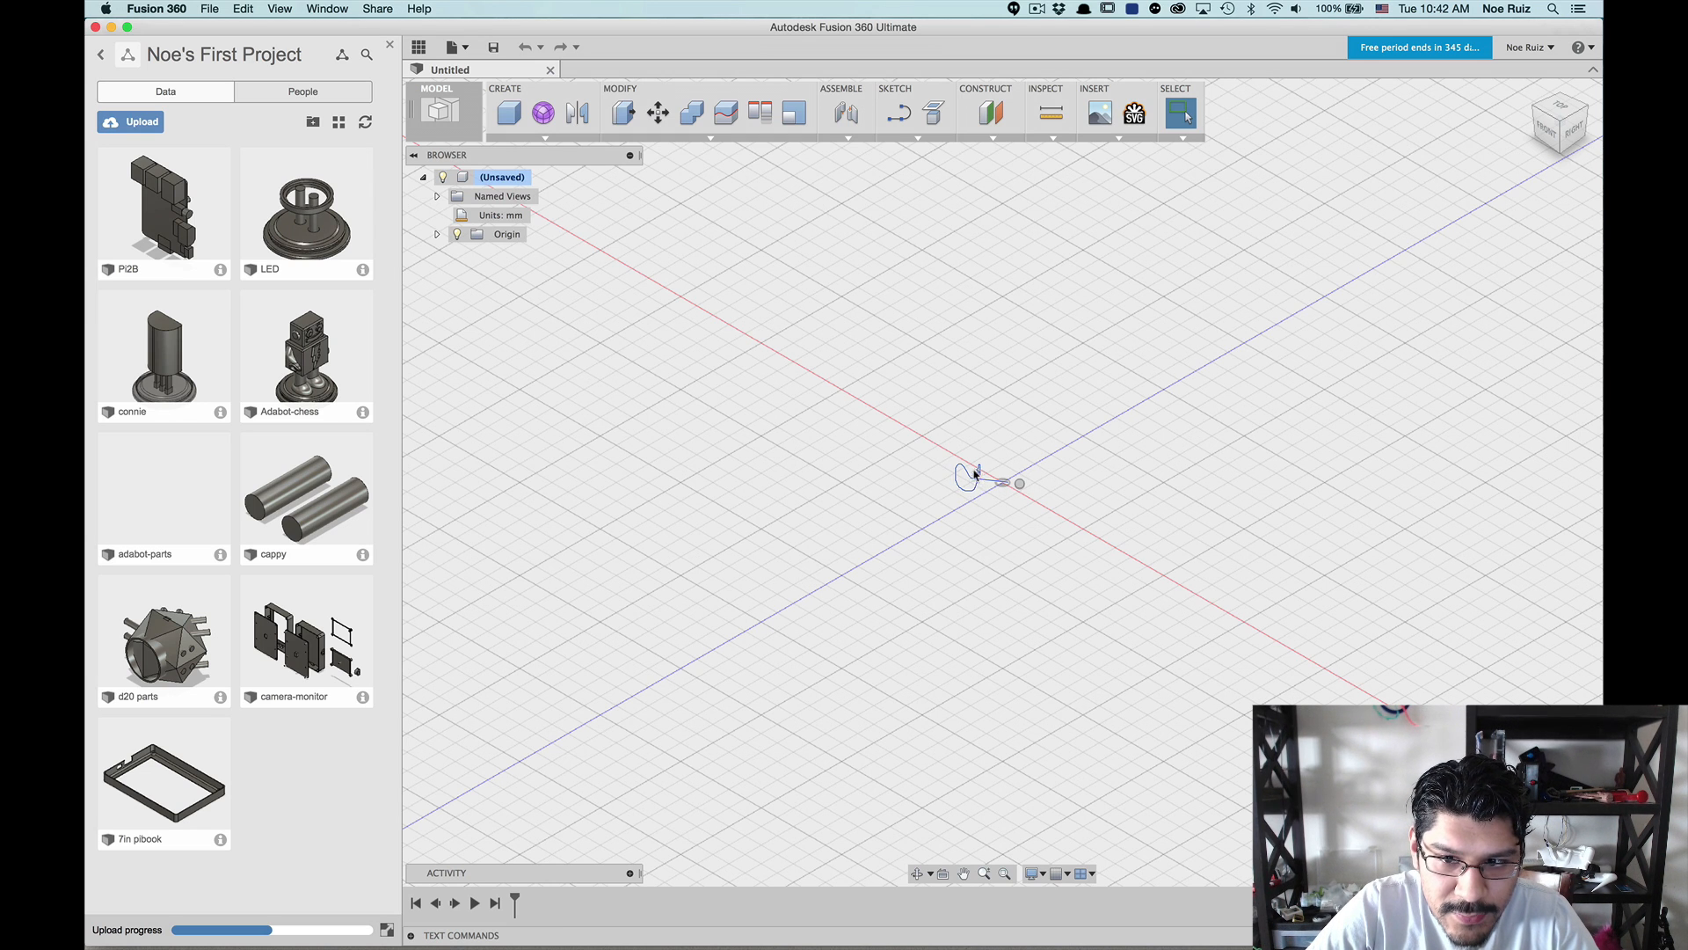
# Step: Dismiss the workspace context menu and change the viewing angle while the upload finishes
pyautogui.rightClick(975, 475)
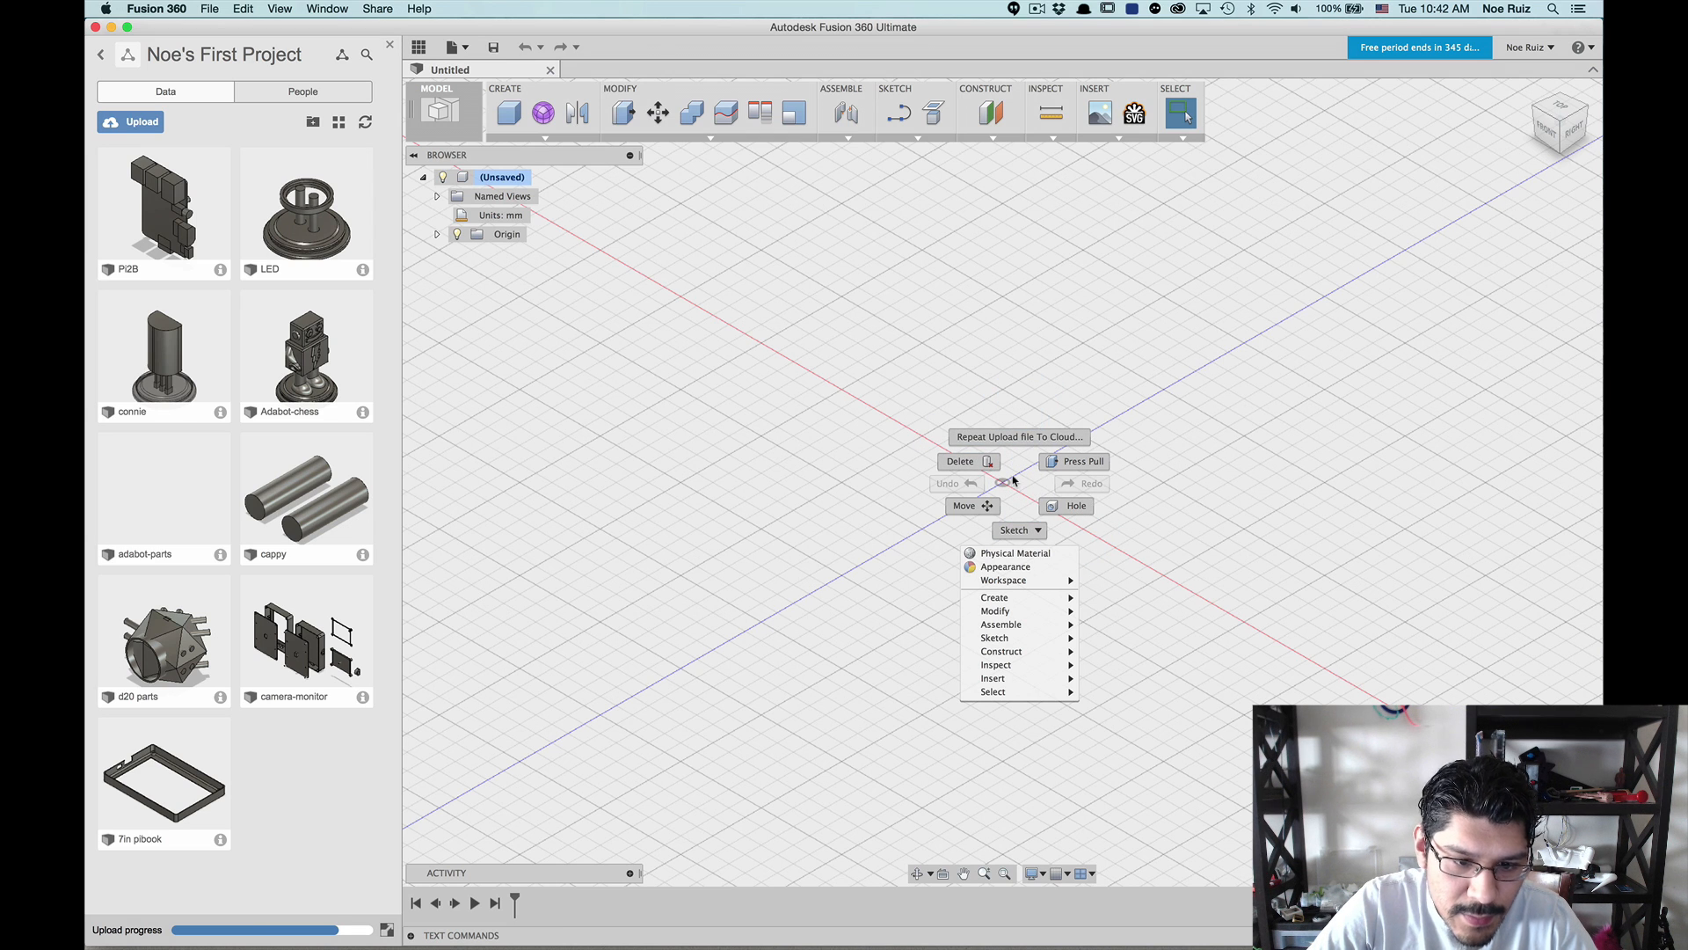
pyautogui.click(1017, 474)
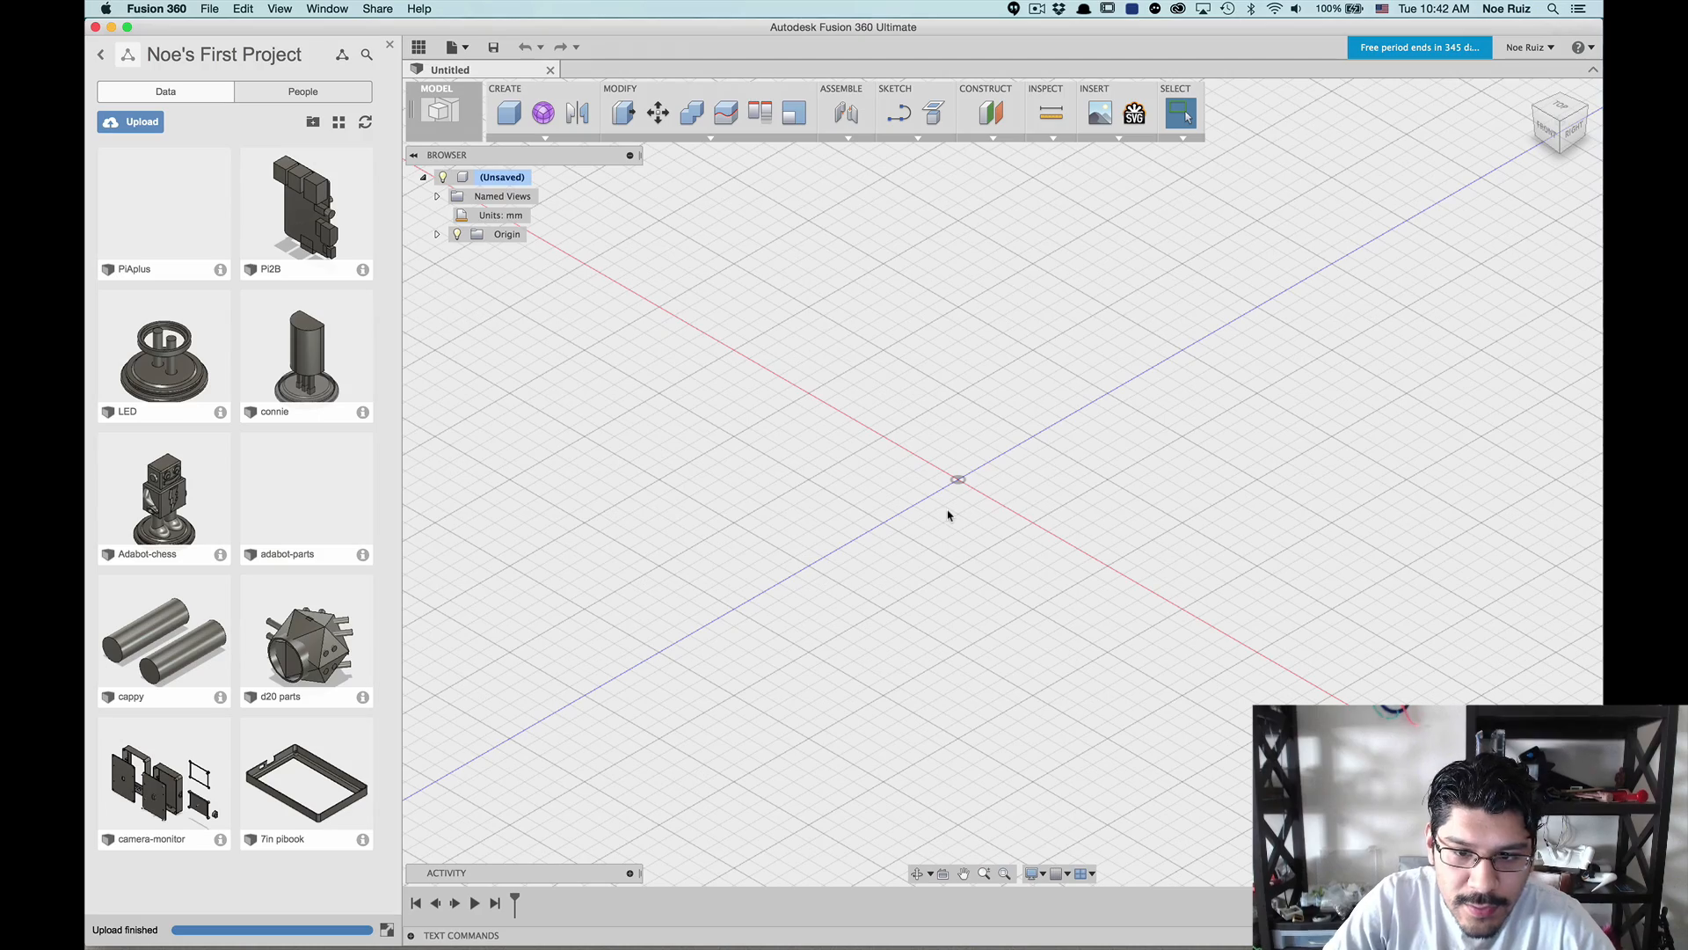
pyautogui.moveTo(961, 478)
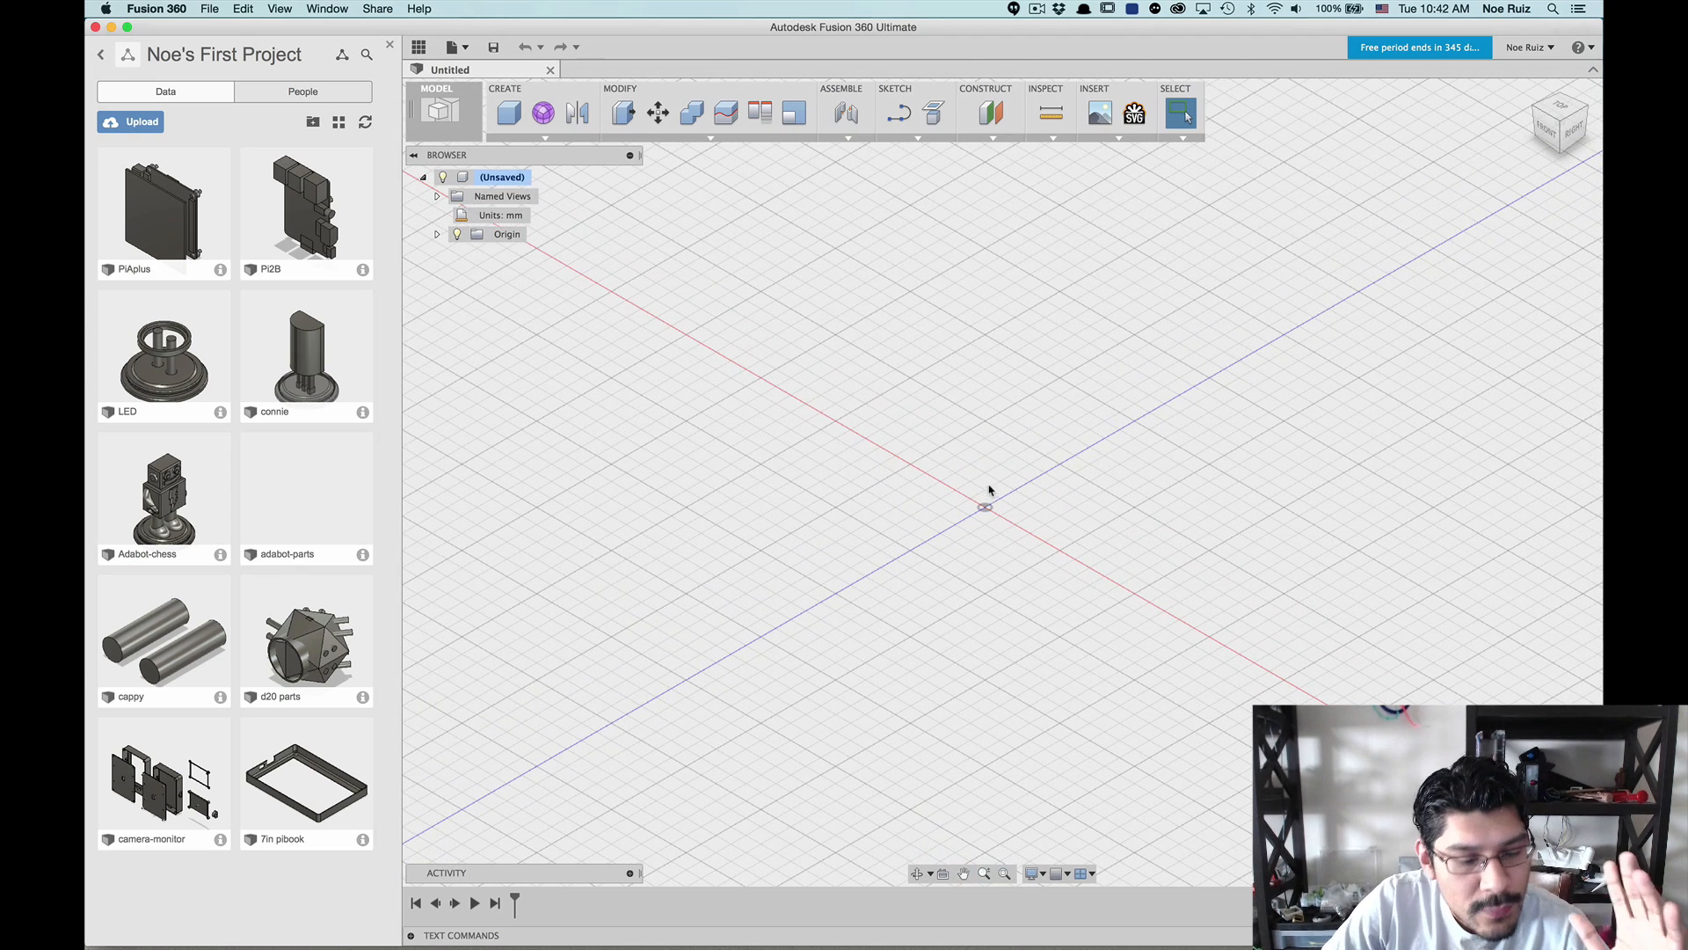
pyautogui.moveTo(988, 481)
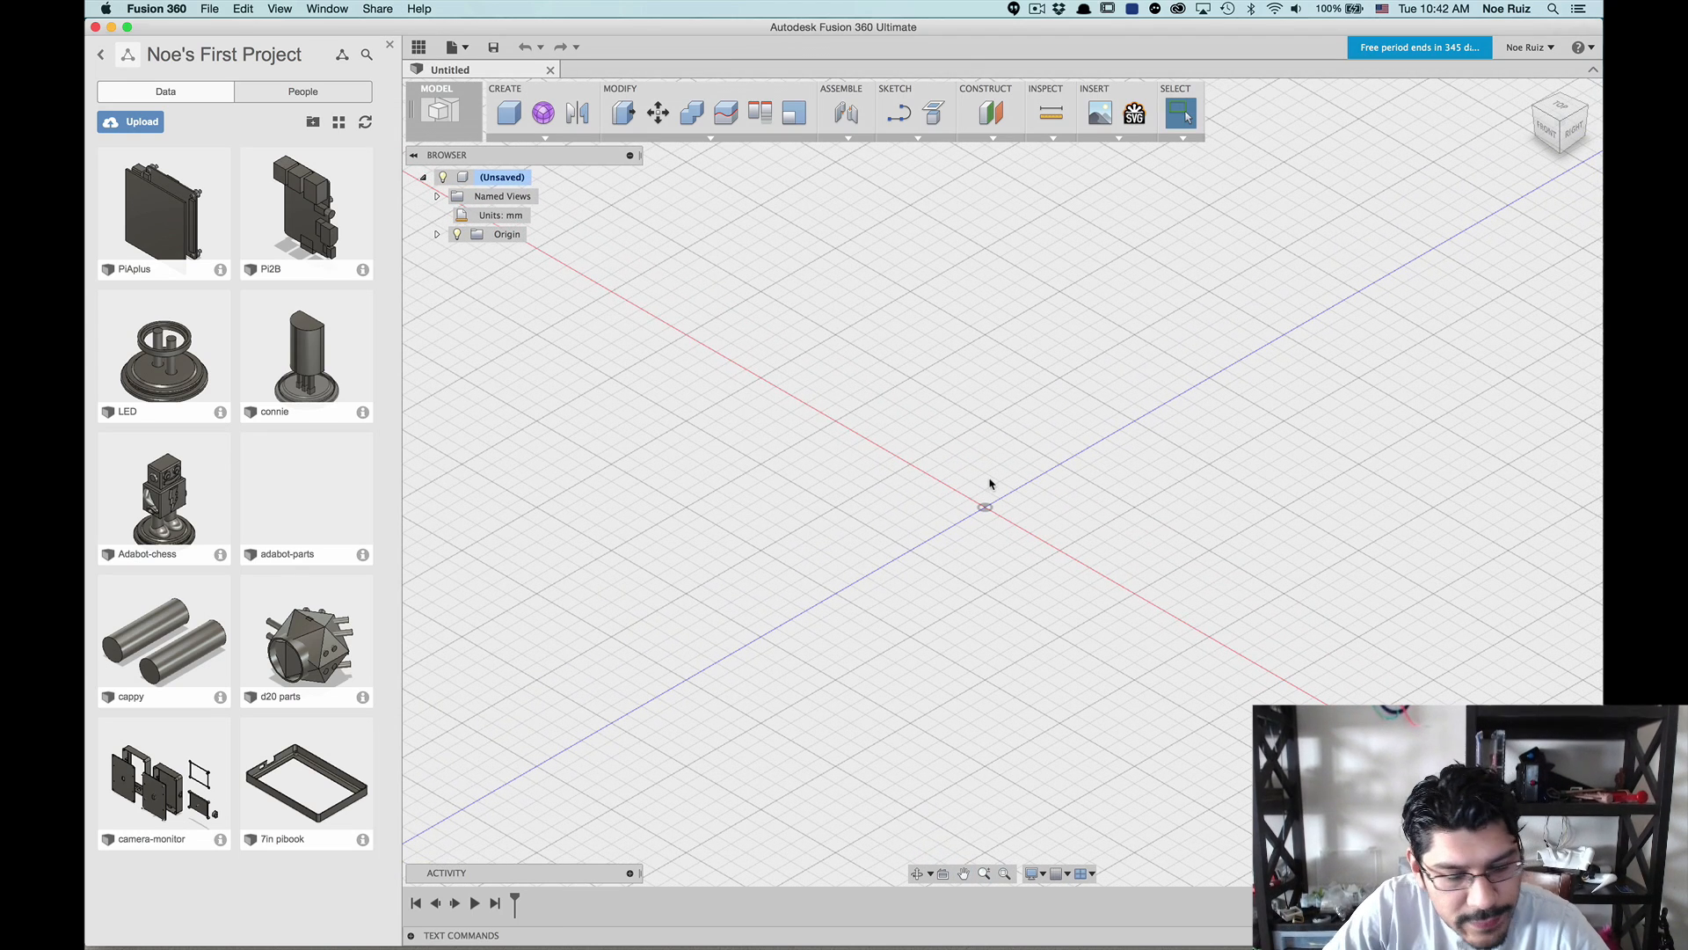
pyautogui.moveTo(983, 493)
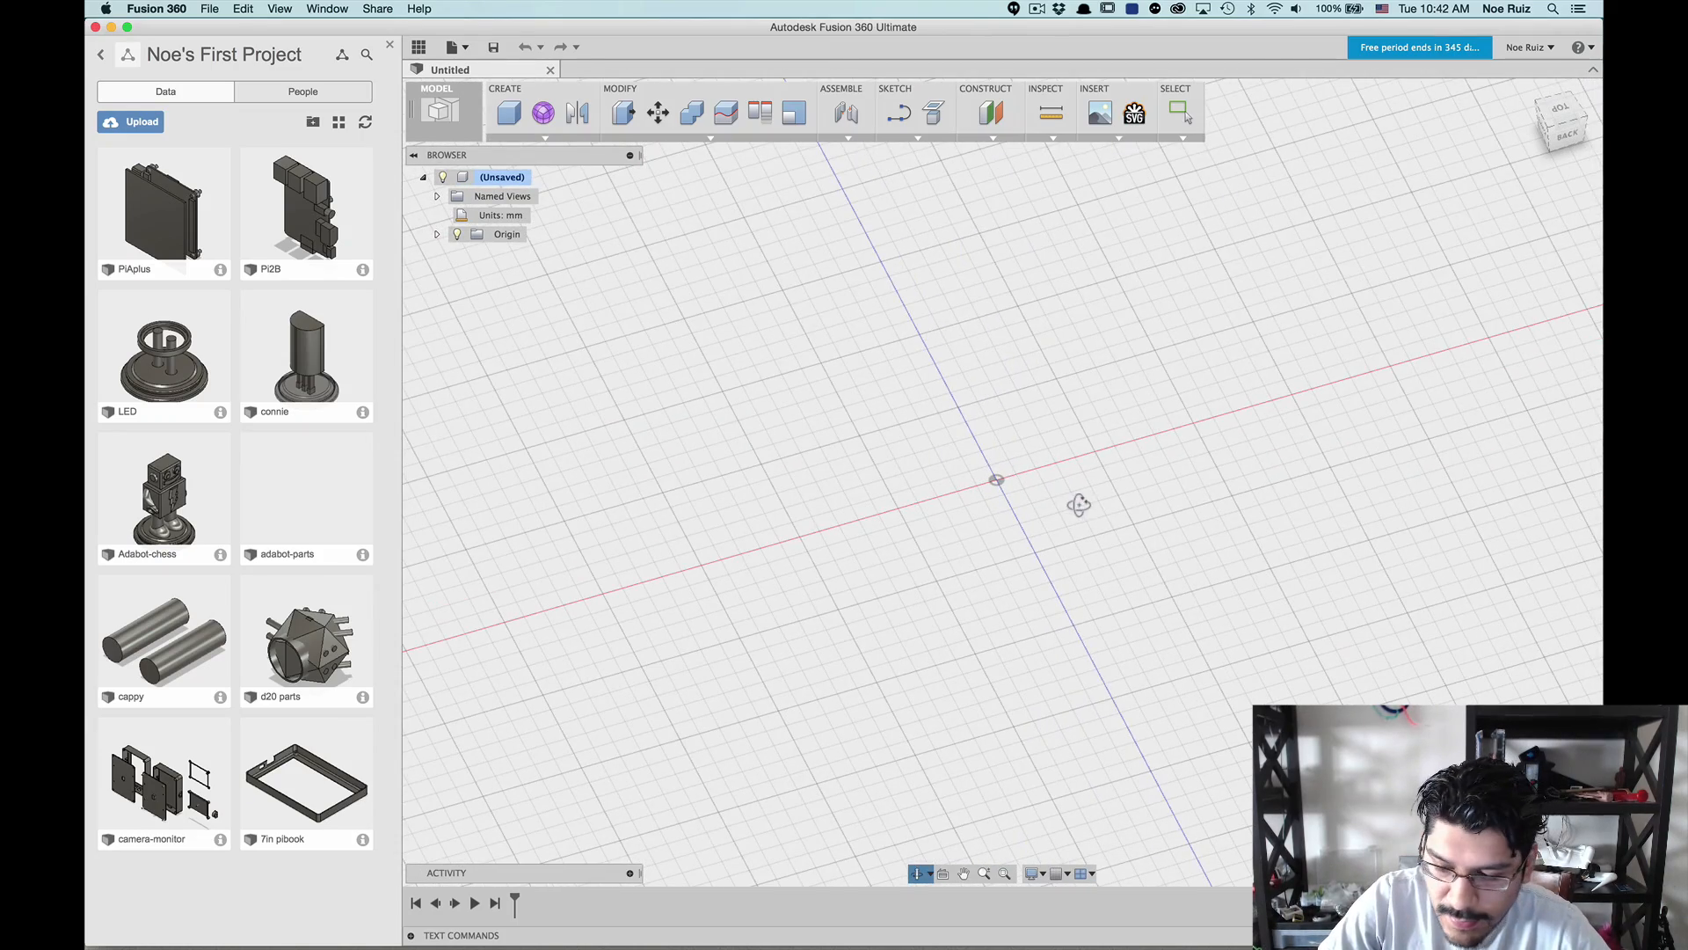
pyautogui.click(1180, 112)
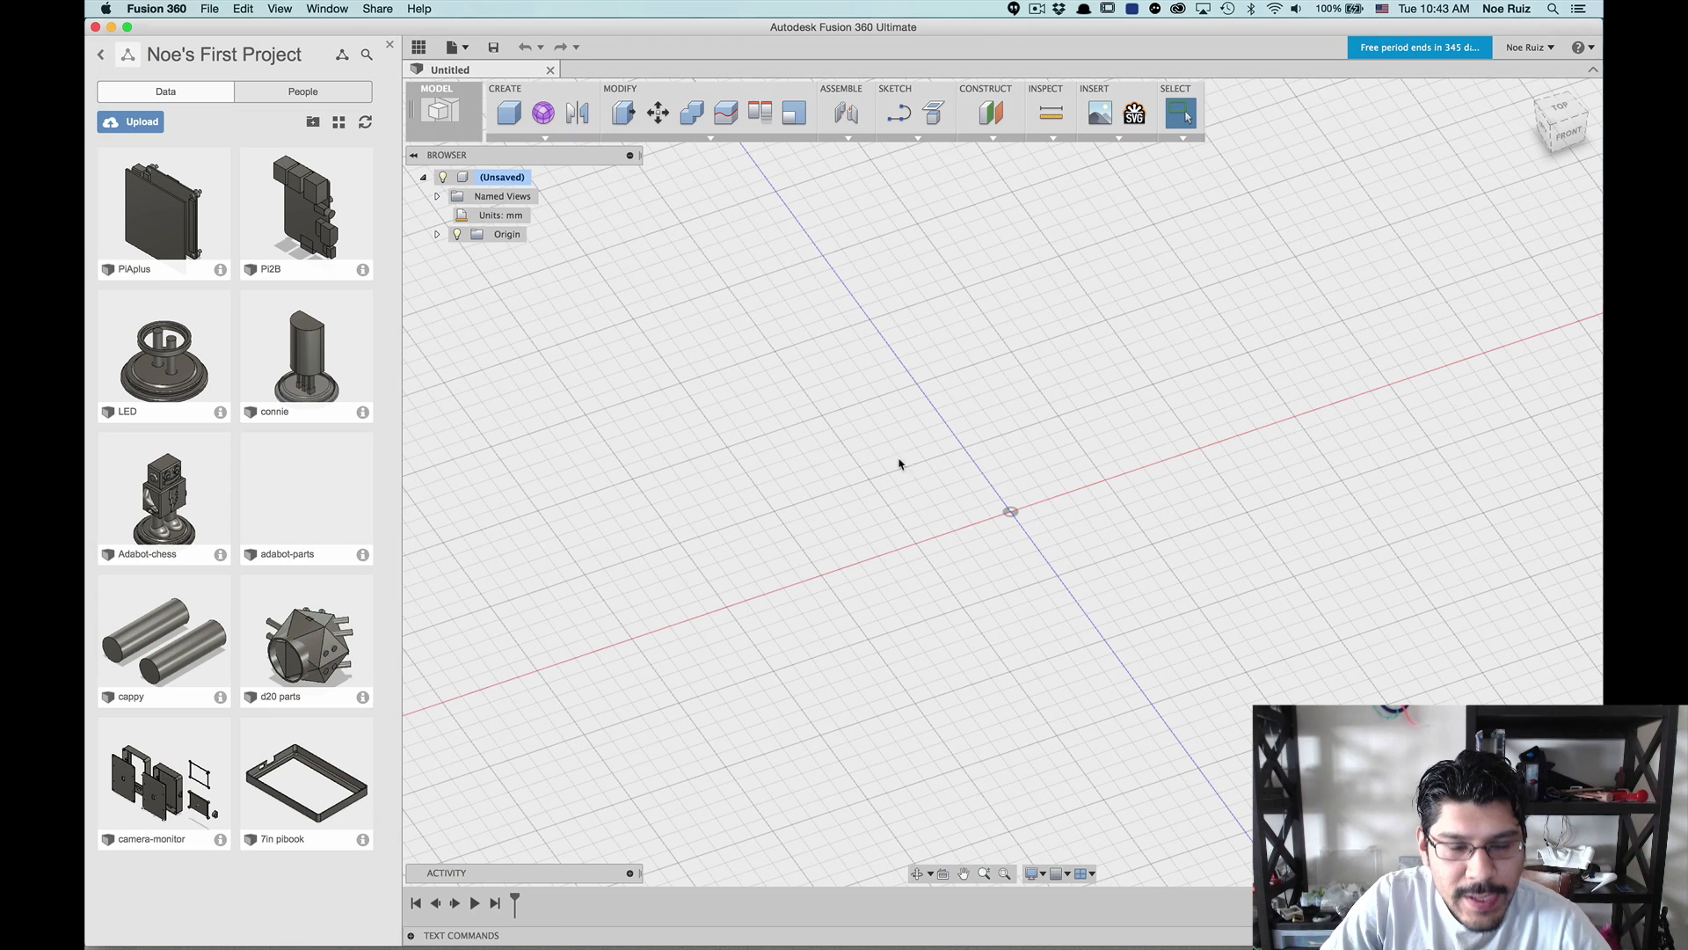
pyautogui.moveTo(184, 241)
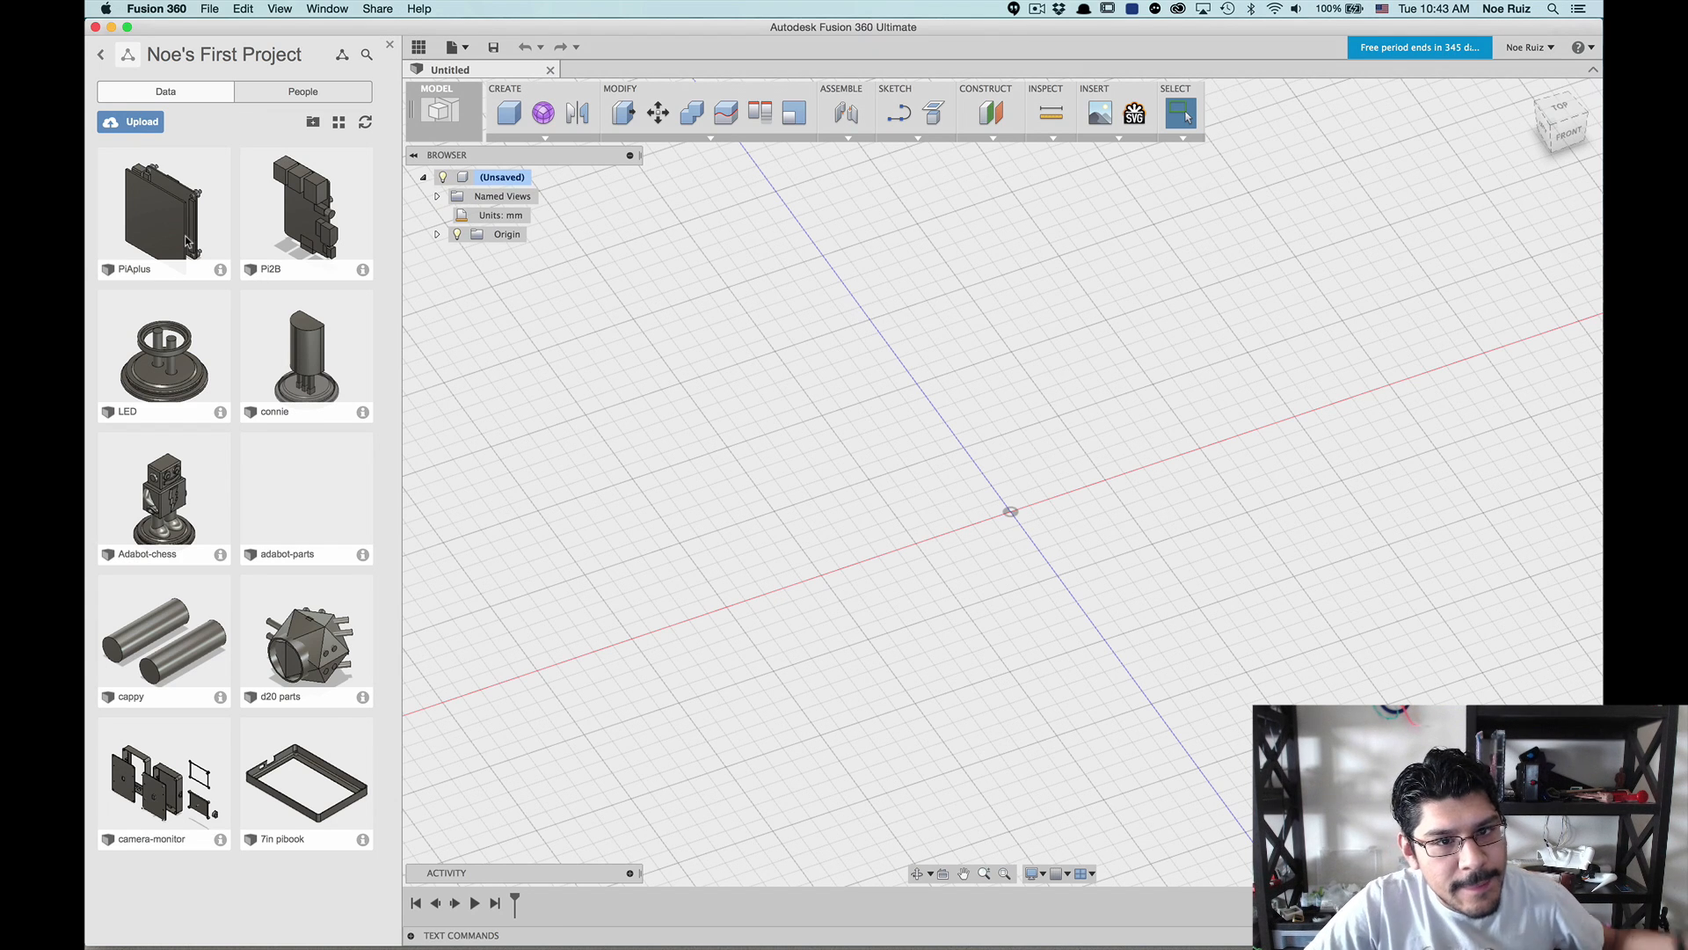
pyautogui.moveTo(177, 220)
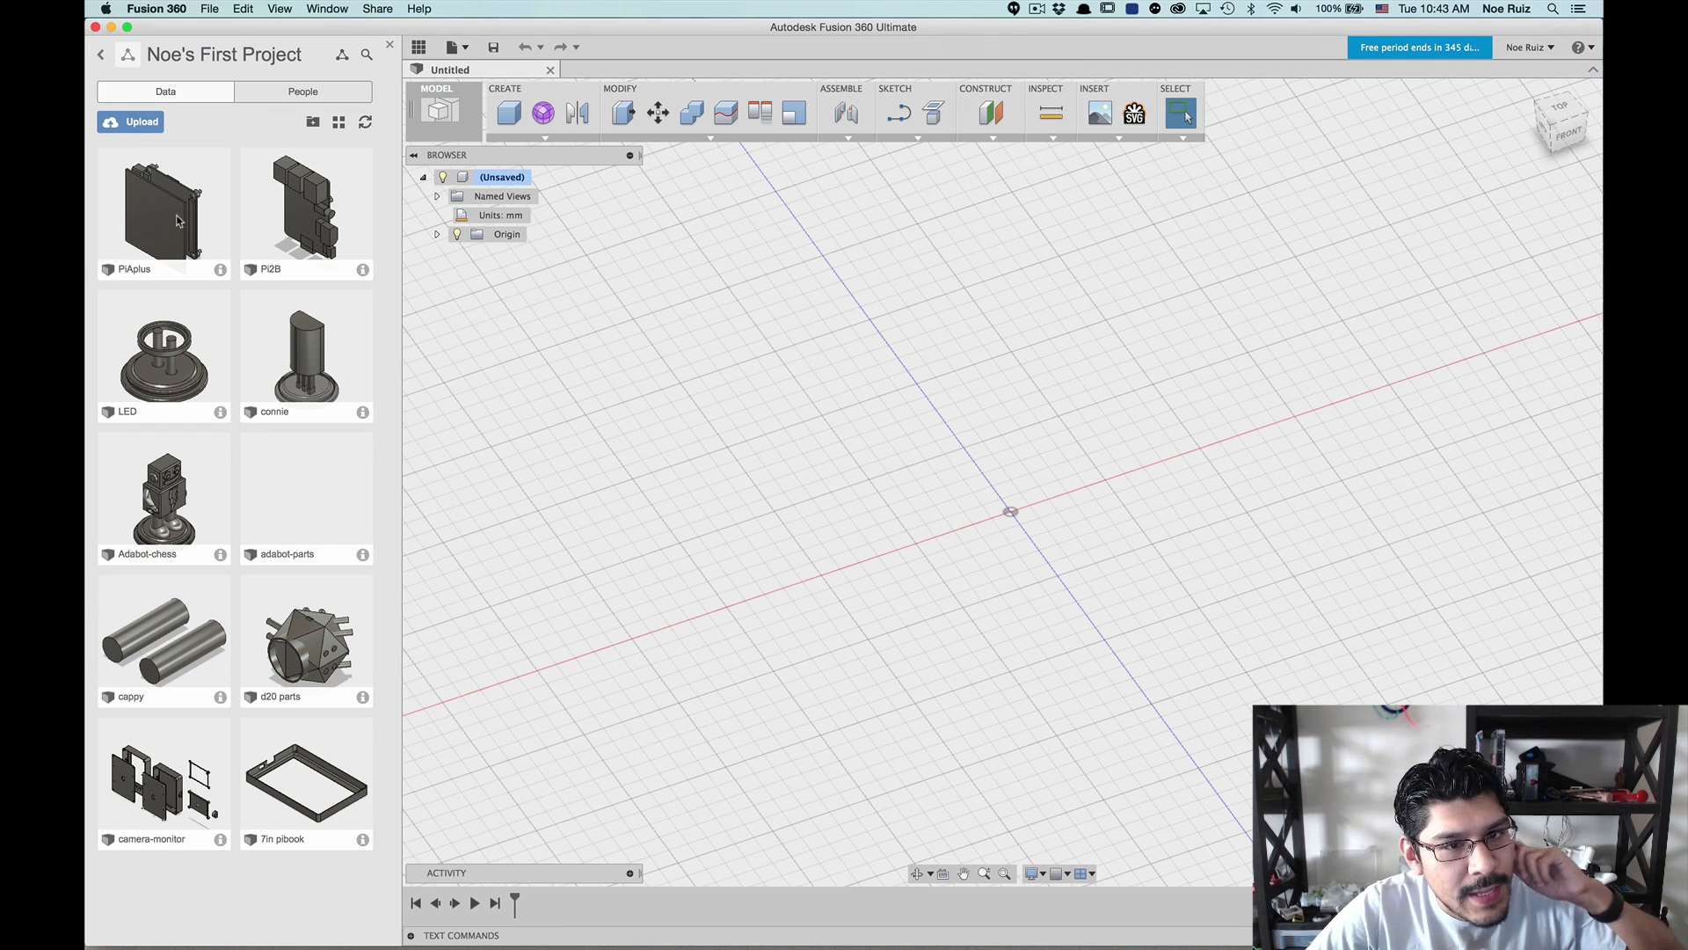
# Step: Open the uploaded PiAplus design from the Data Panel
pyautogui.click(163, 211)
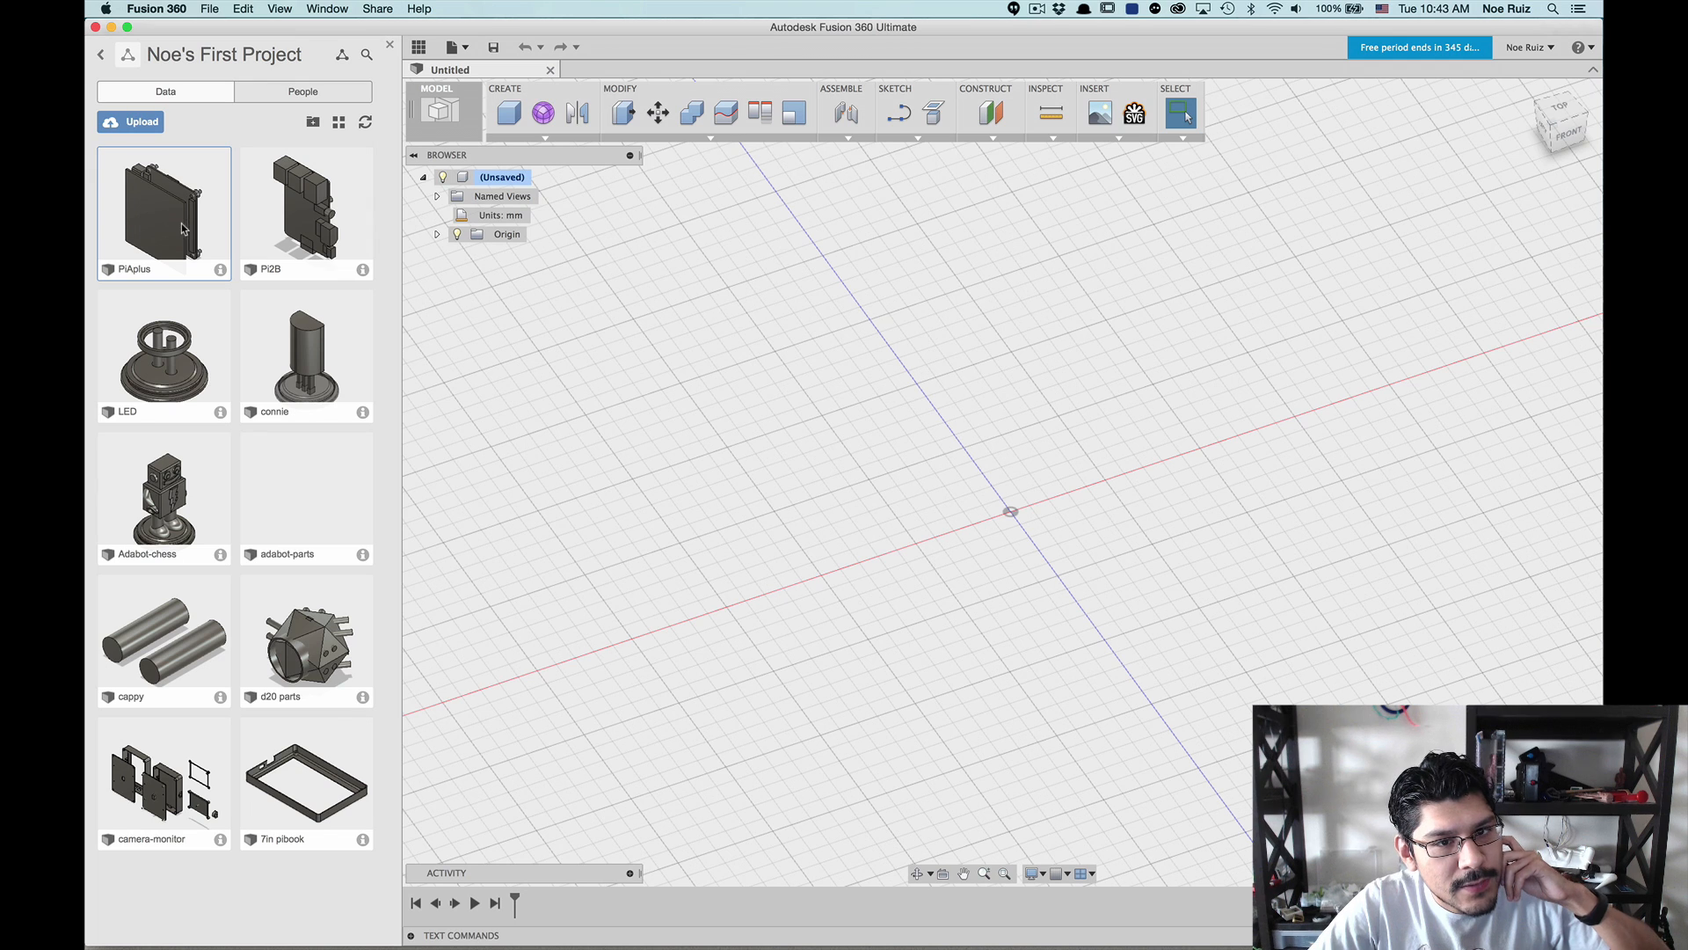
pyautogui.moveTo(176, 225)
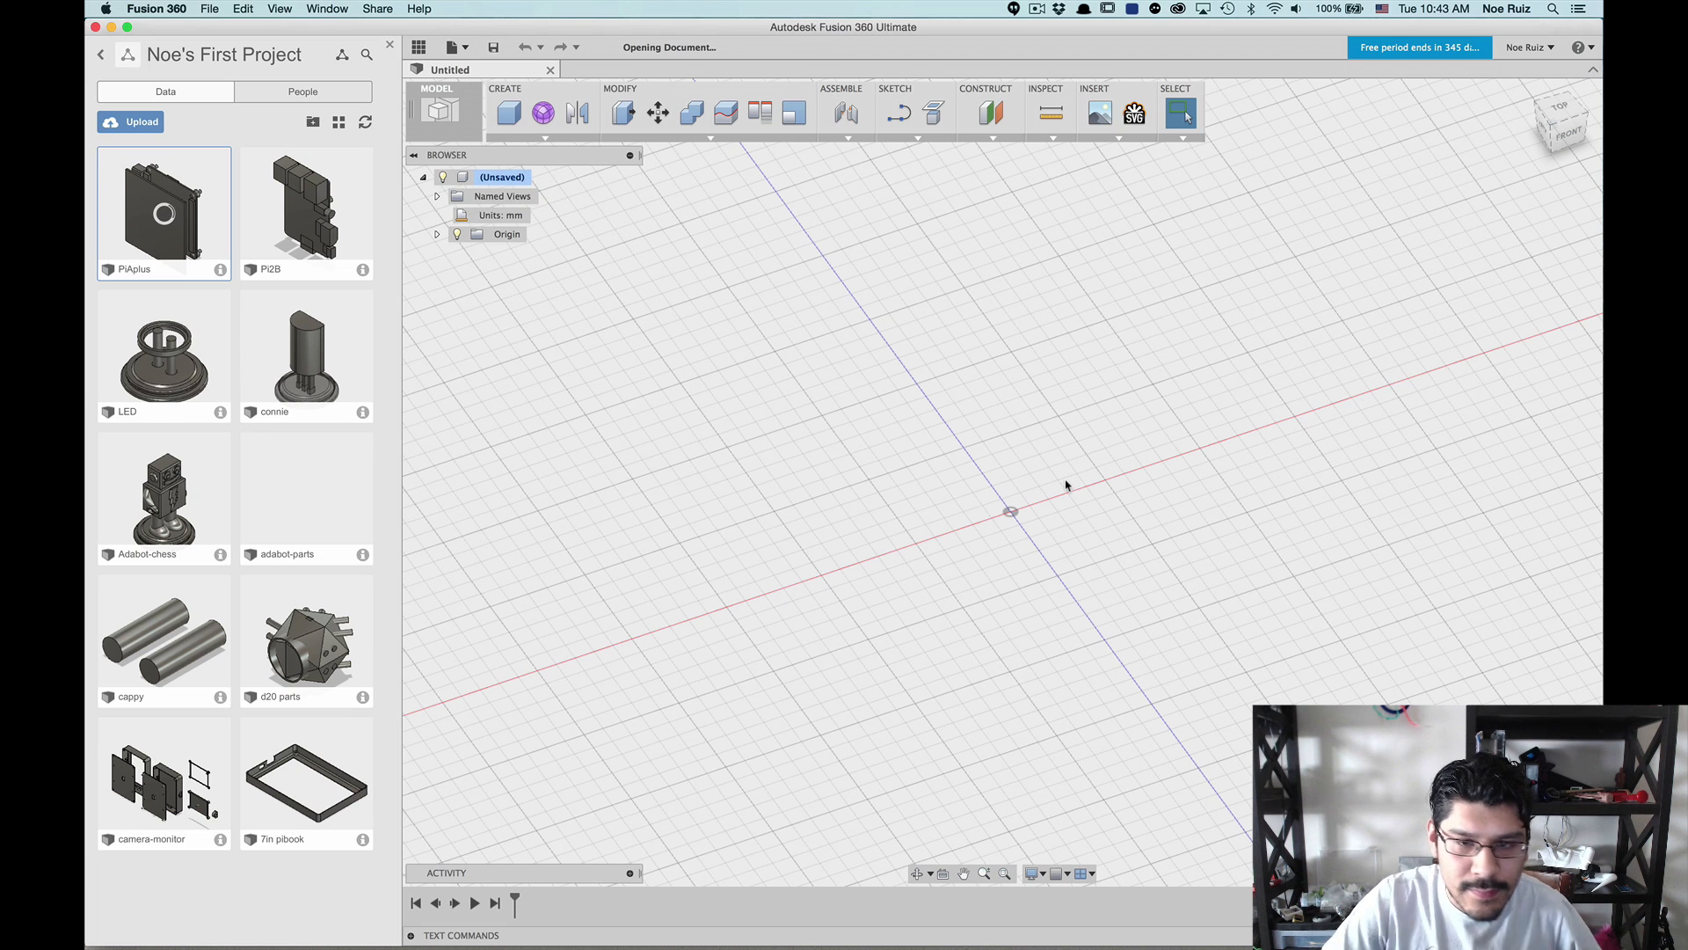
pyautogui.doubleClick(164, 210)
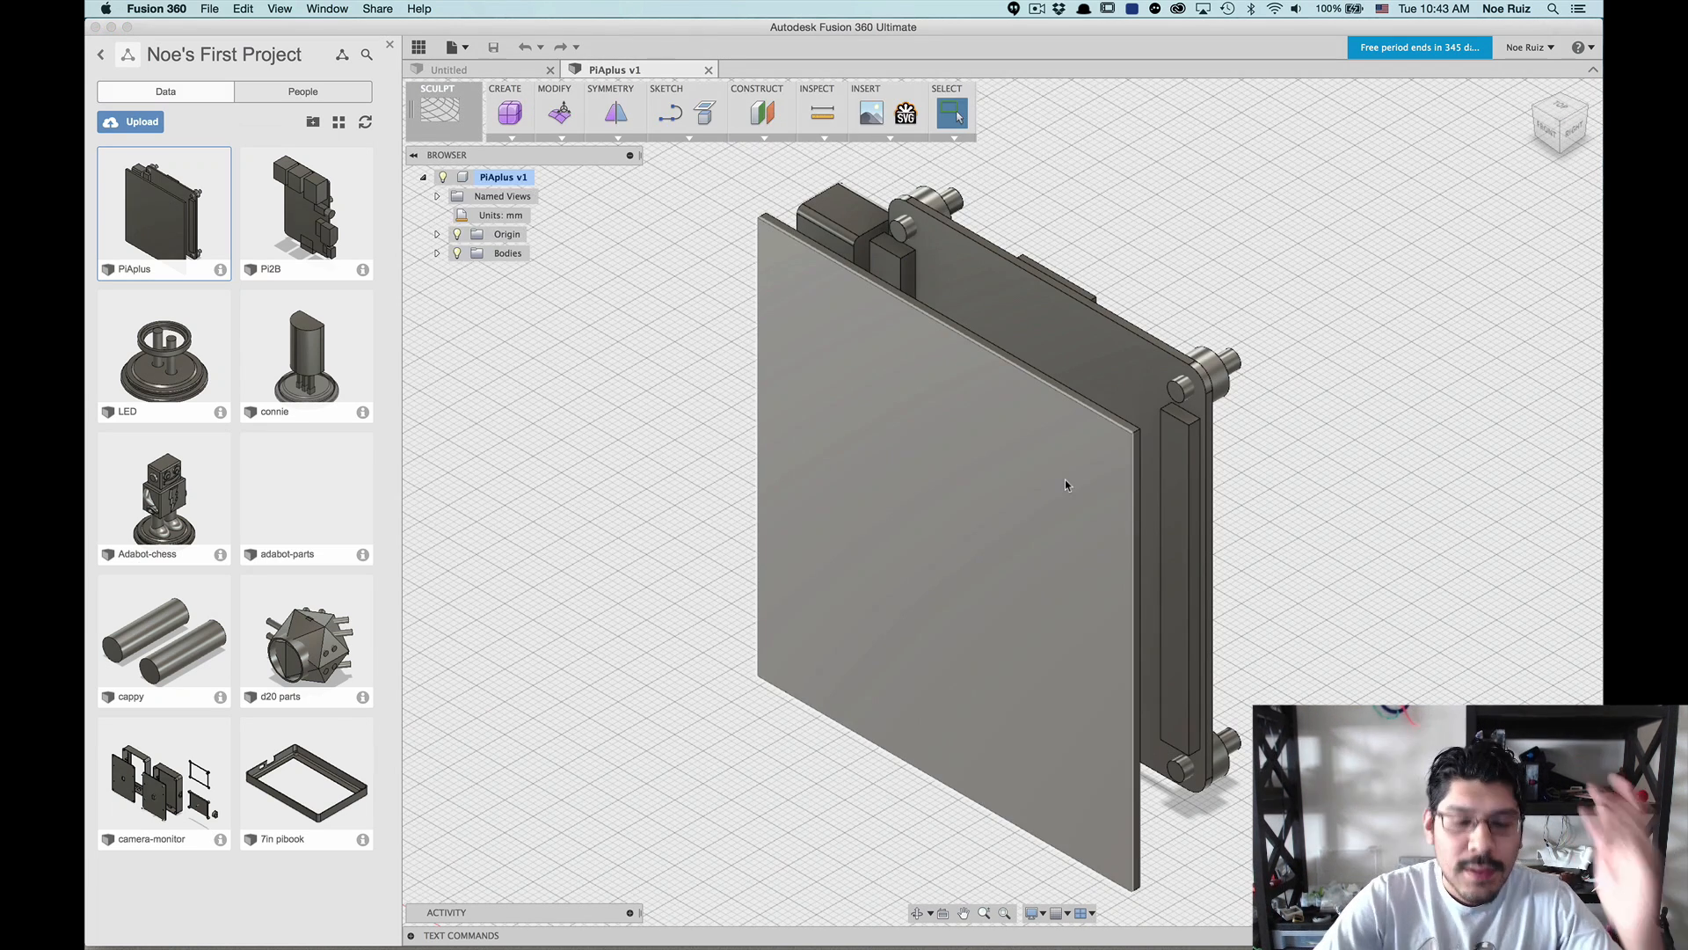
pyautogui.moveTo(1394, 545)
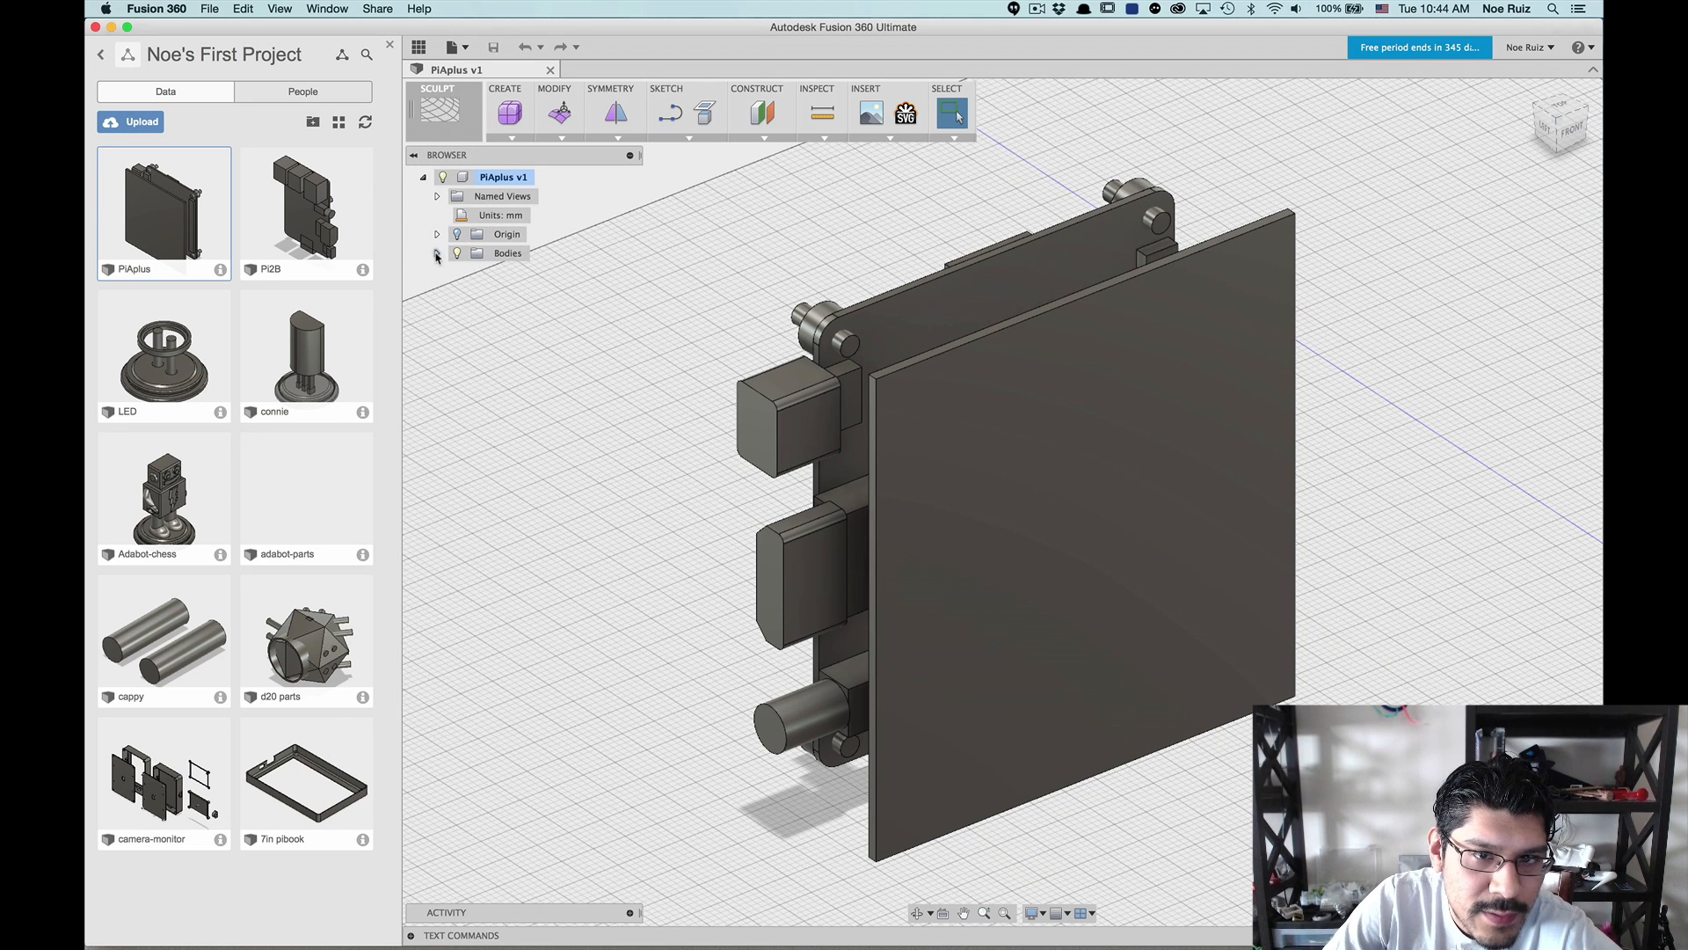
# Step: Expand the Bodies folder to list Body1 through Body19
pyautogui.click(437, 253)
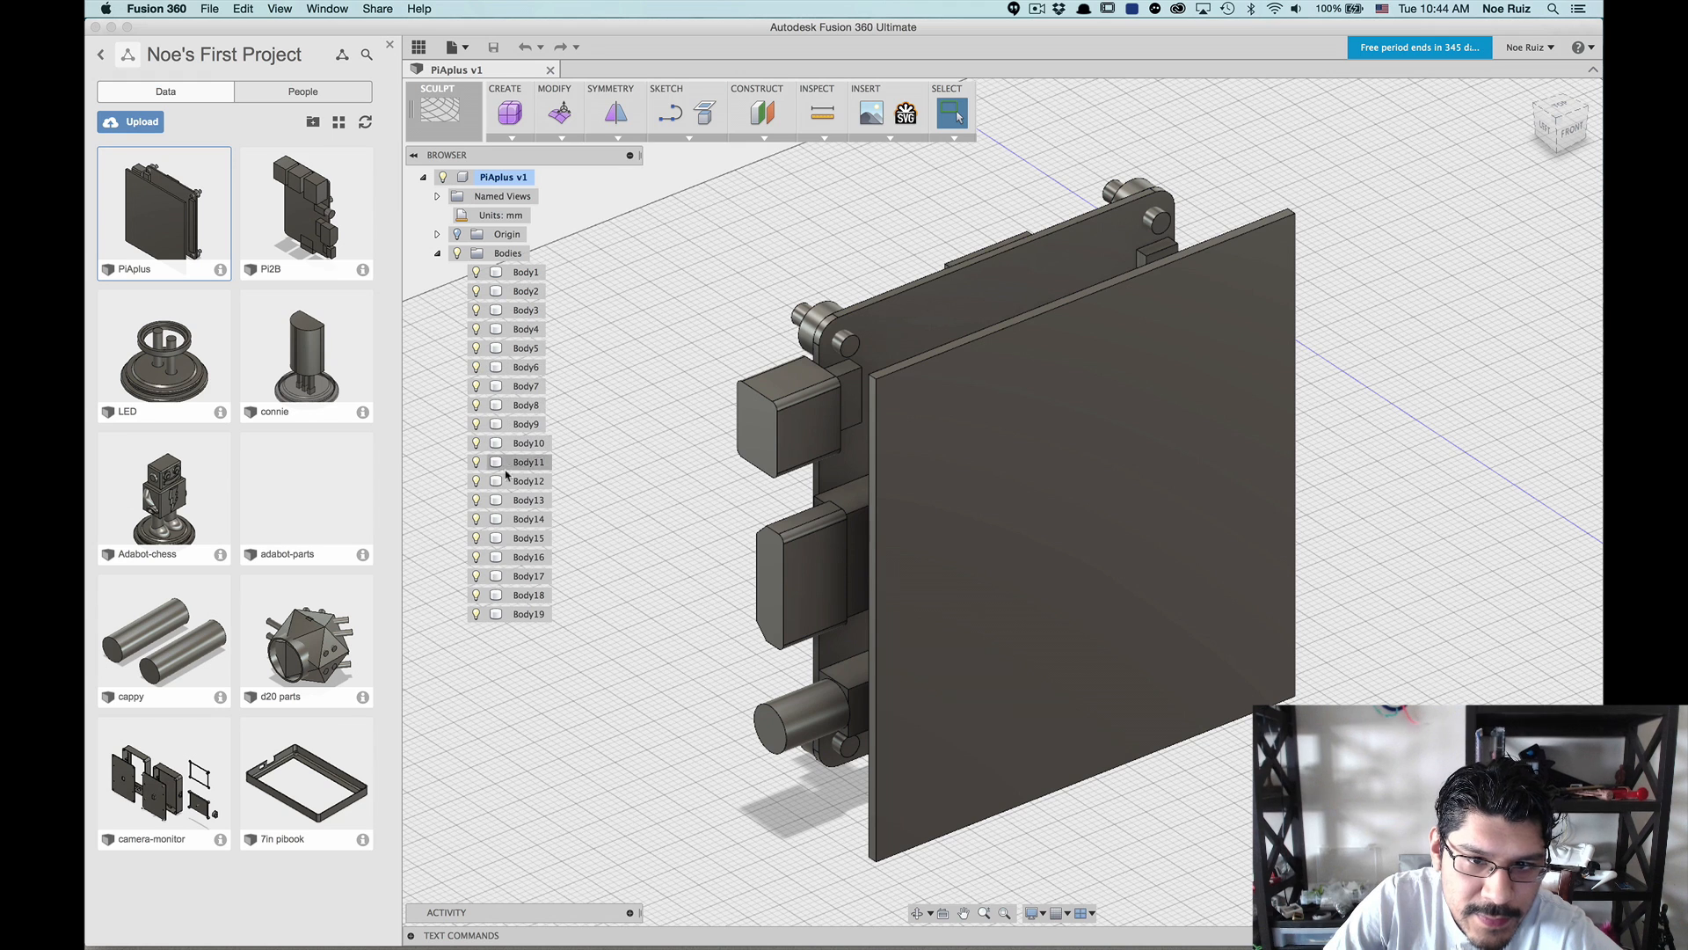
# Step: Preview Body14, then rename Body5 to USB PORT and select Body1
pyautogui.click(528, 518)
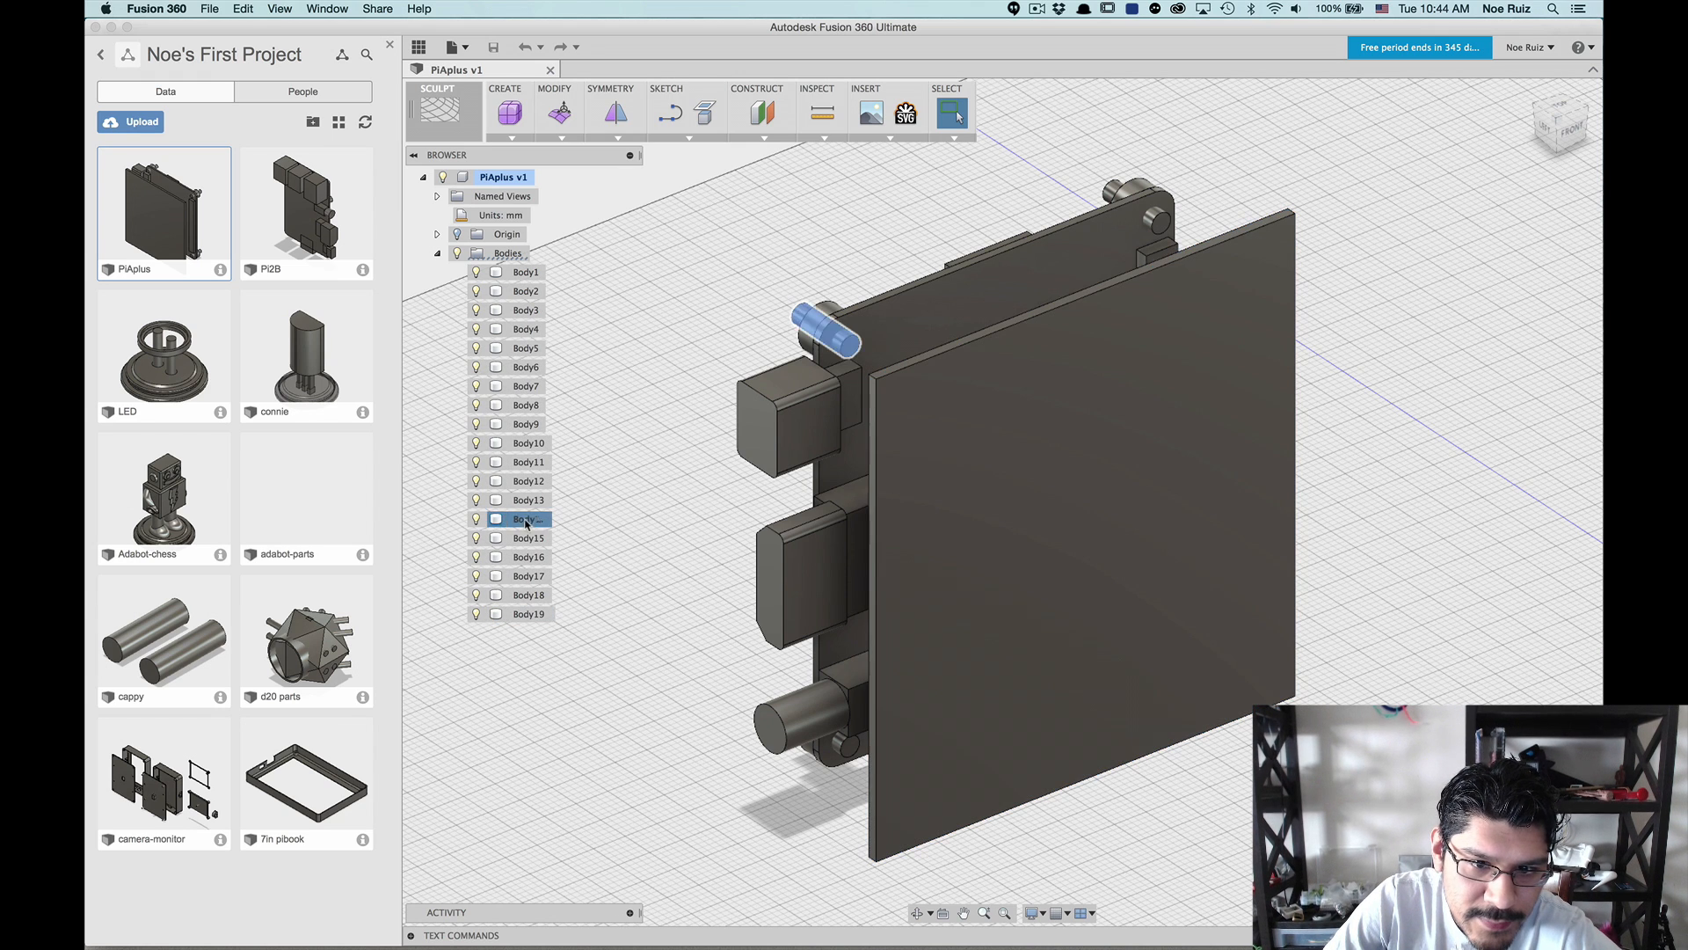
pyautogui.click(527, 347)
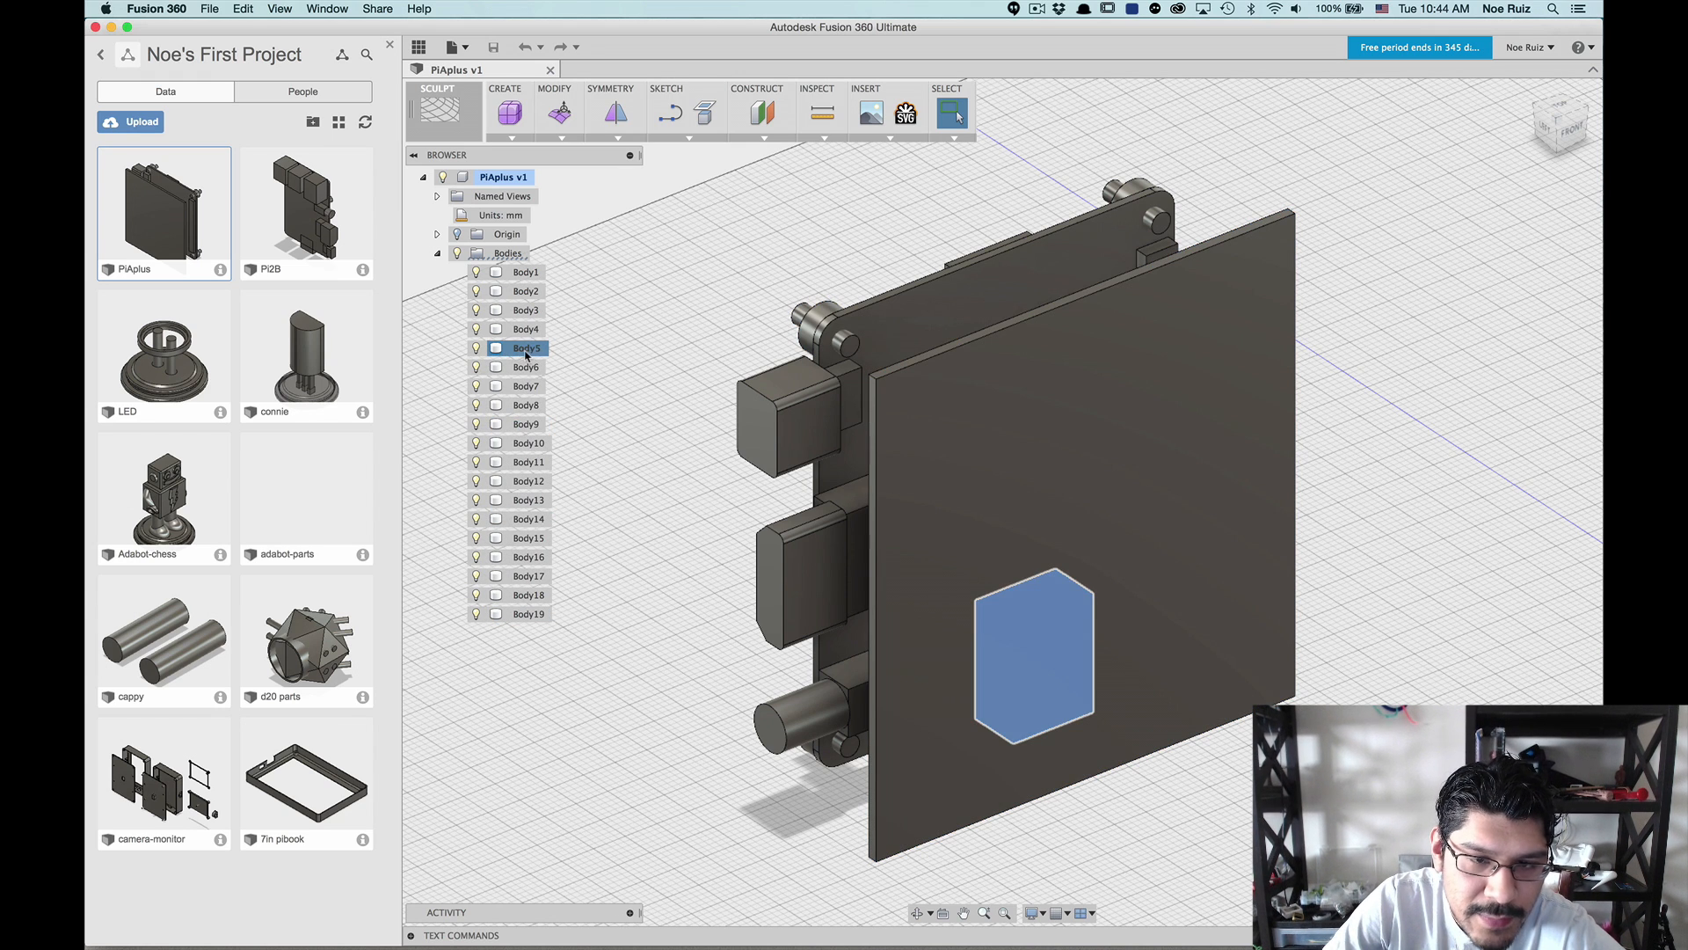
pyautogui.write('USB PORT')
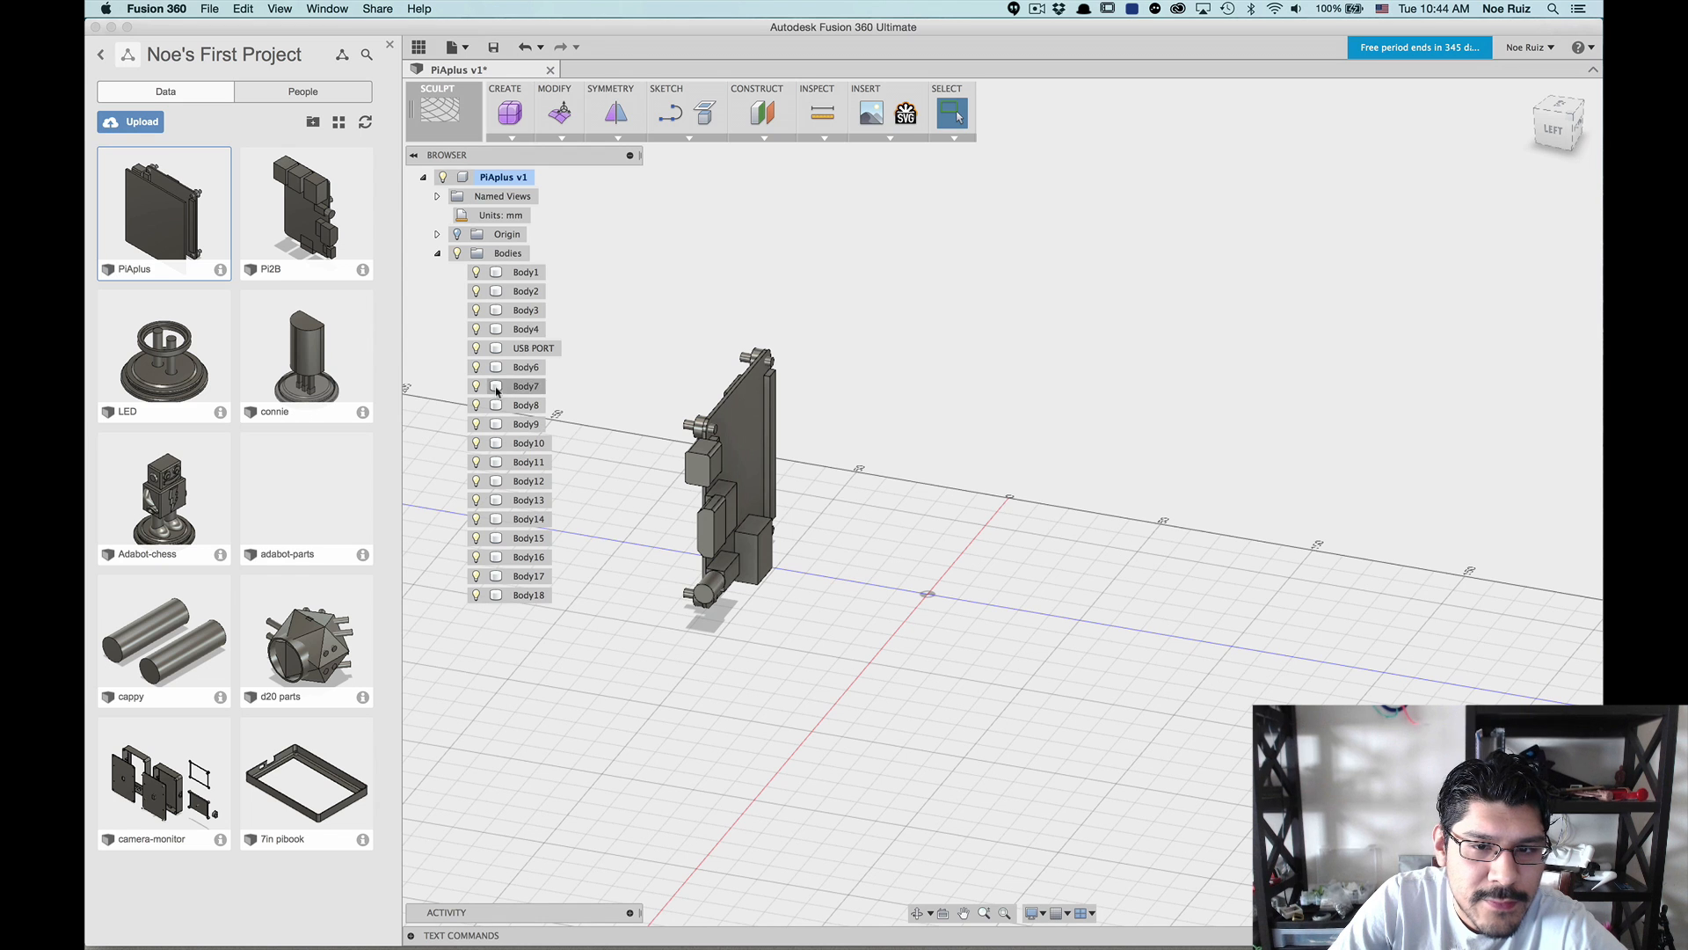
pyautogui.click(527, 271)
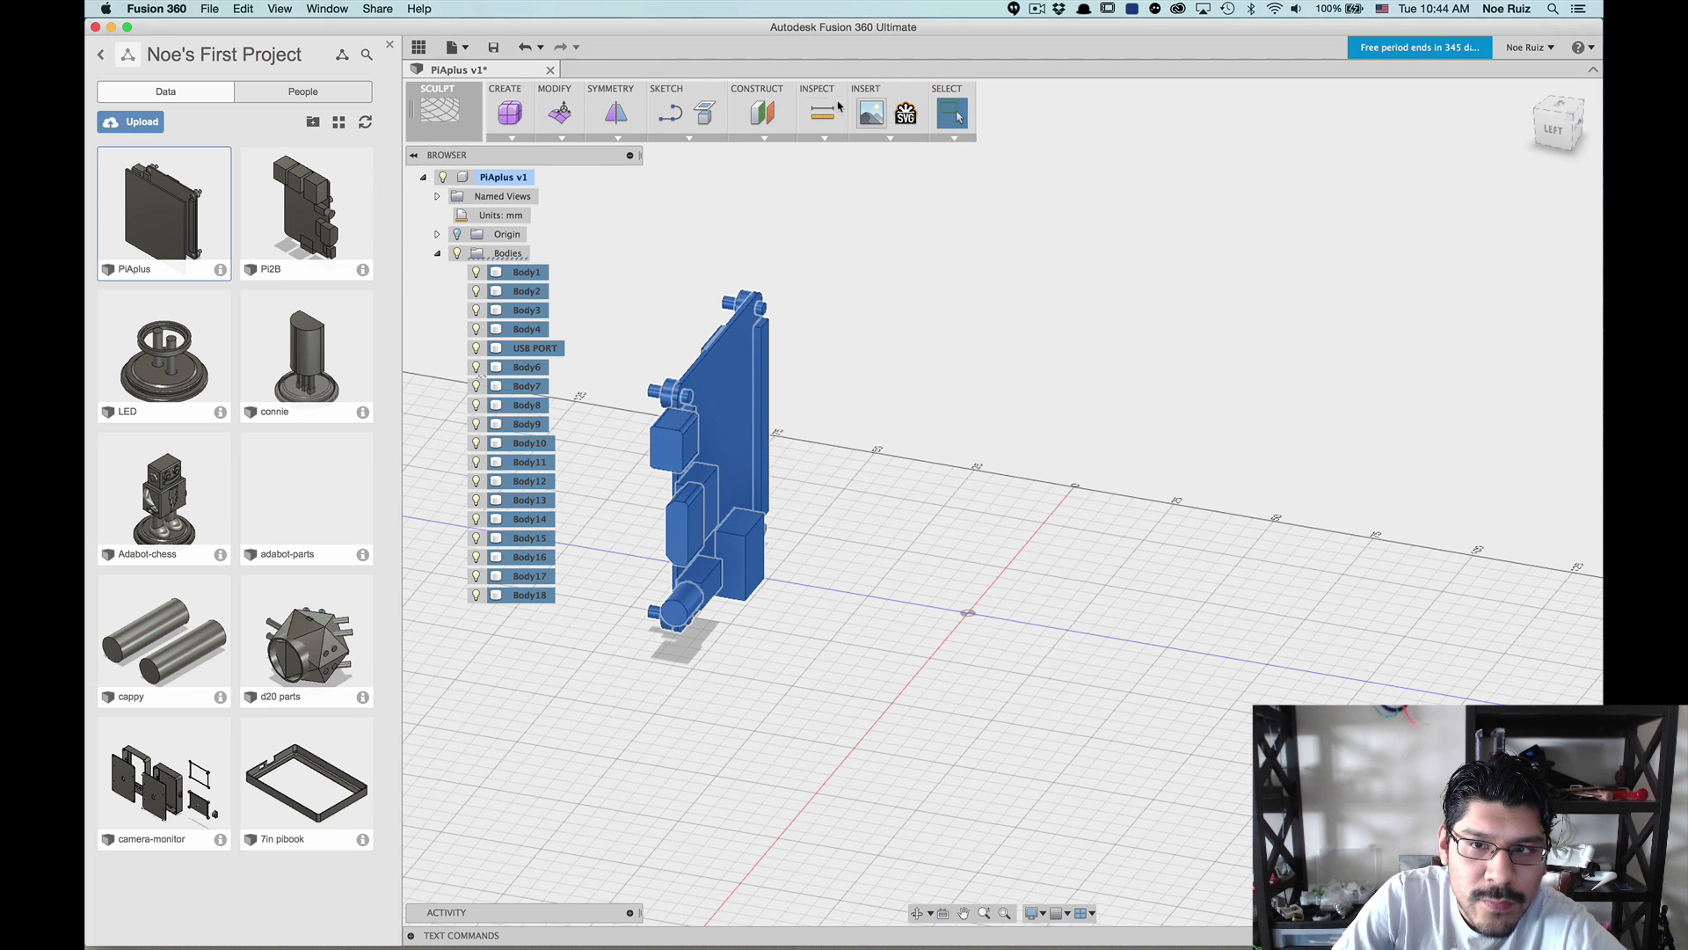
# Step: Select Body1 through Body18 and enter the Model workspace, browsing its Create and Modify commands
pyautogui.click(438, 110)
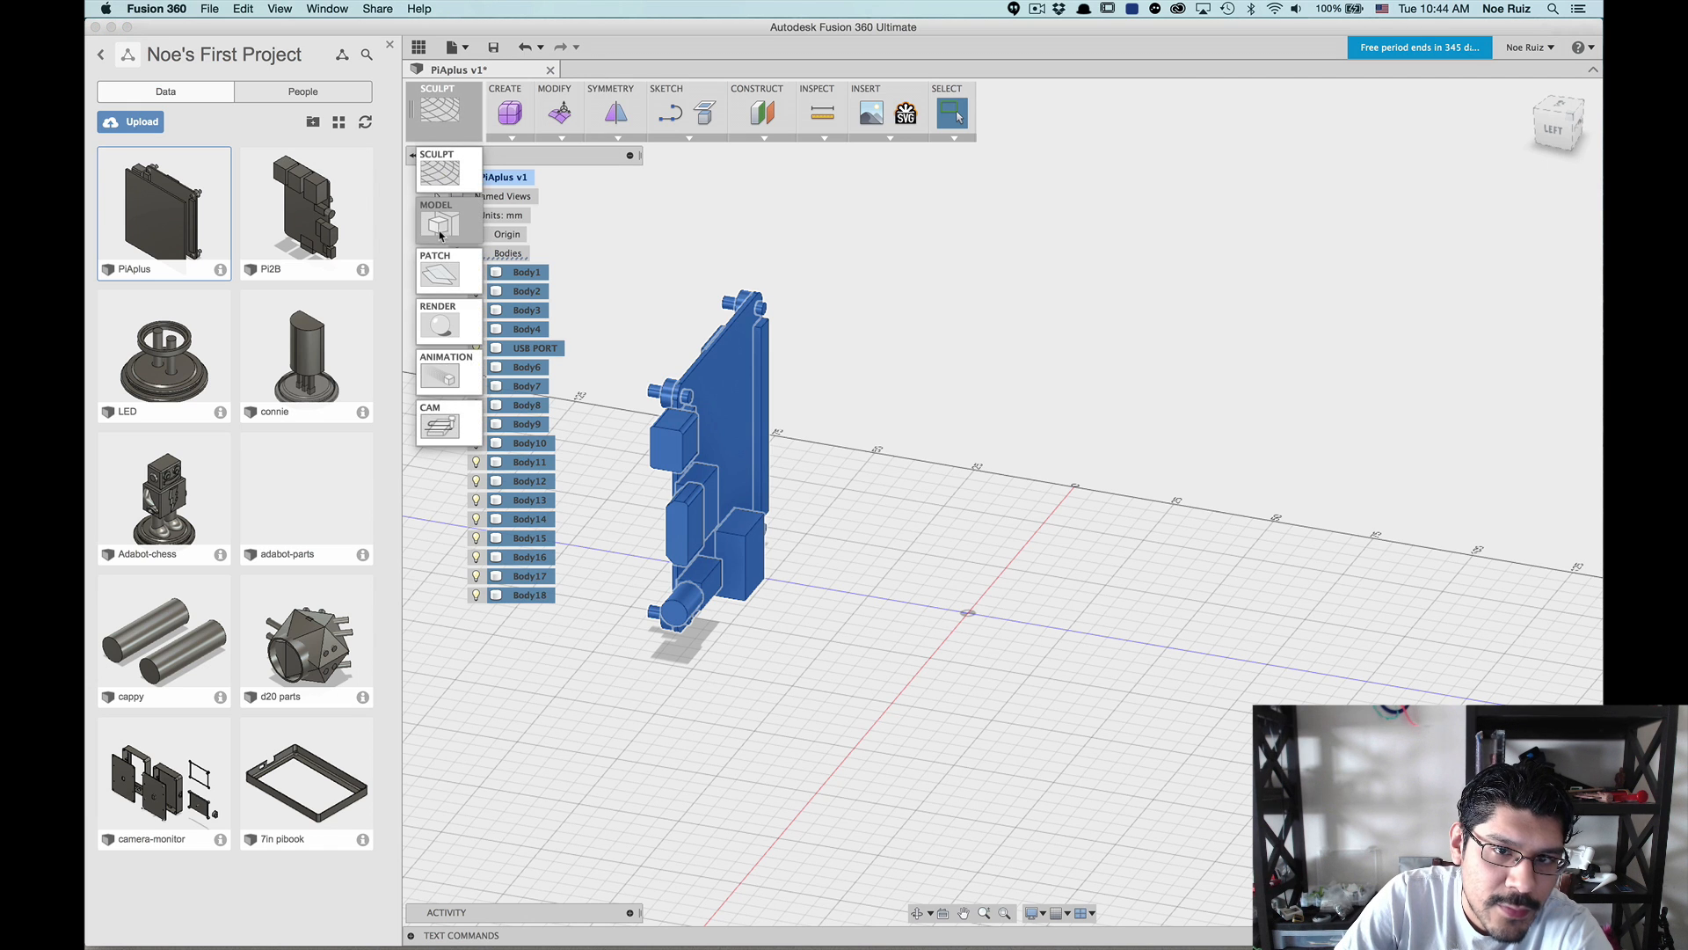
pyautogui.click(436, 224)
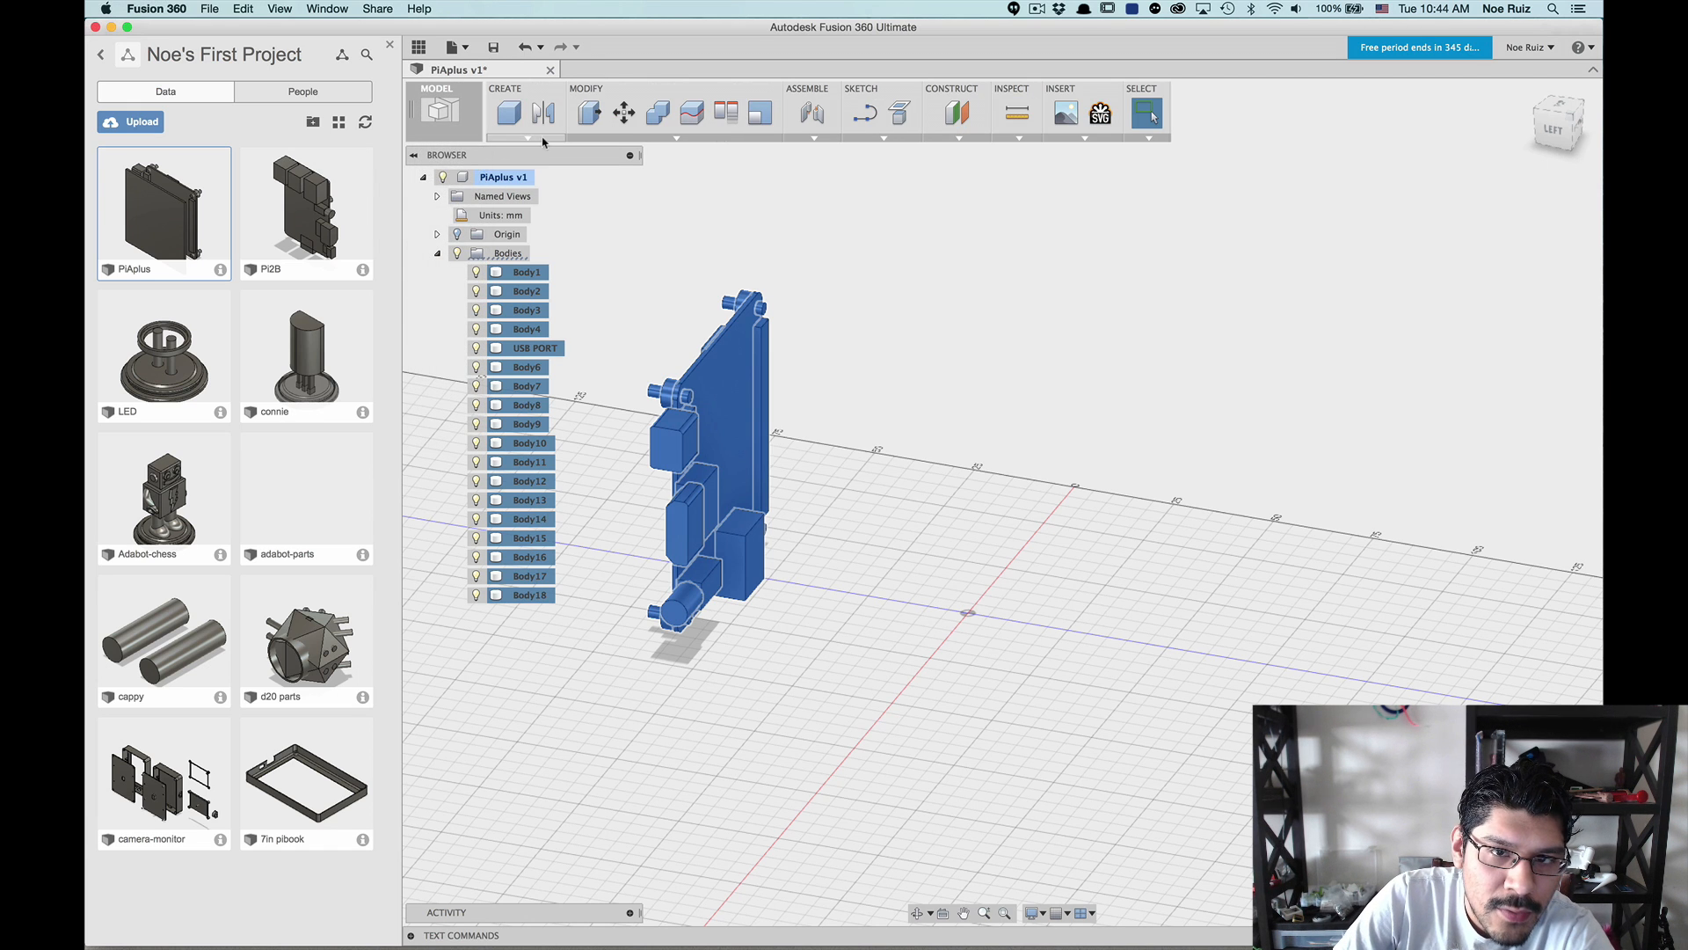
pyautogui.click(504, 88)
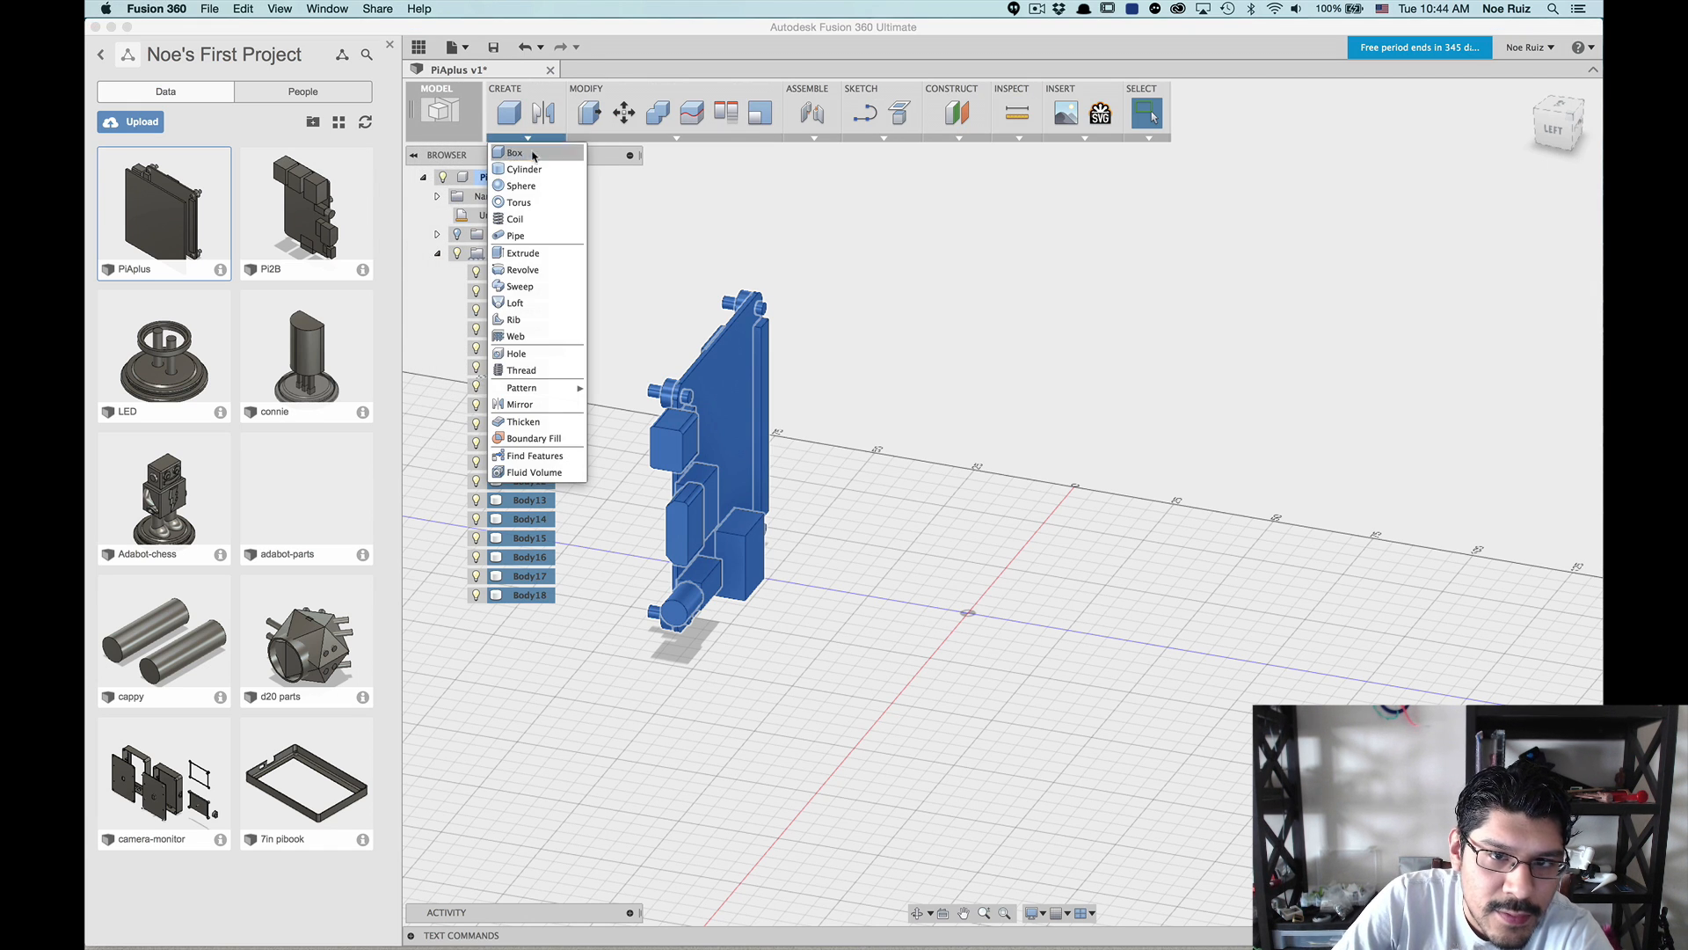
pyautogui.moveTo(516, 302)
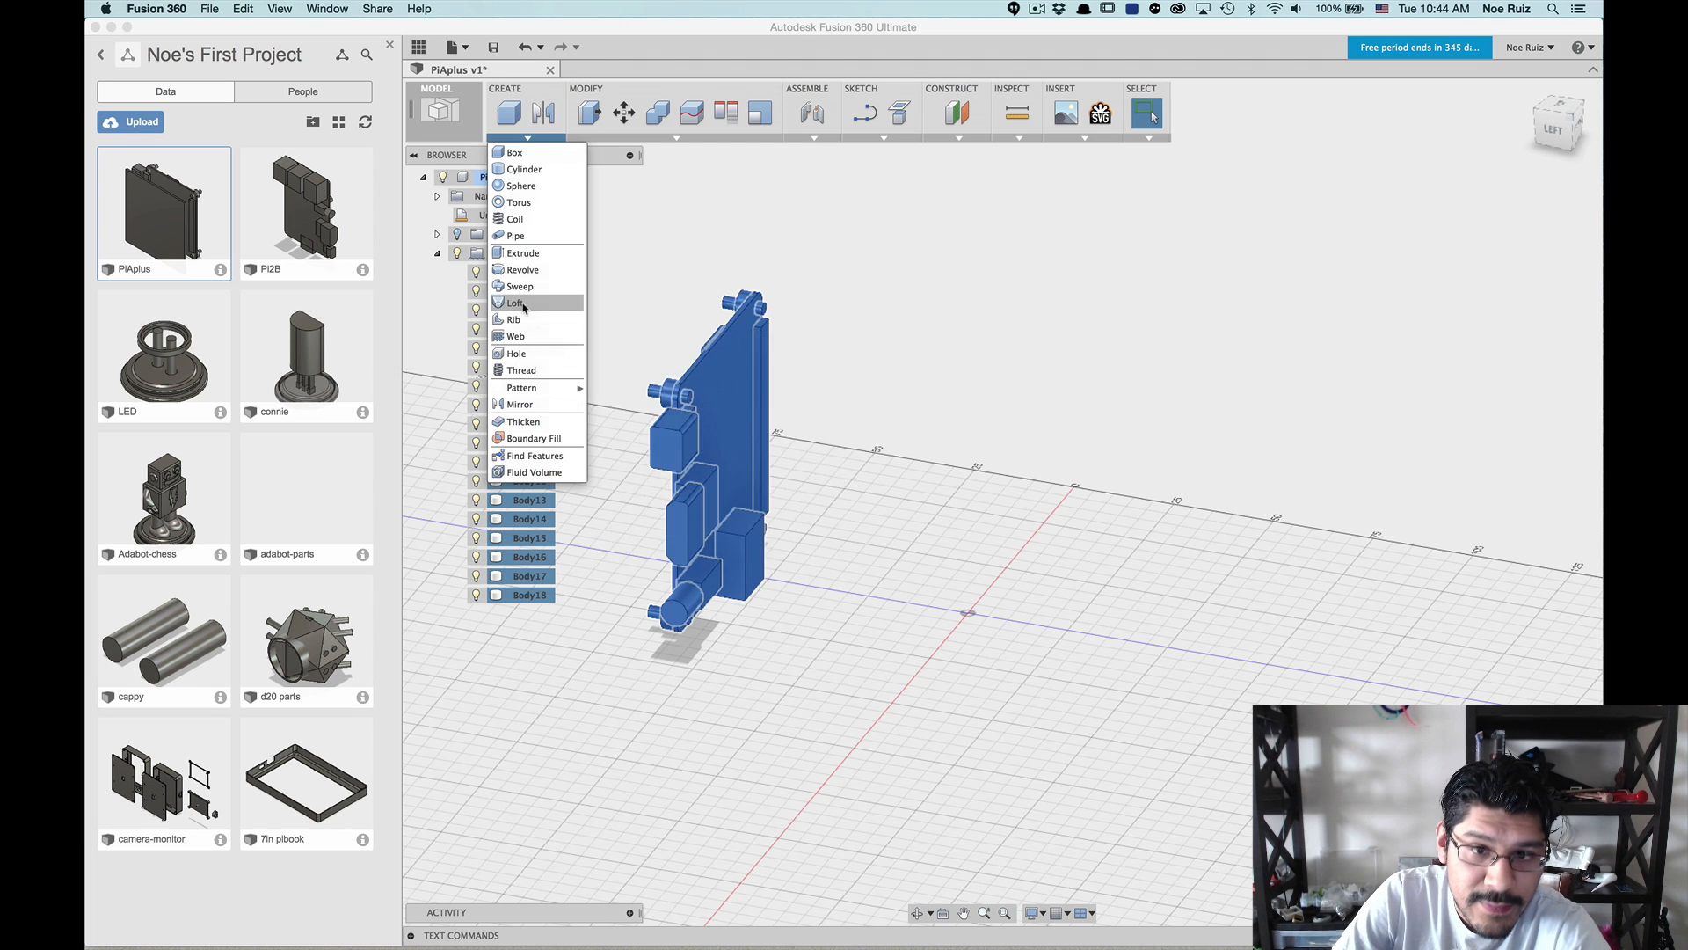
pyautogui.click(585, 88)
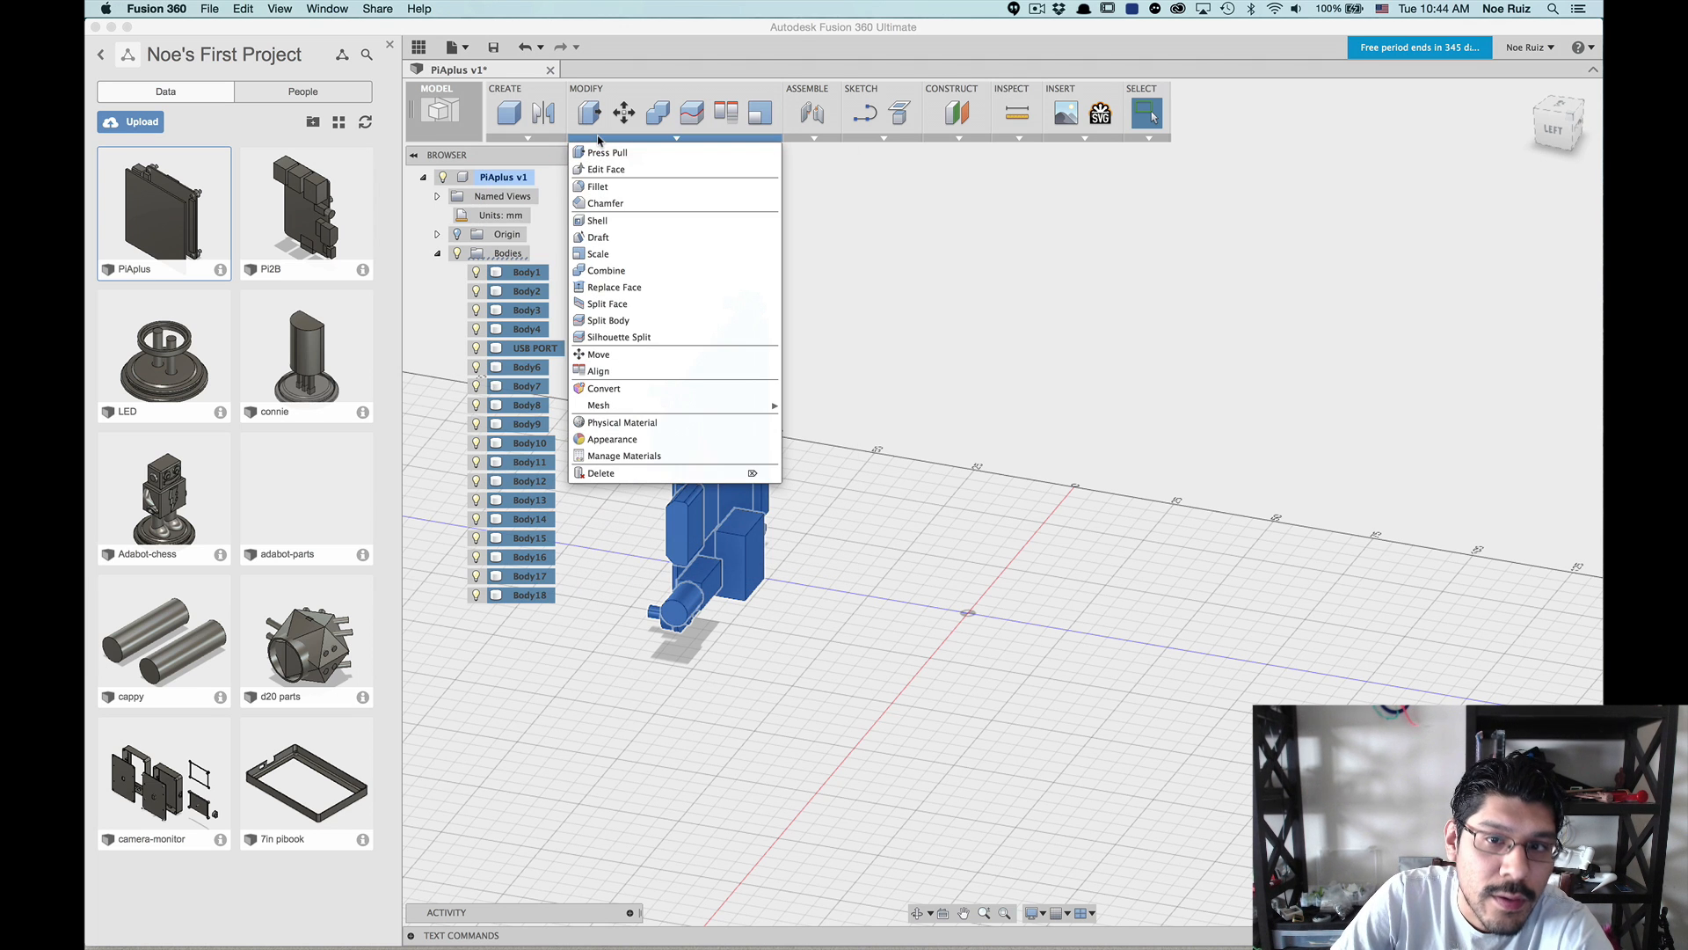
pyautogui.moveTo(605, 152)
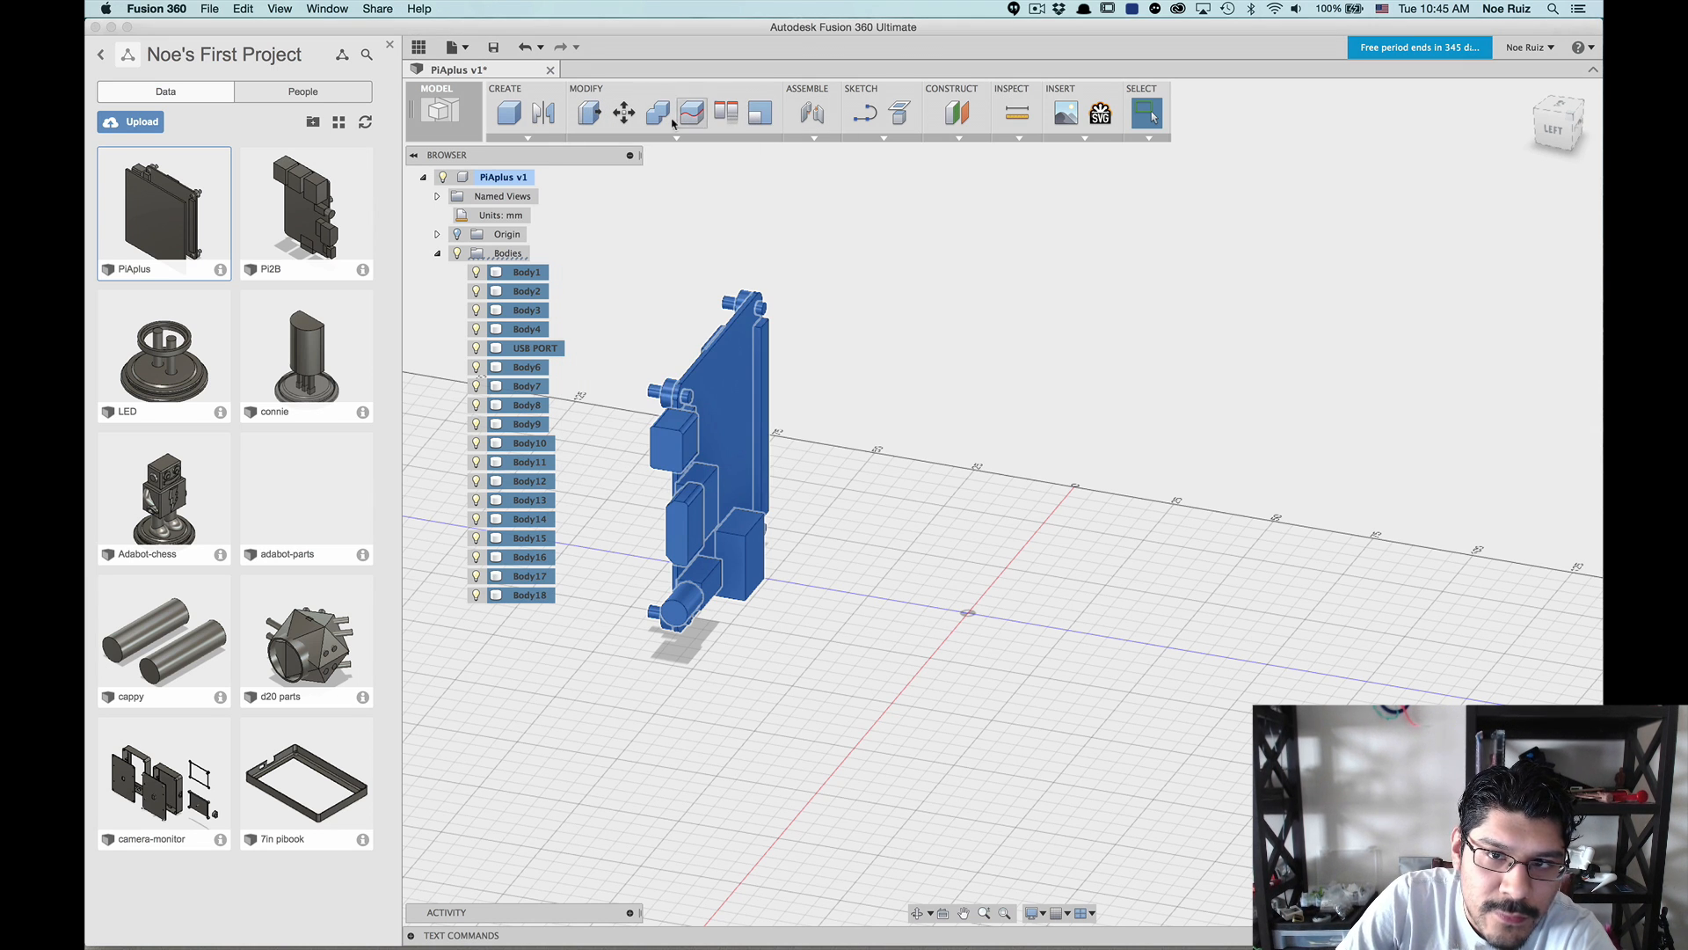
pyautogui.moveTo(665, 328)
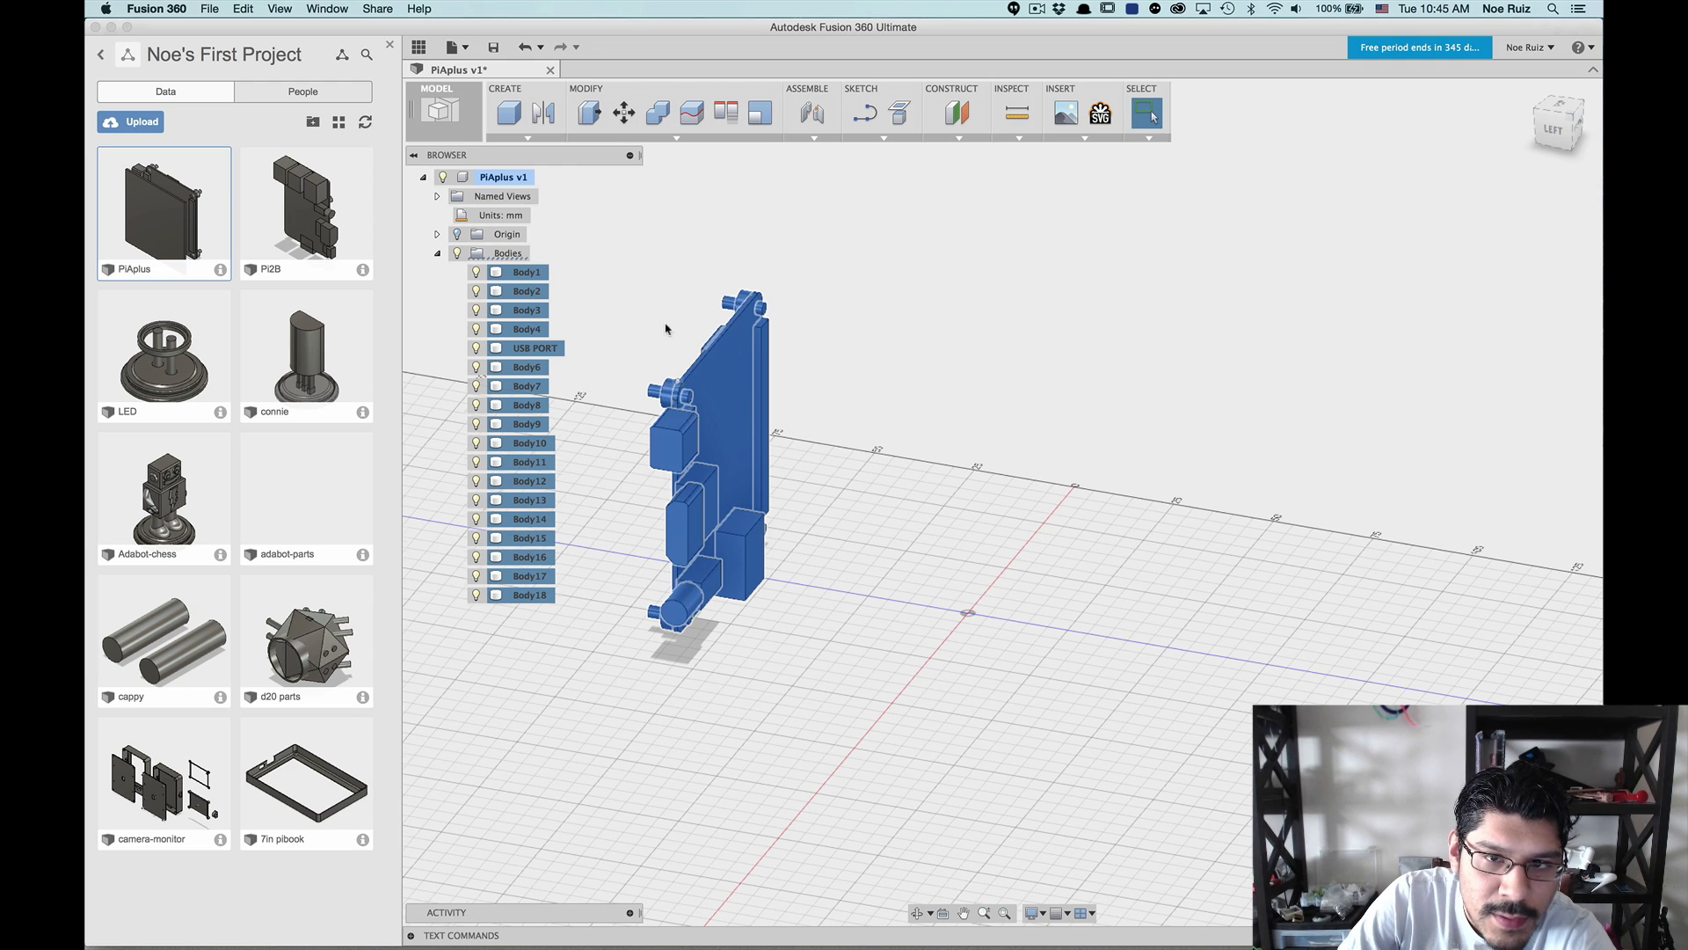
# Step: Start the Move command on the 18 bodies and enter a 25 mm X distance
pyautogui.click(624, 112)
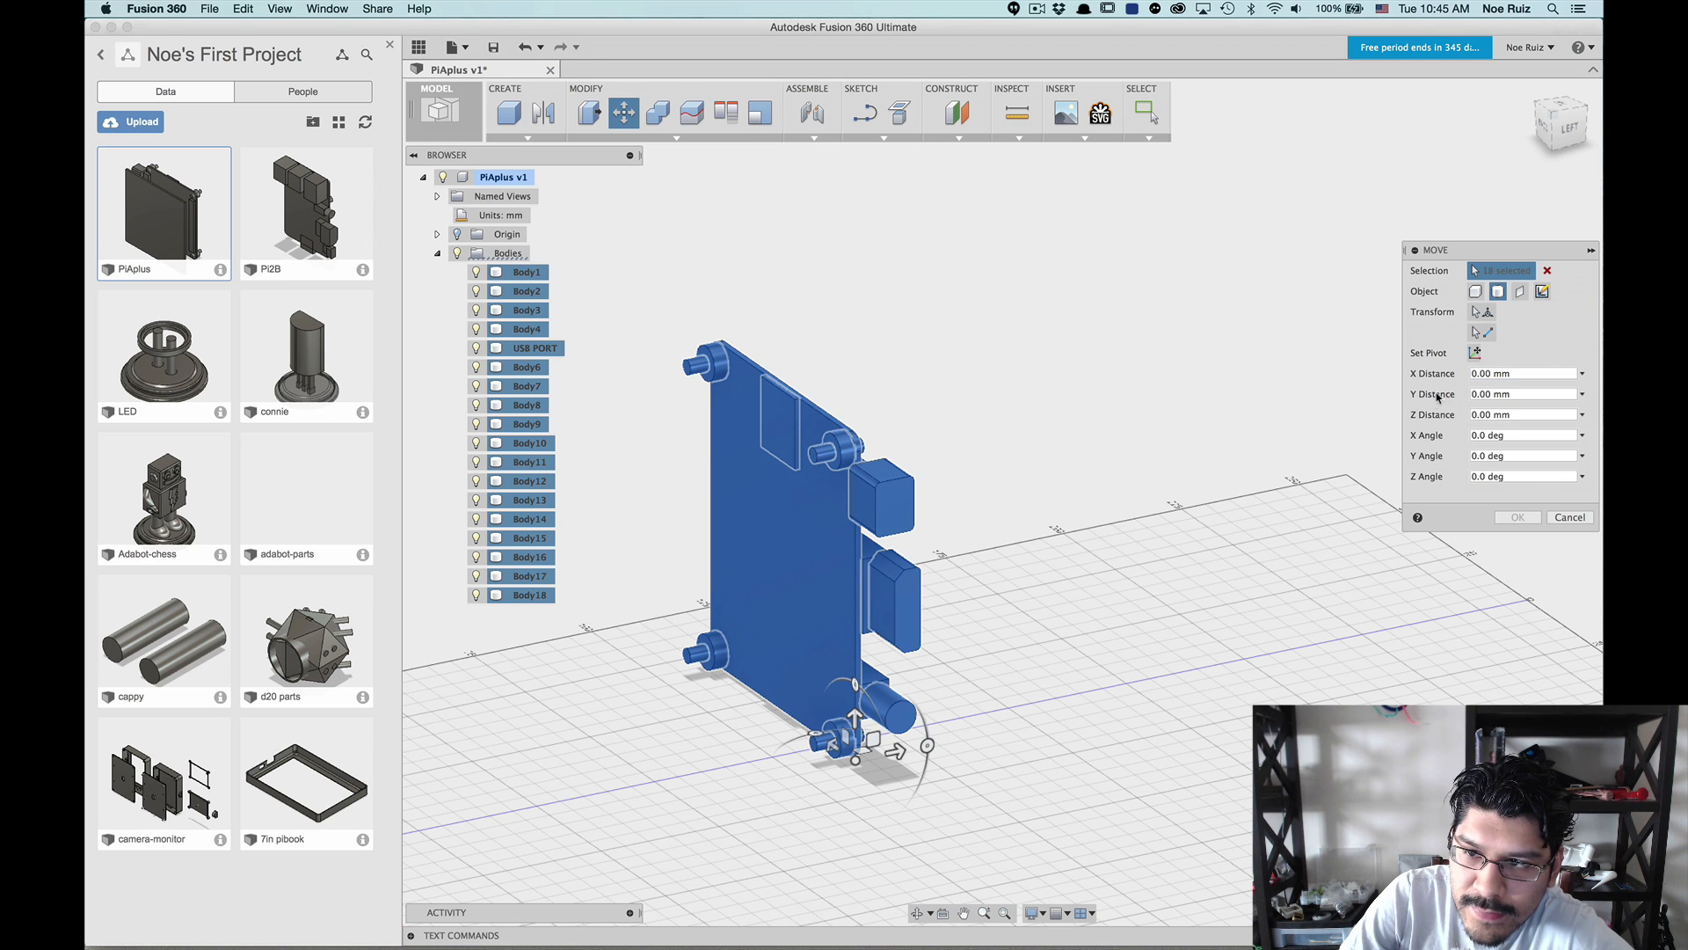
pyautogui.click(1518, 433)
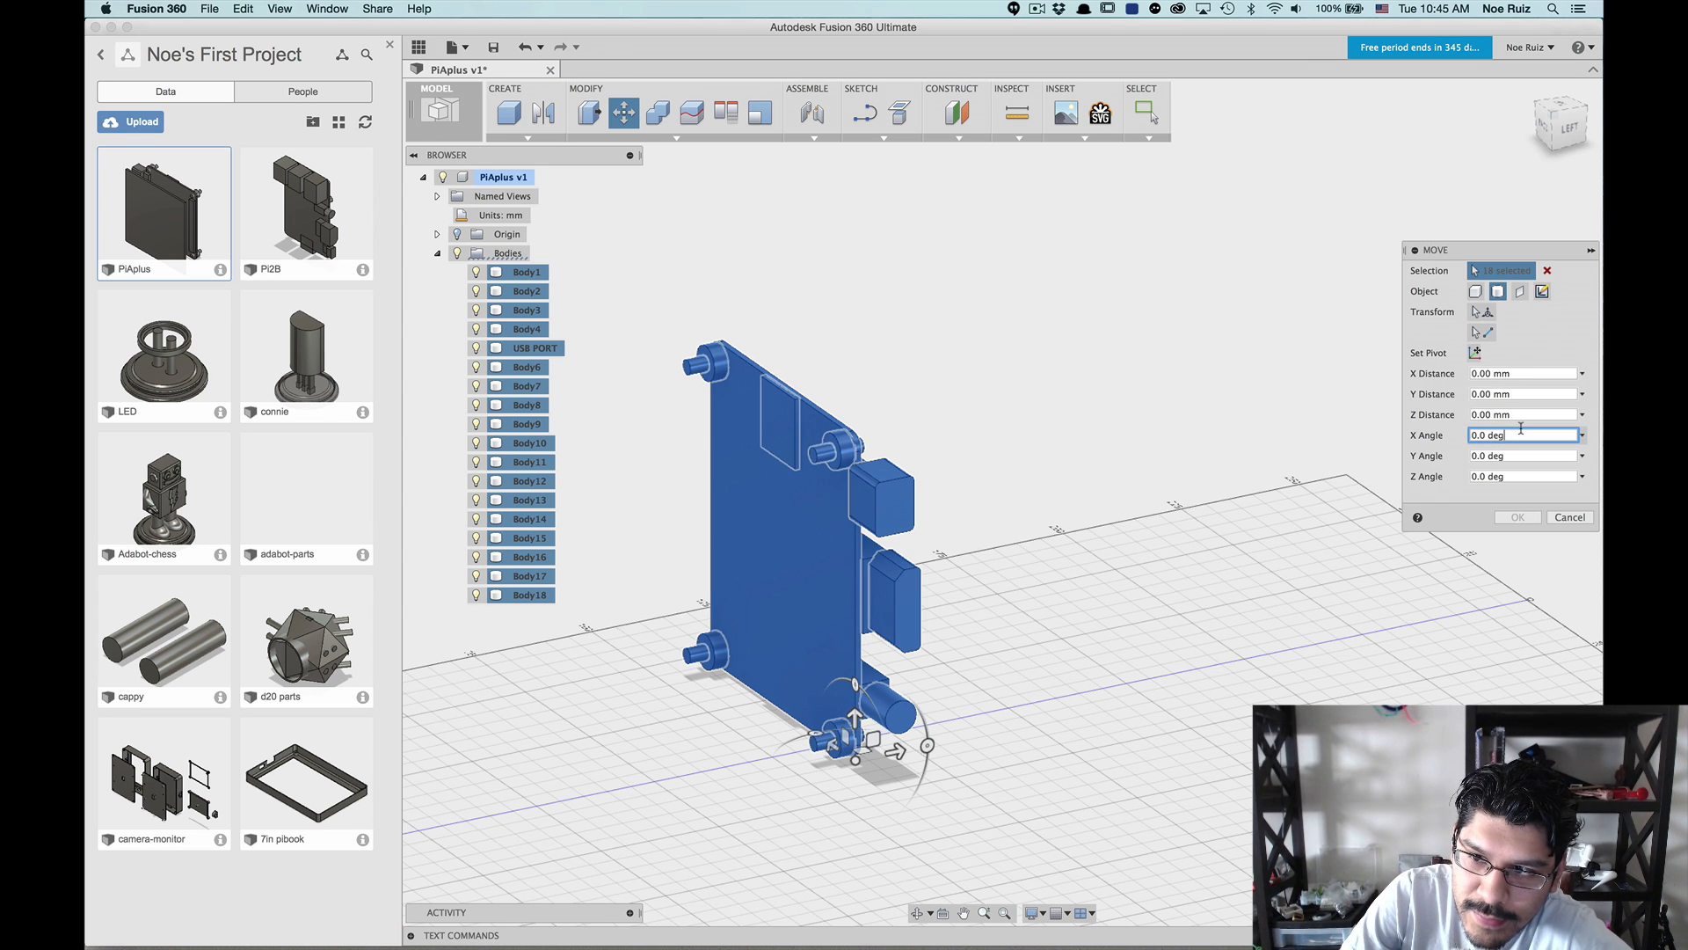
pyautogui.click(1519, 373)
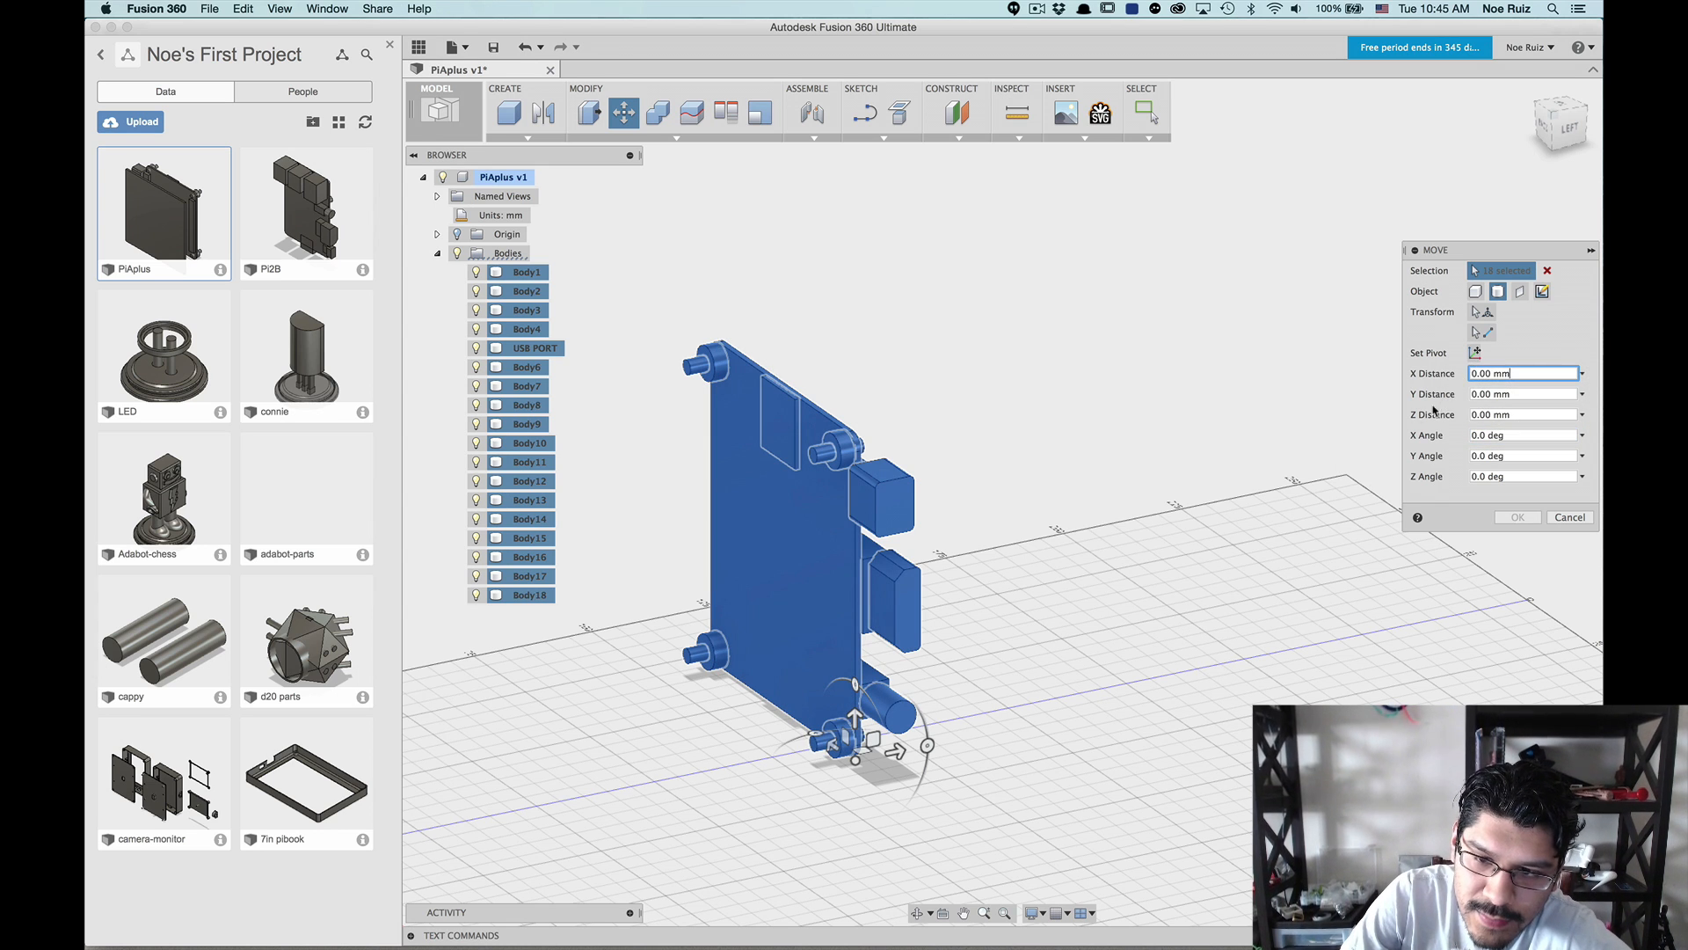
pyautogui.moveTo(1442, 348)
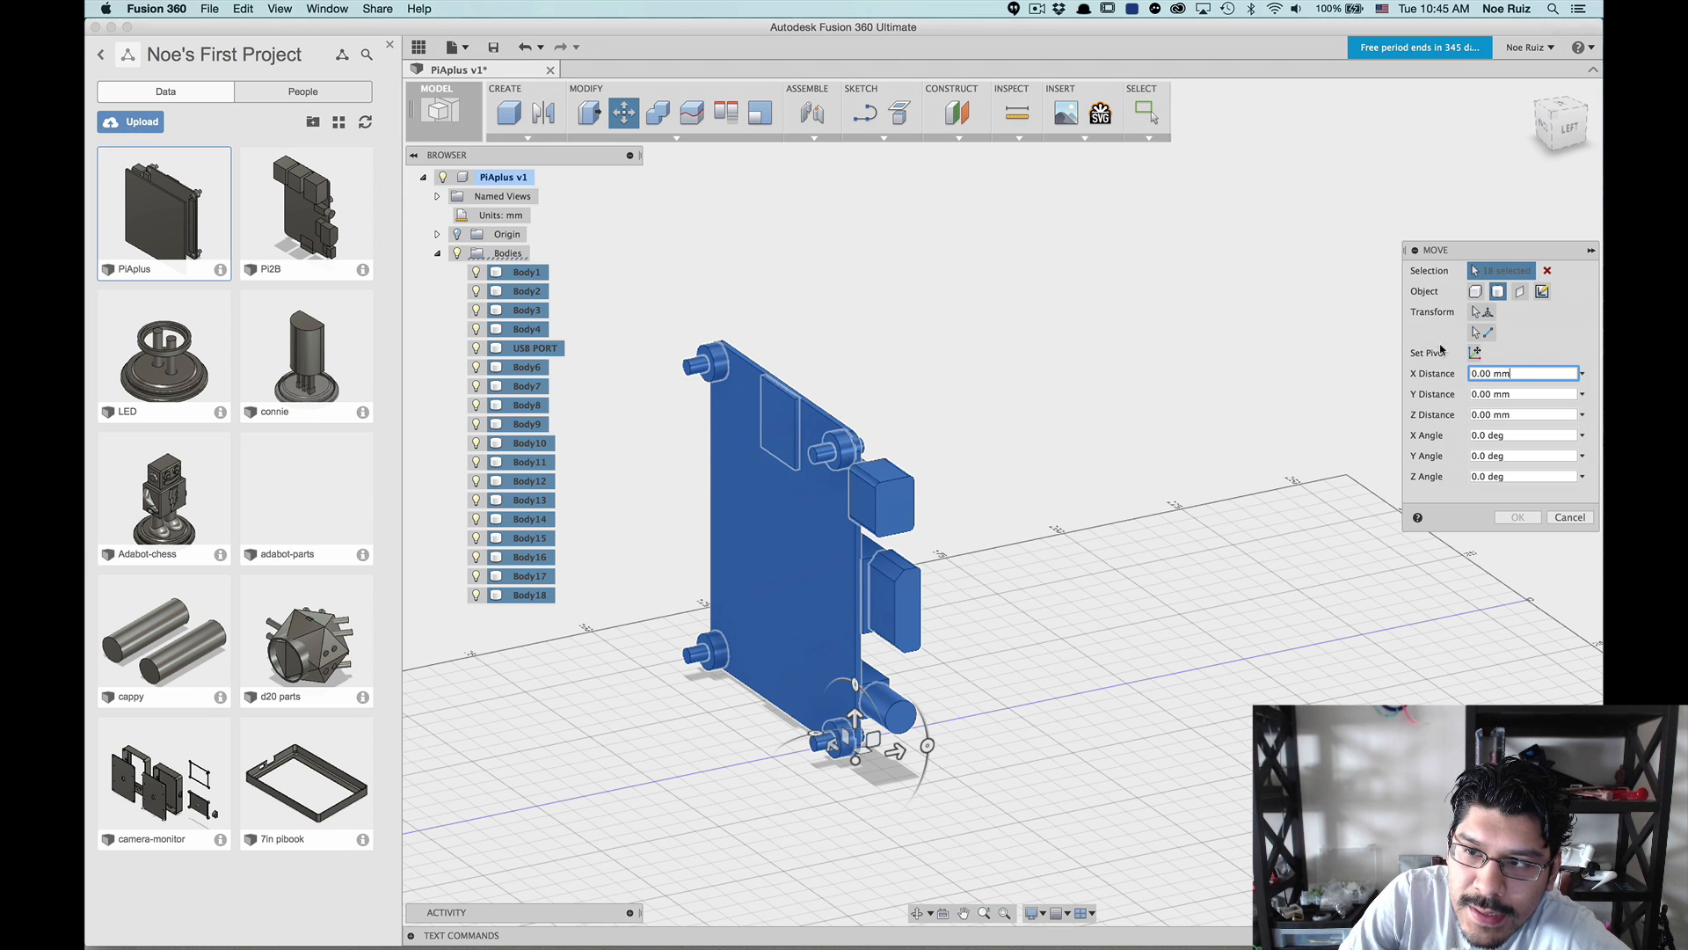
pyautogui.moveTo(1476, 352)
pyautogui.write('25')
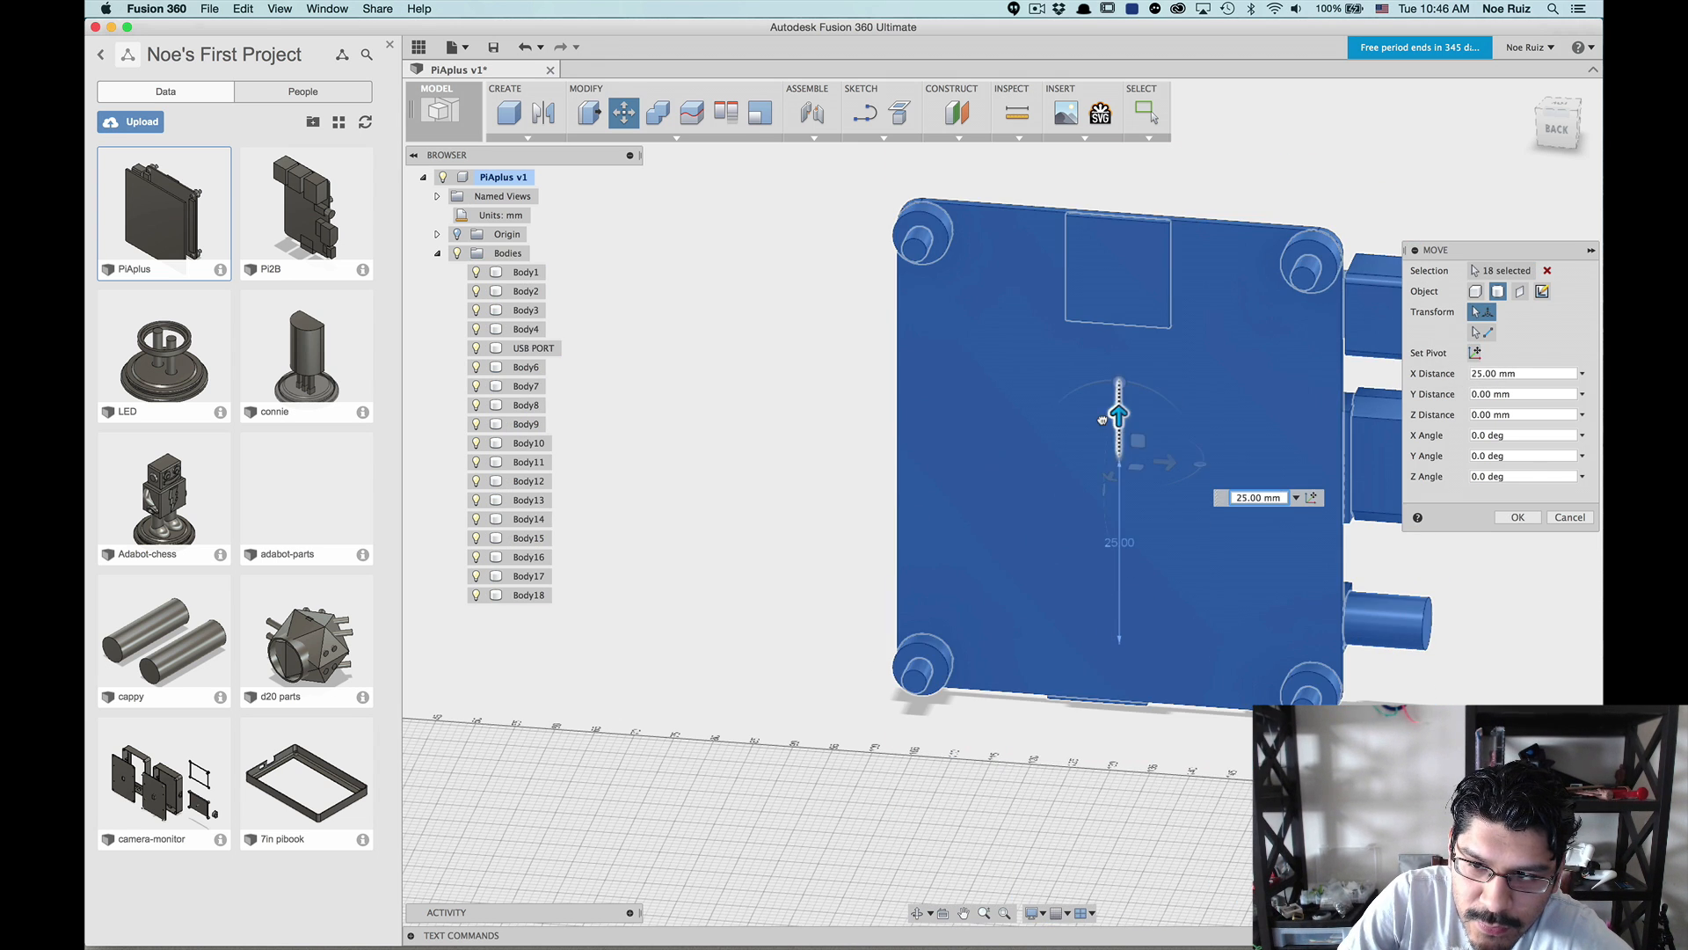
# Step: Drag the board 140 mm along Y, then switch to the GitHub app on adafruit-3d-parts
pyautogui.moveTo(1077, 431); pyautogui.dragTo(700, 507)
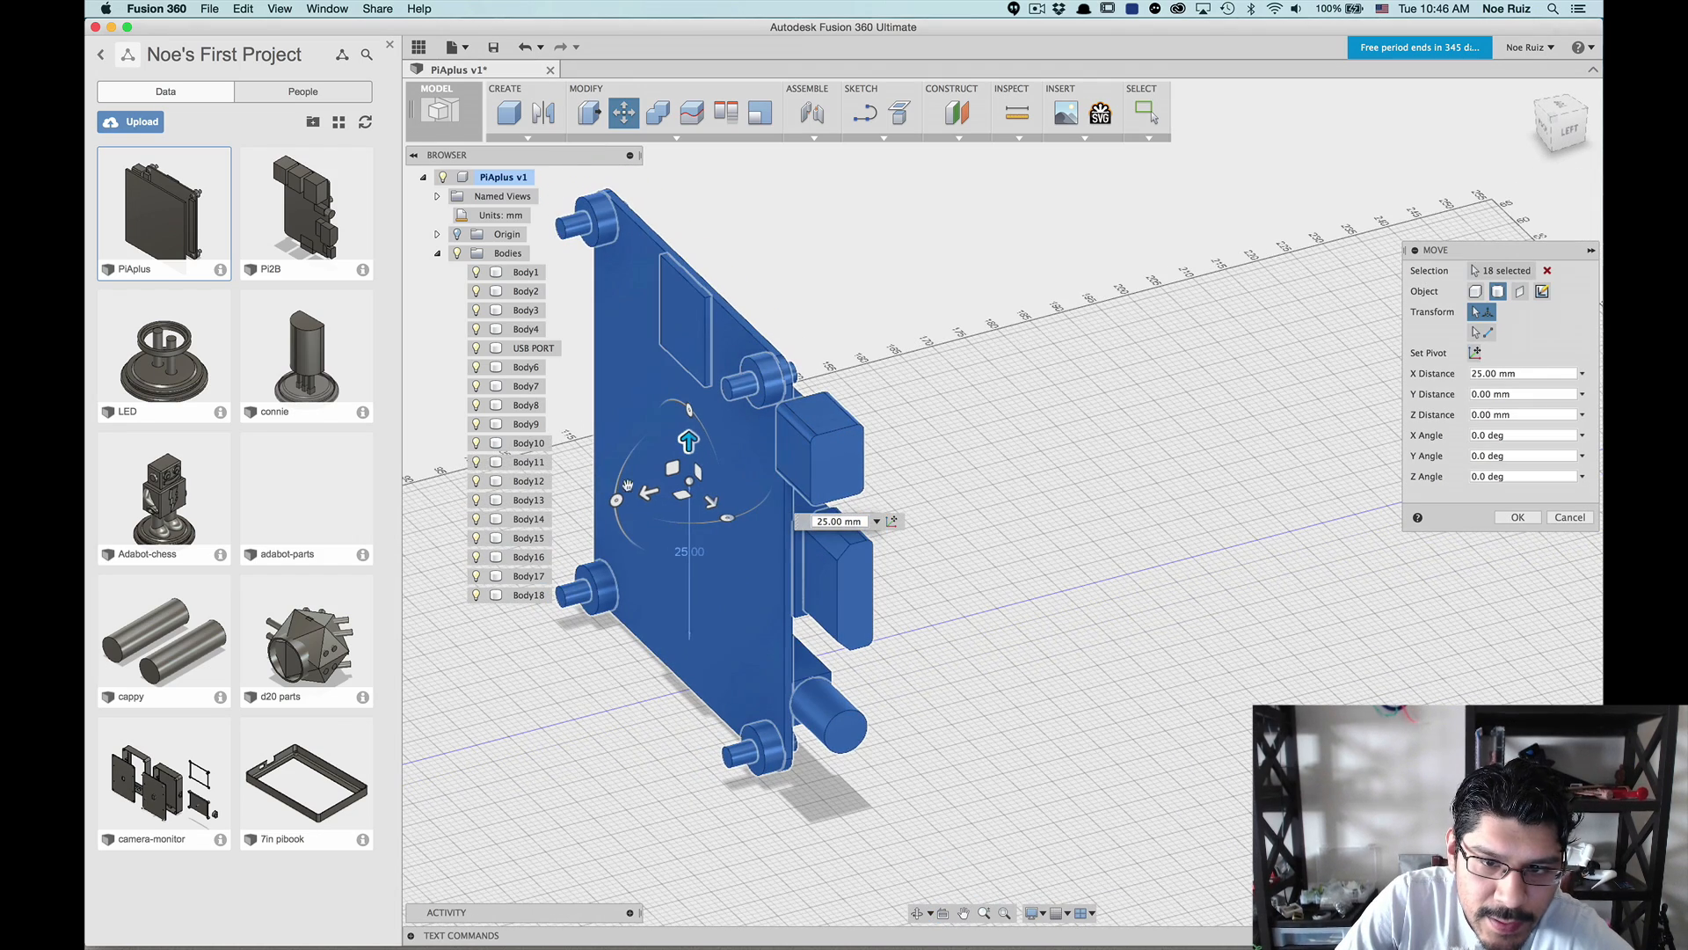
pyautogui.moveTo(690, 441); pyautogui.dragTo(948, 414)
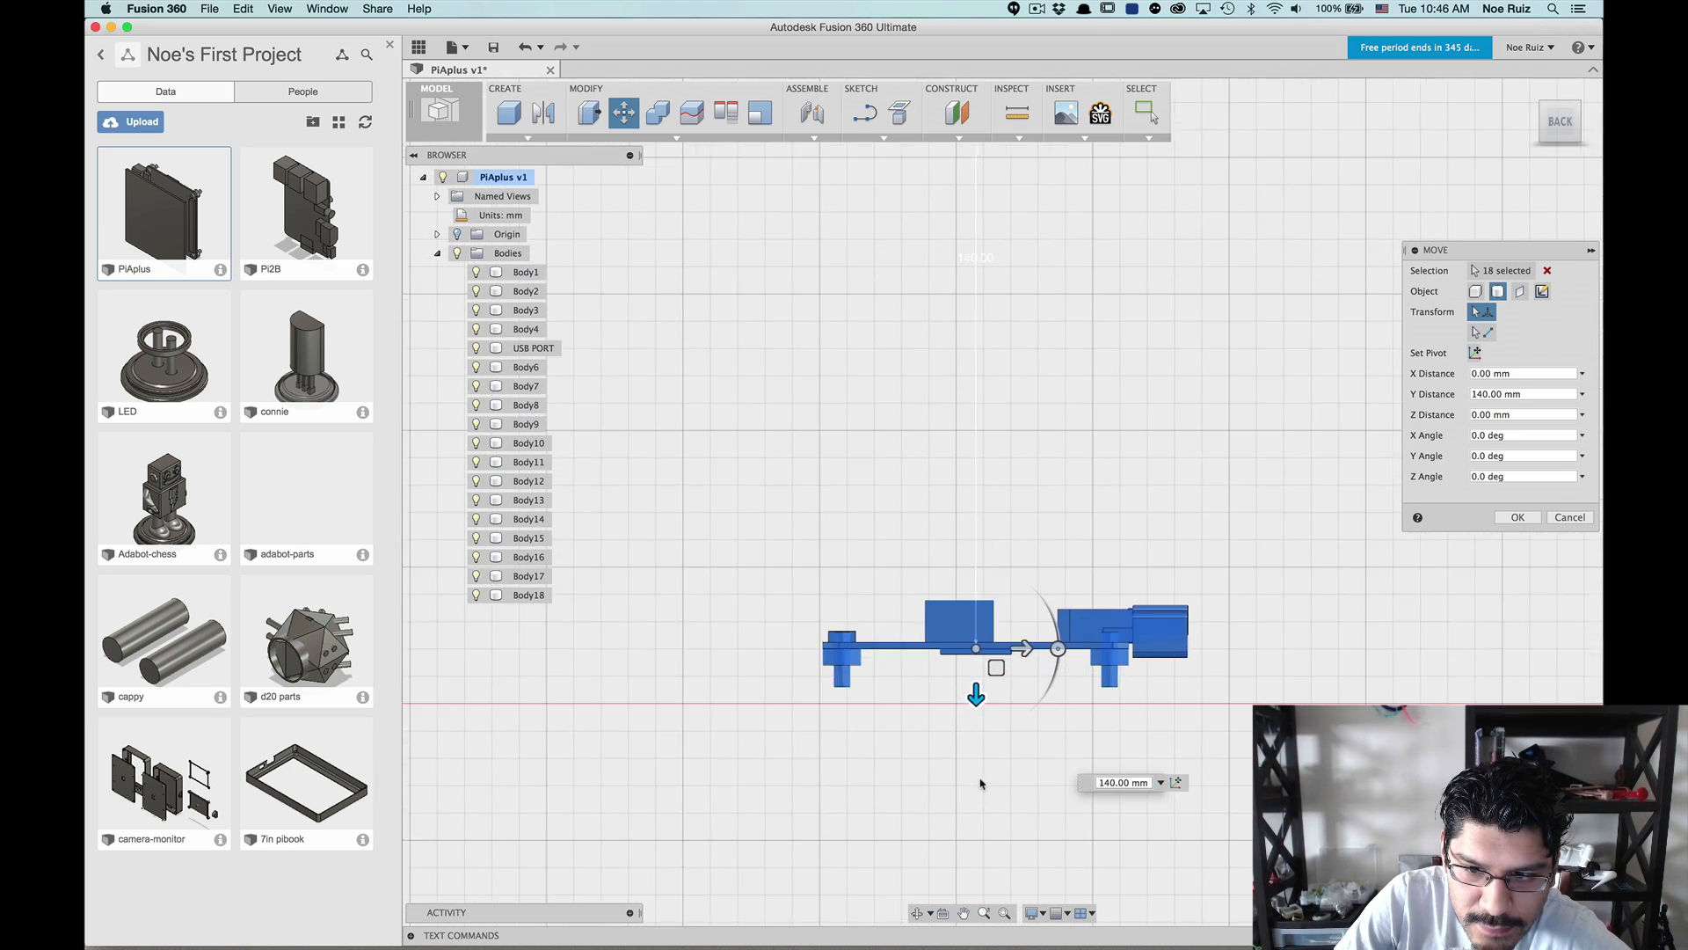
pyautogui.moveTo(977, 696); pyautogui.dragTo(976, 652)
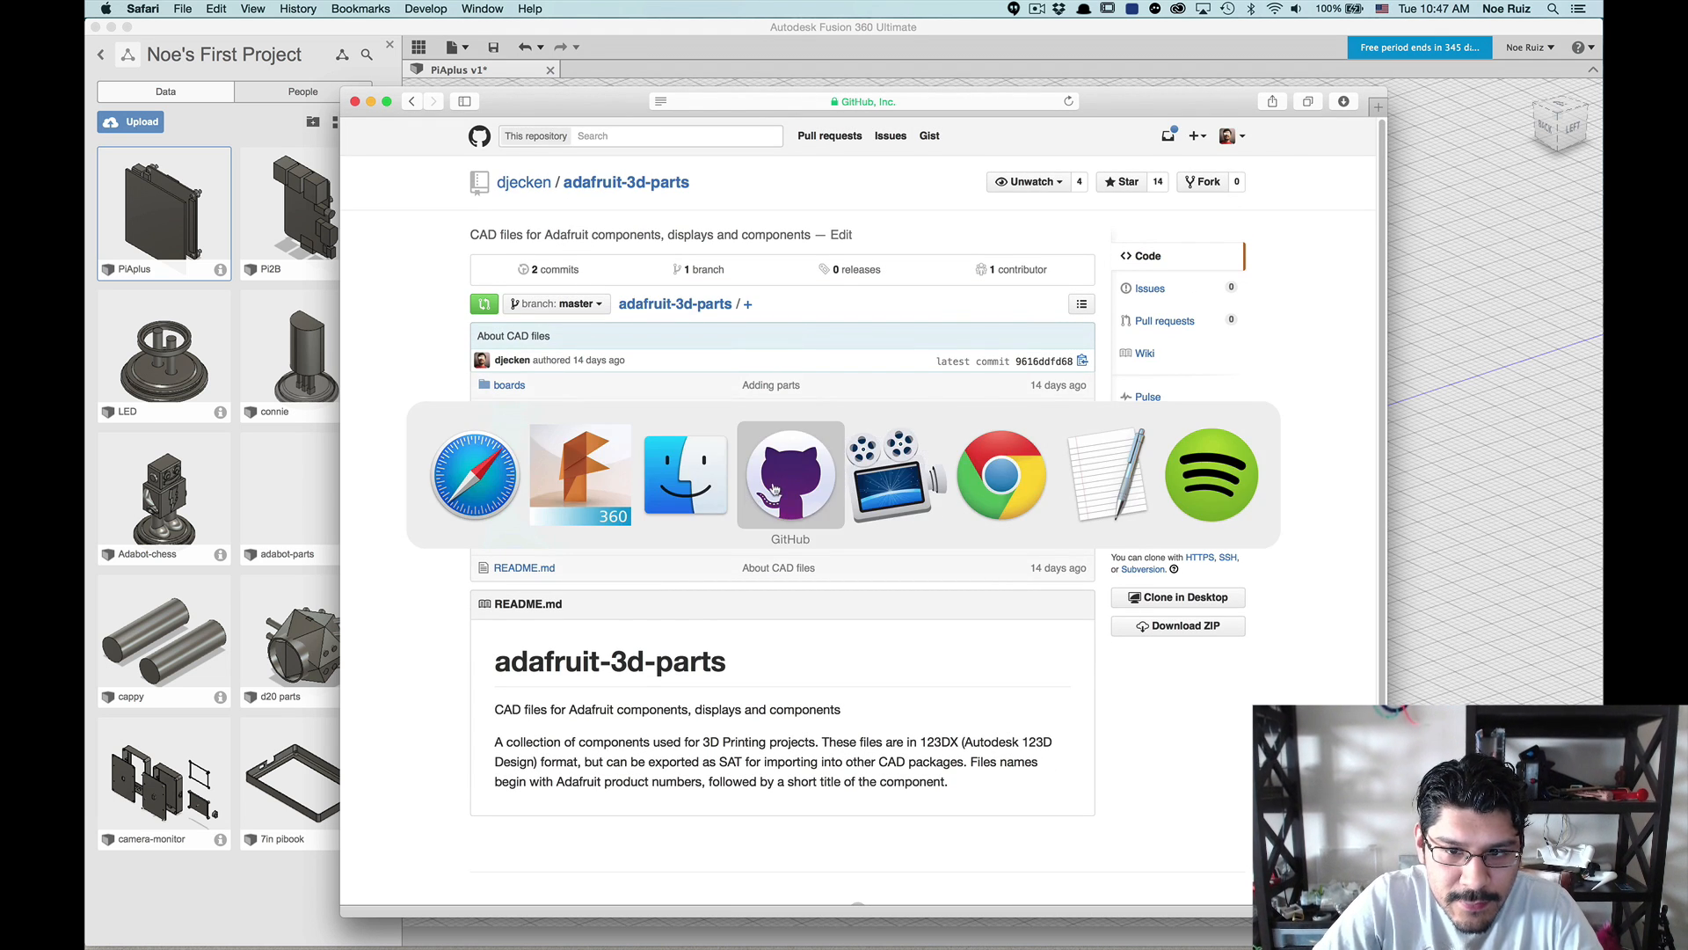
pyautogui.click(791, 474)
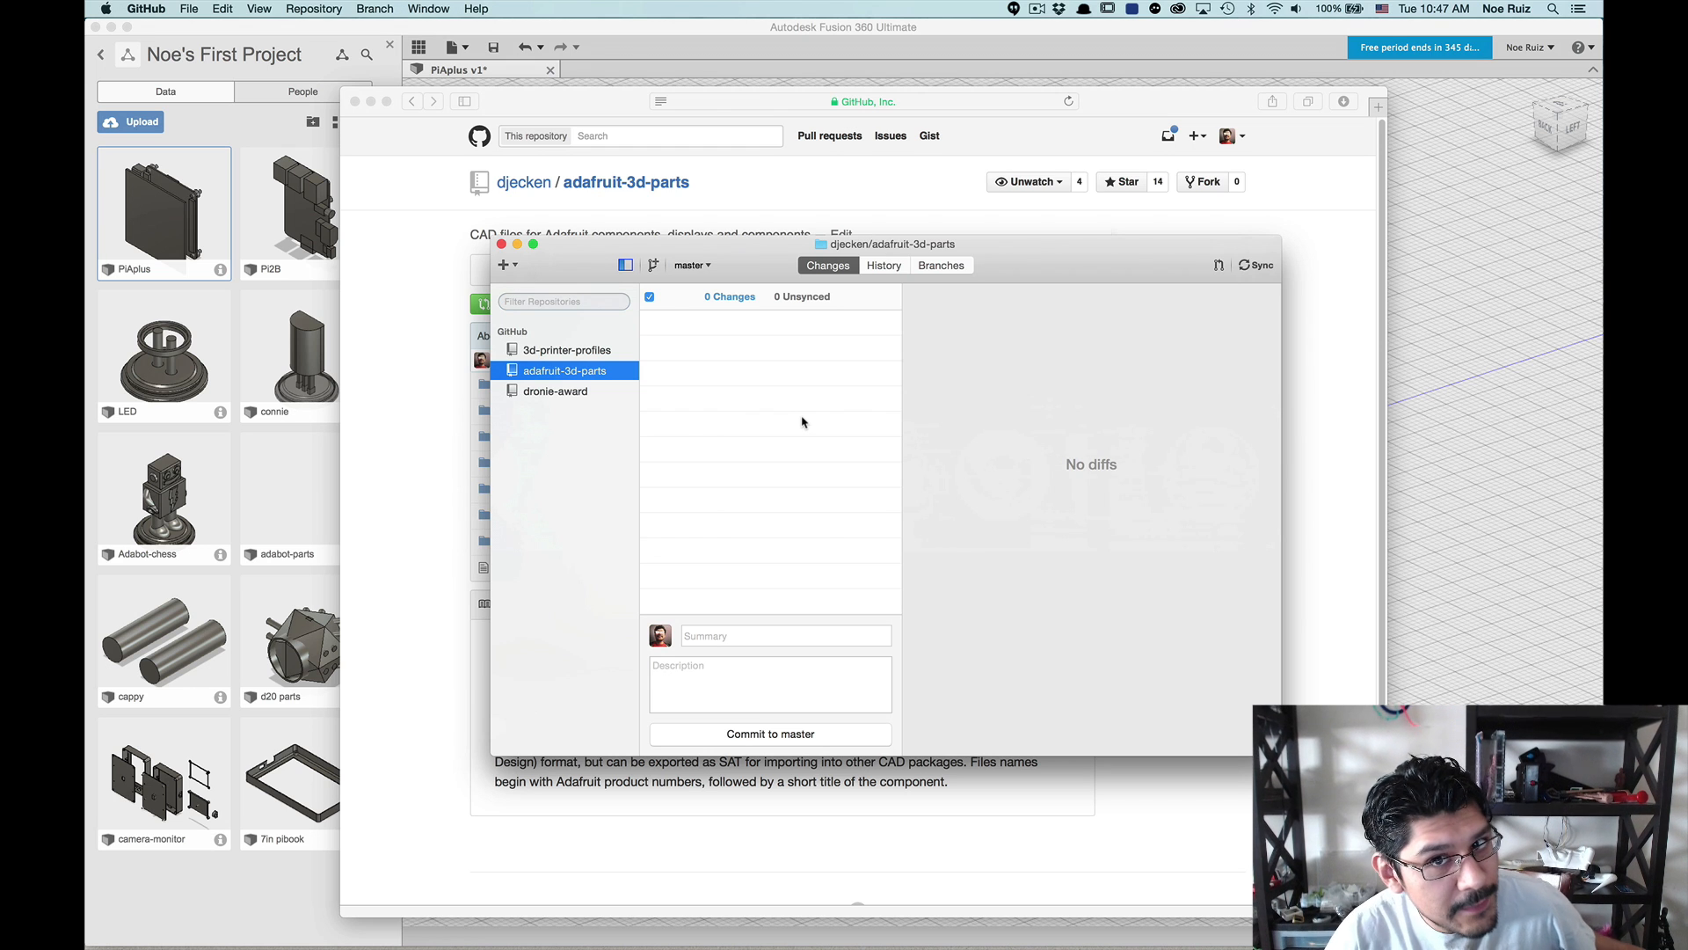